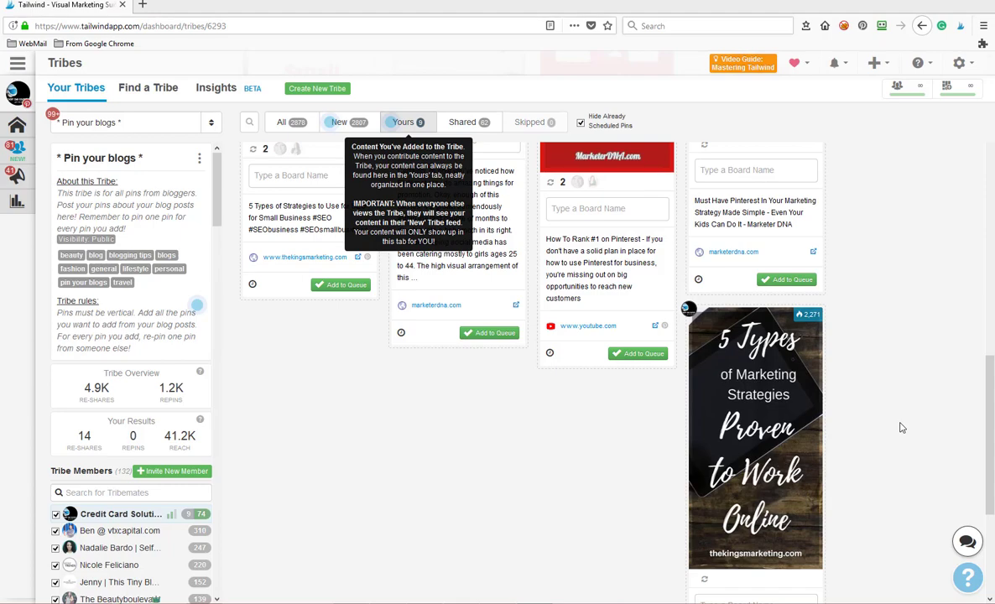
pyautogui.moveTo(899, 205)
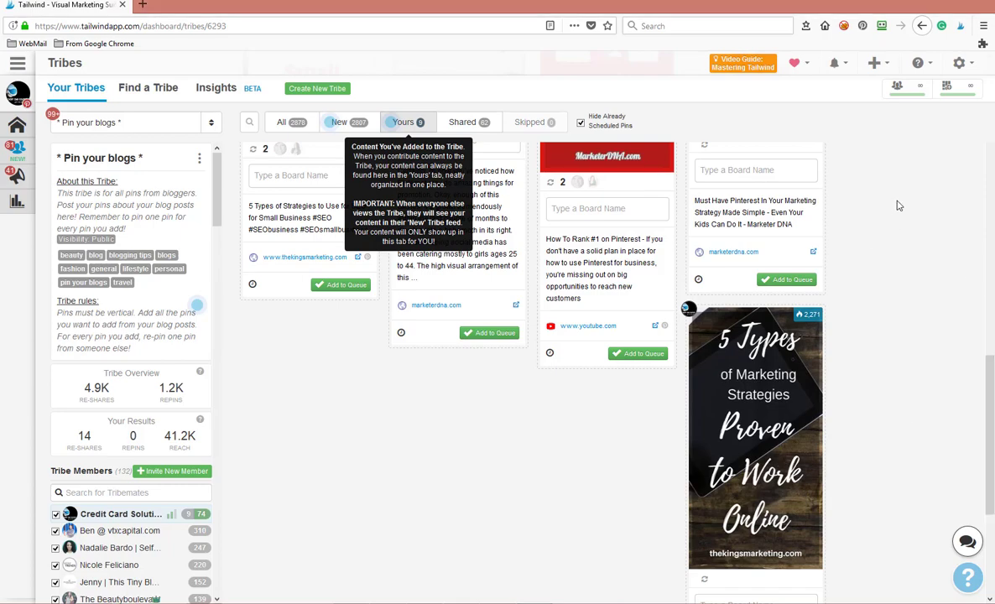
pyautogui.moveTo(425, 443)
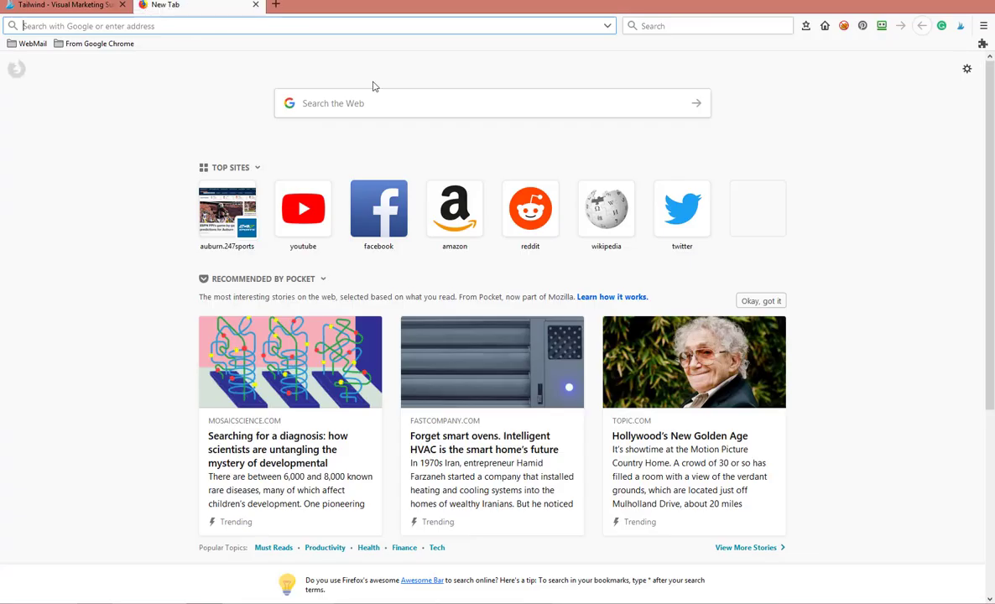
pyautogui.moveTo(826, 25)
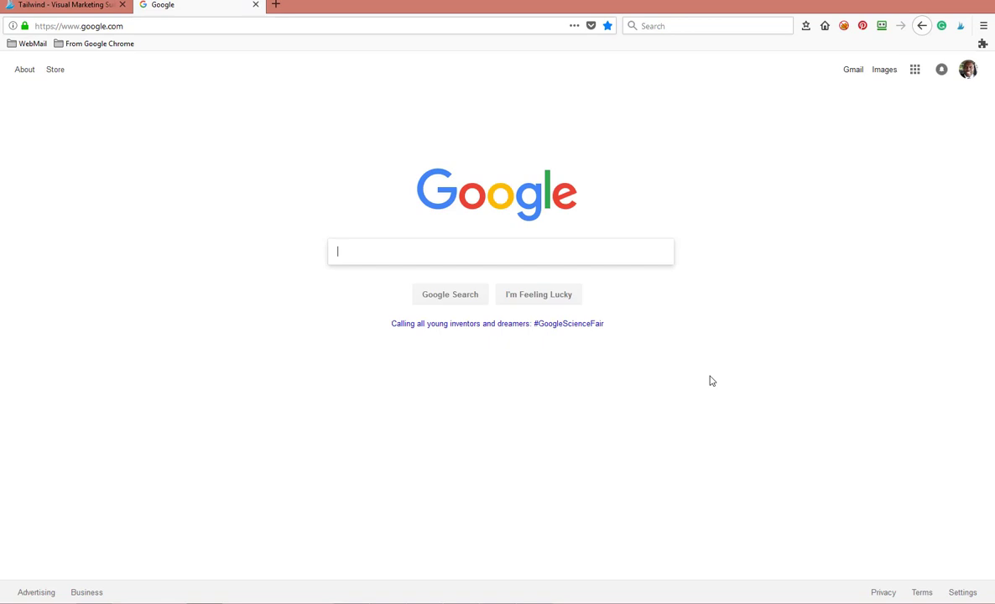
# Search Google for 'pinterest' and follow the result to the Pinterest site.
pyautogui.write('pin')
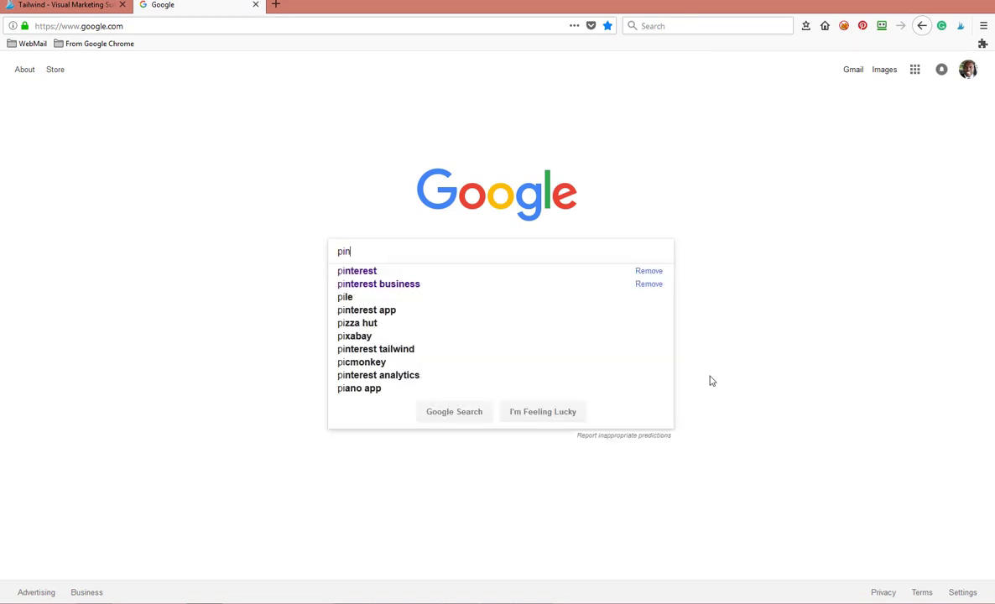
pyautogui.click(356, 270)
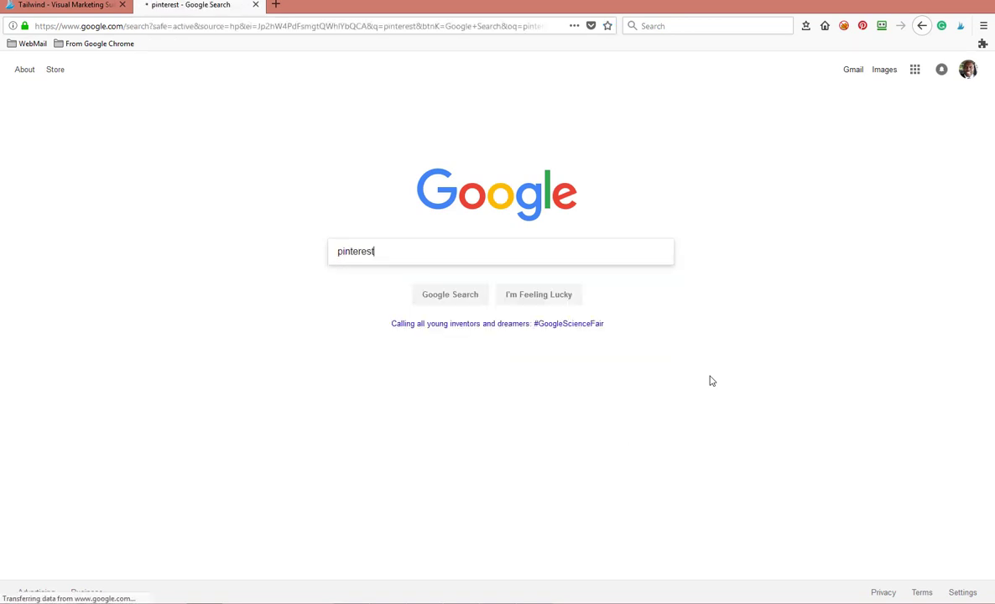
pyautogui.click(450, 295)
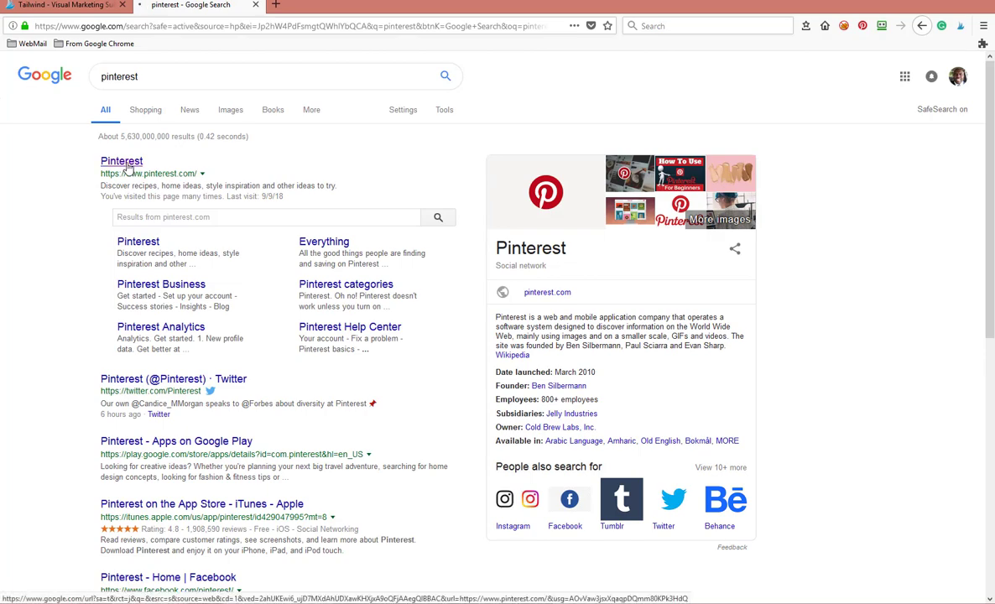
pyautogui.click(121, 162)
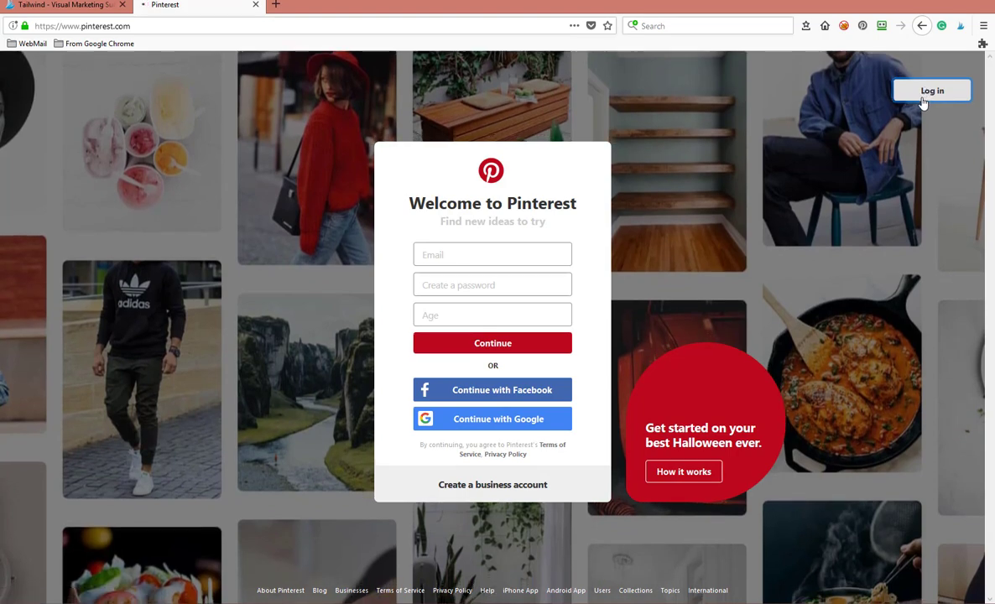
pyautogui.click(931, 91)
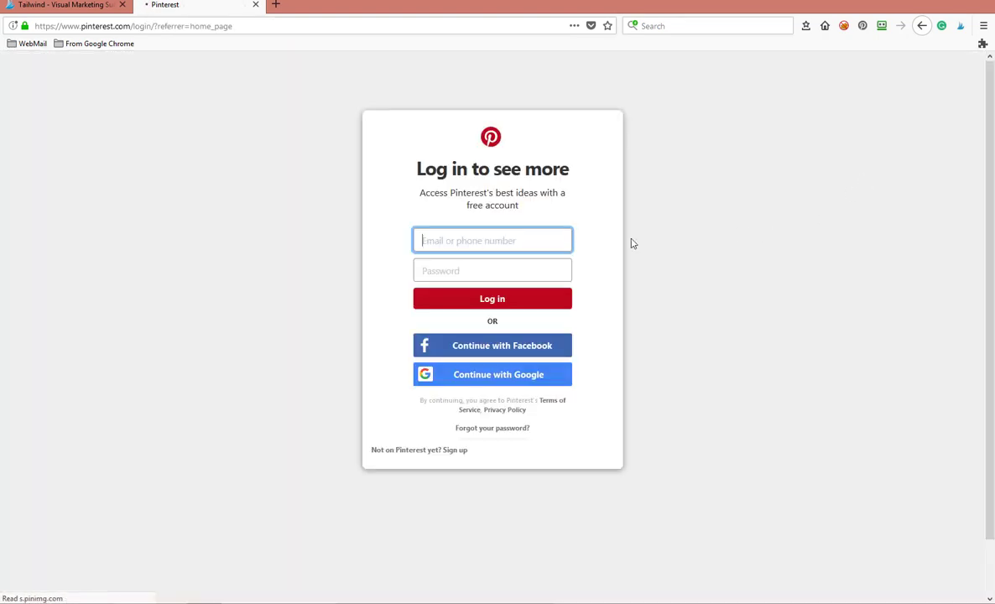
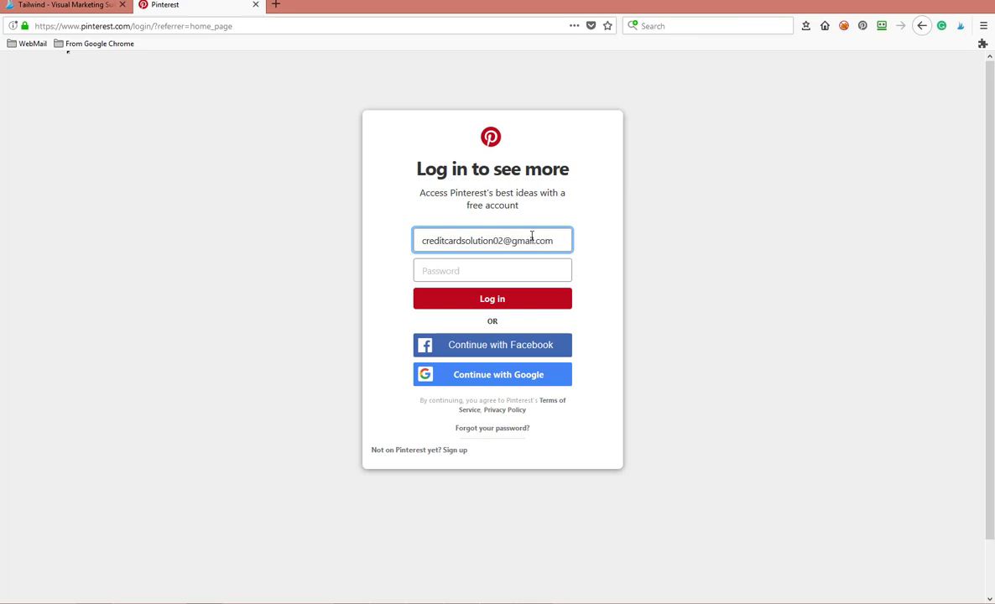
# Enter the password, retyping it after a mistake, and submit the login.
pyautogui.click(491, 270)
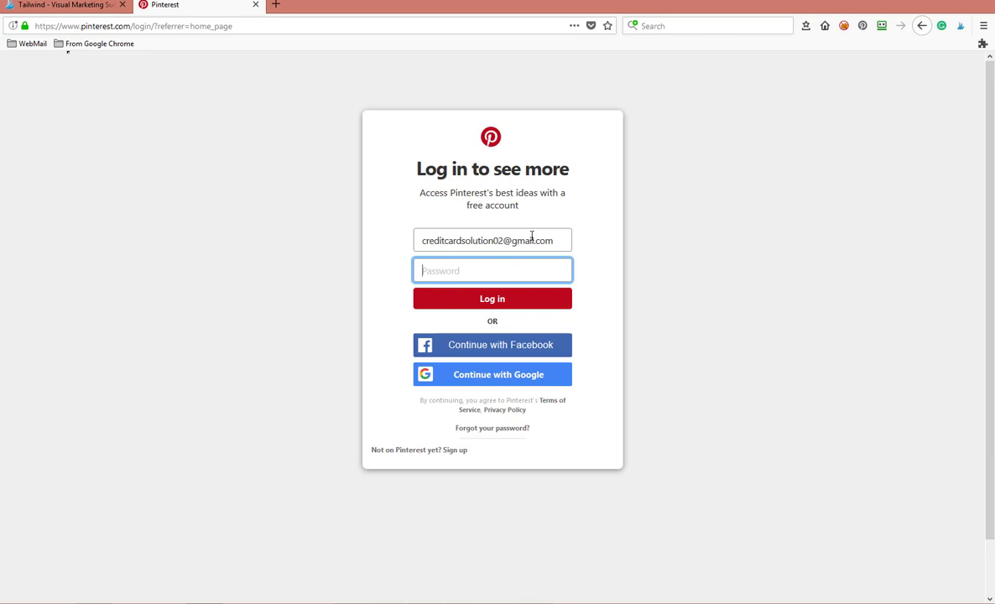
pyautogui.write('password')
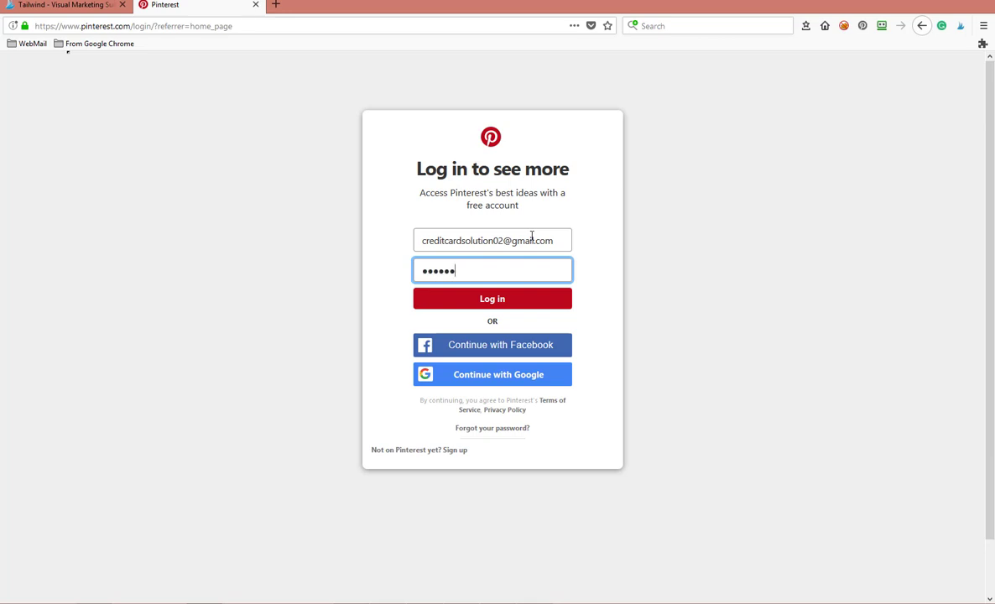
pyautogui.write('••')
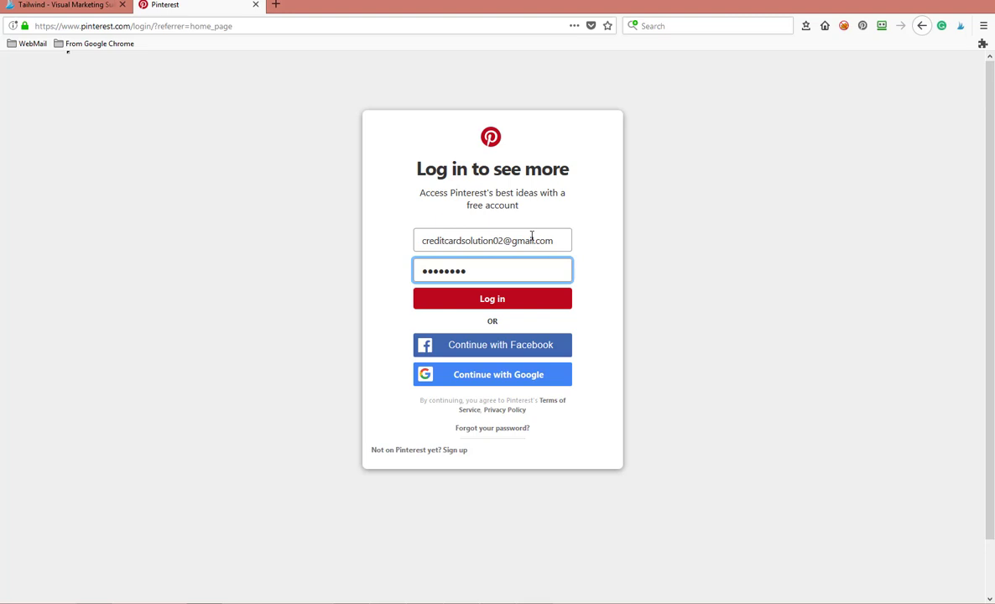
pyautogui.write('•')
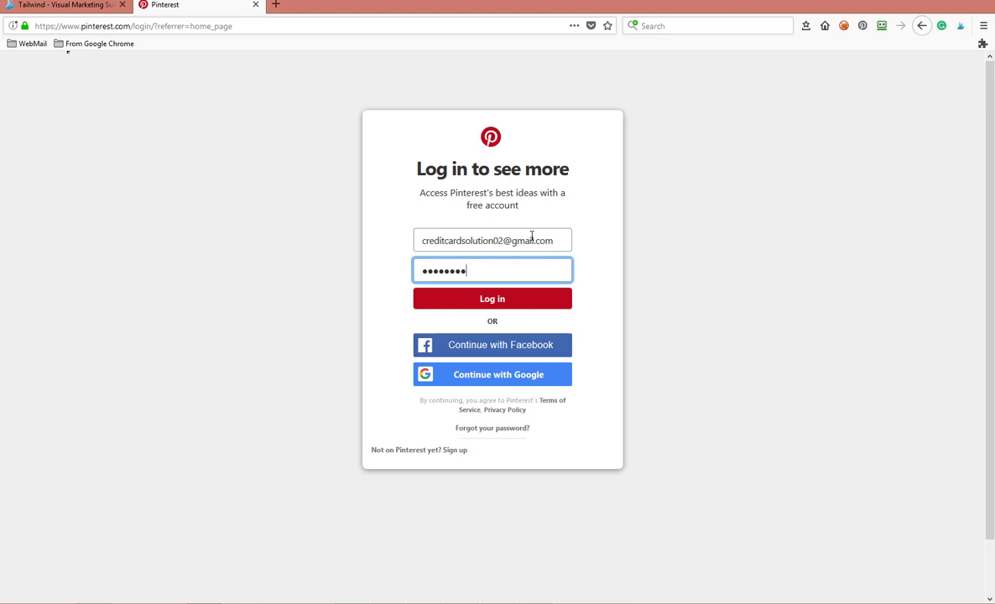
pyautogui.press('Backspace')
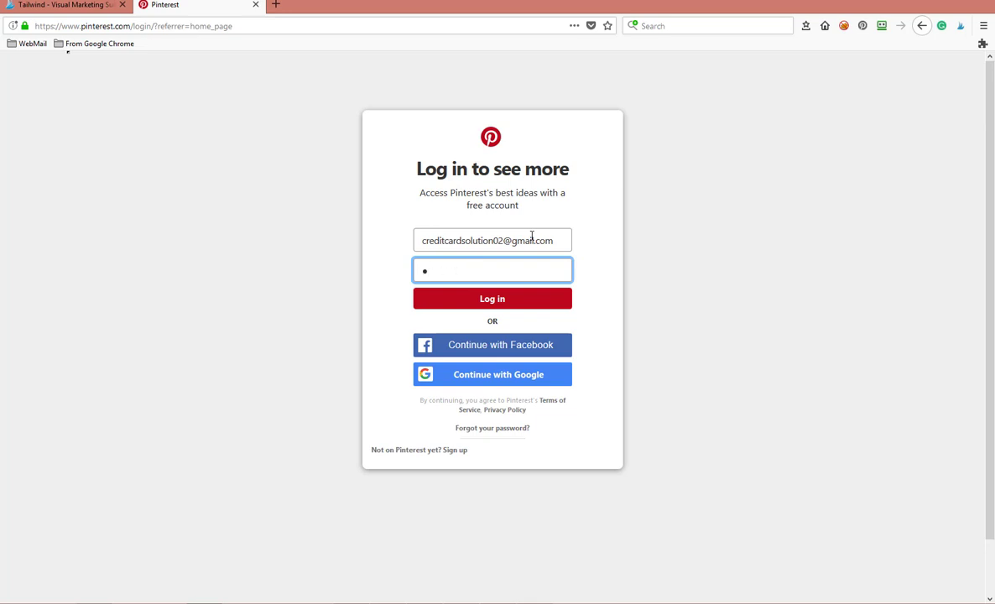
pyautogui.write('password')
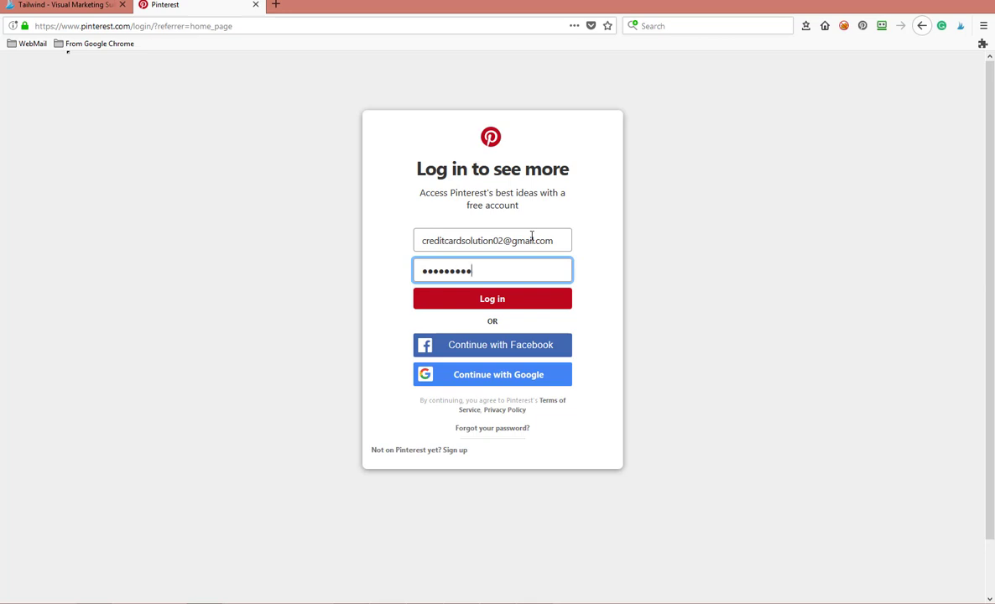
pyautogui.click(494, 298)
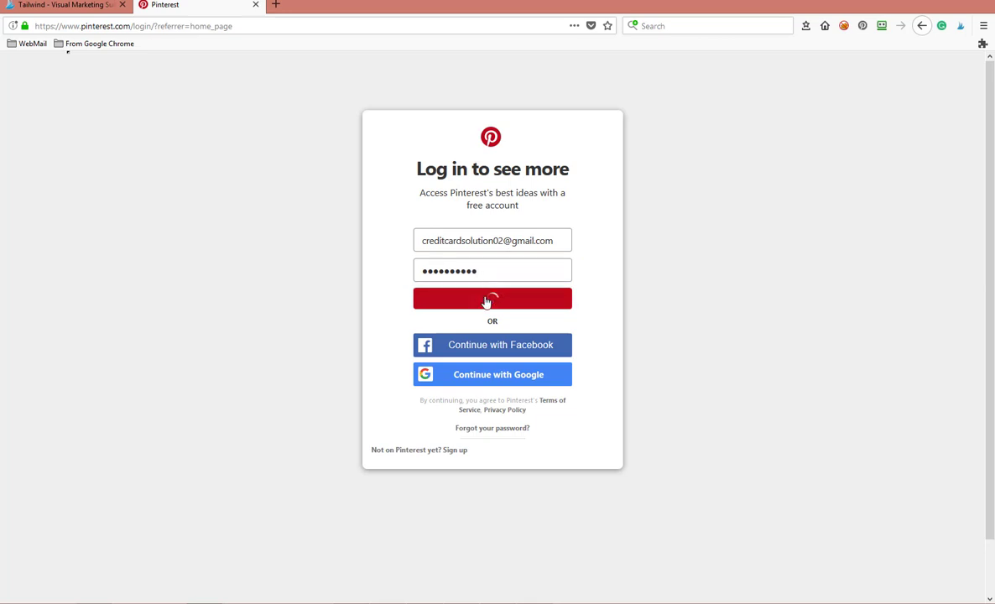
pyautogui.click(494, 299)
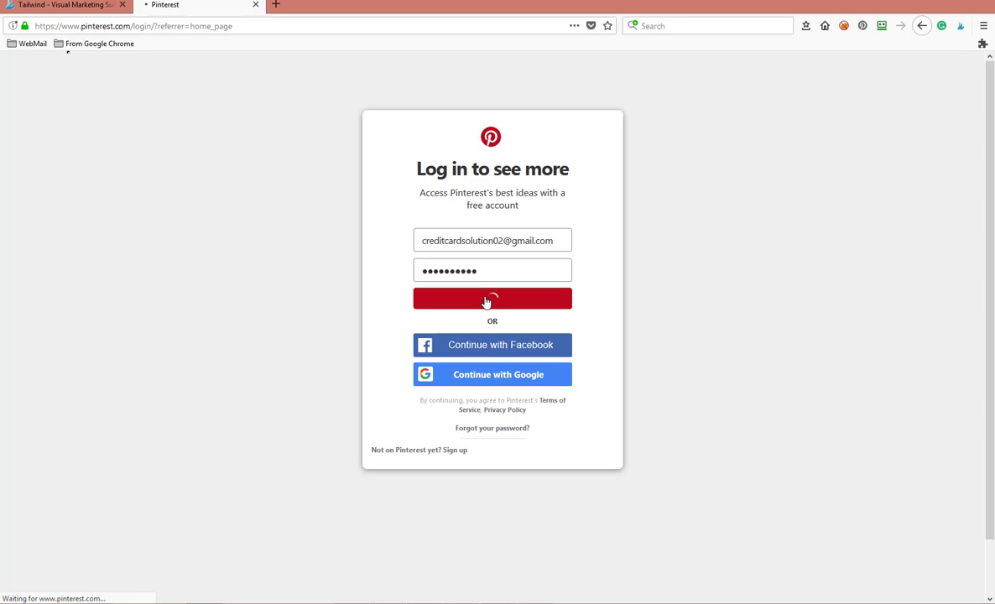
pyautogui.click(493, 298)
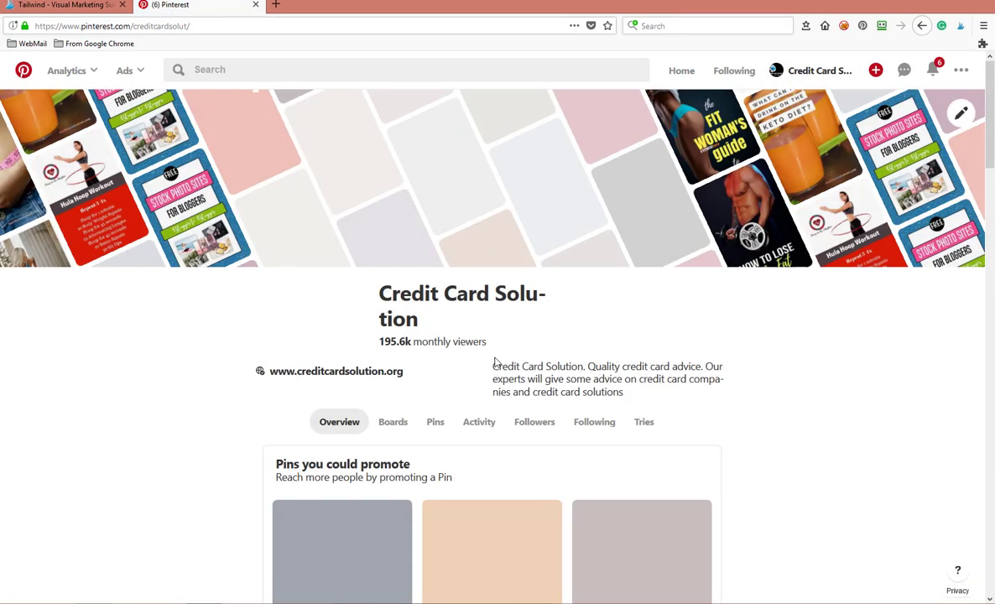
# Scroll through the Credit Card Solution profile's 104 boards and return to the profile header.
pyautogui.click(345, 422)
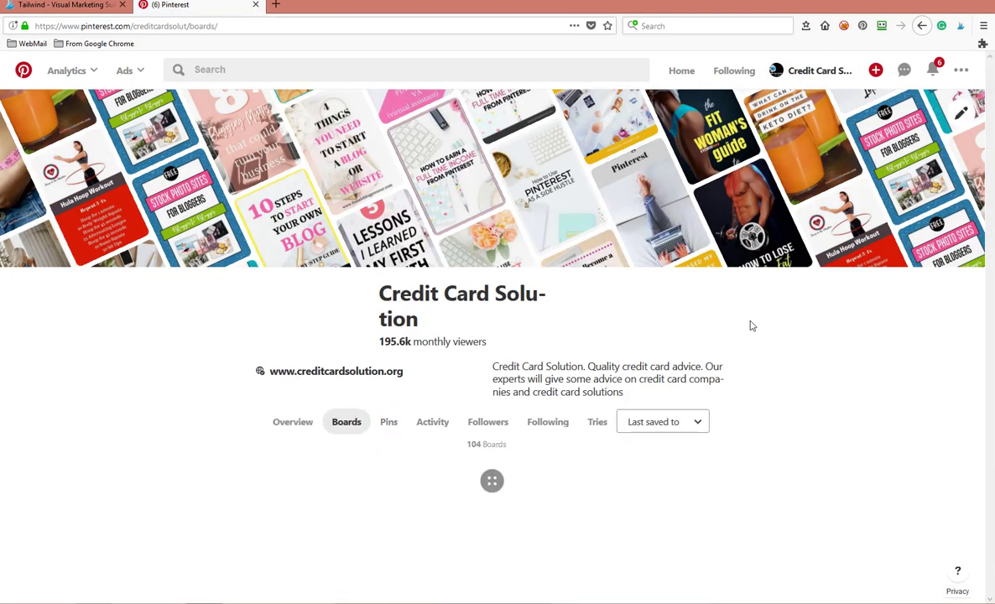
pyautogui.scroll(-3)
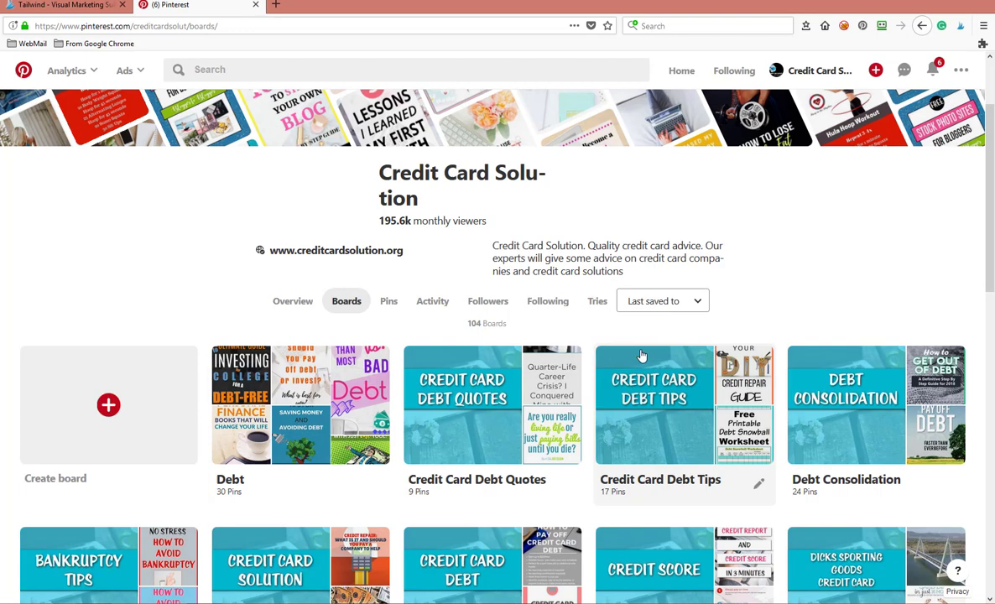
pyautogui.scroll(-3)
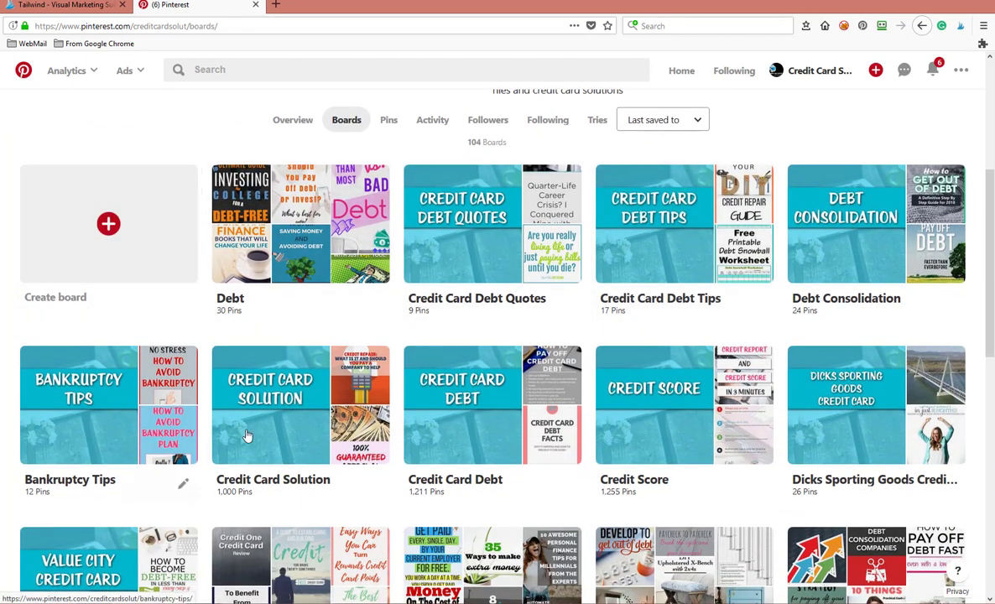
pyautogui.moveTo(20, 313)
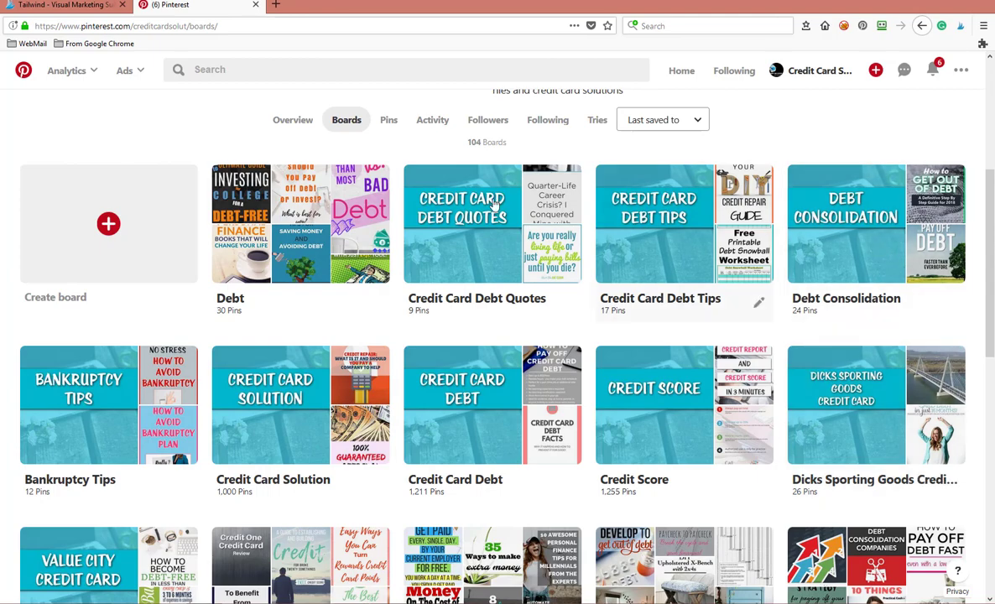
pyautogui.scroll(-3)
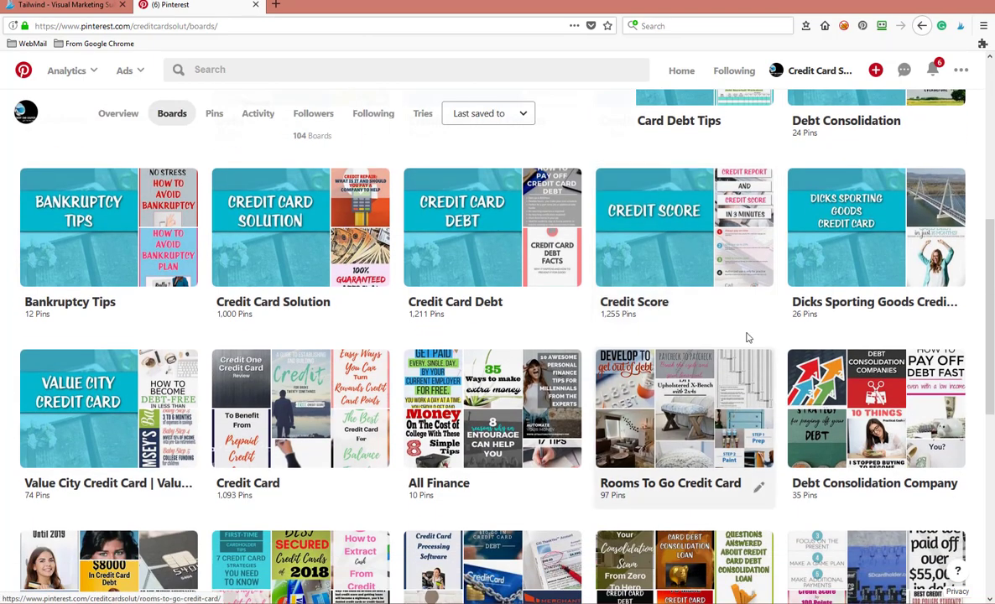
pyautogui.scroll(3)
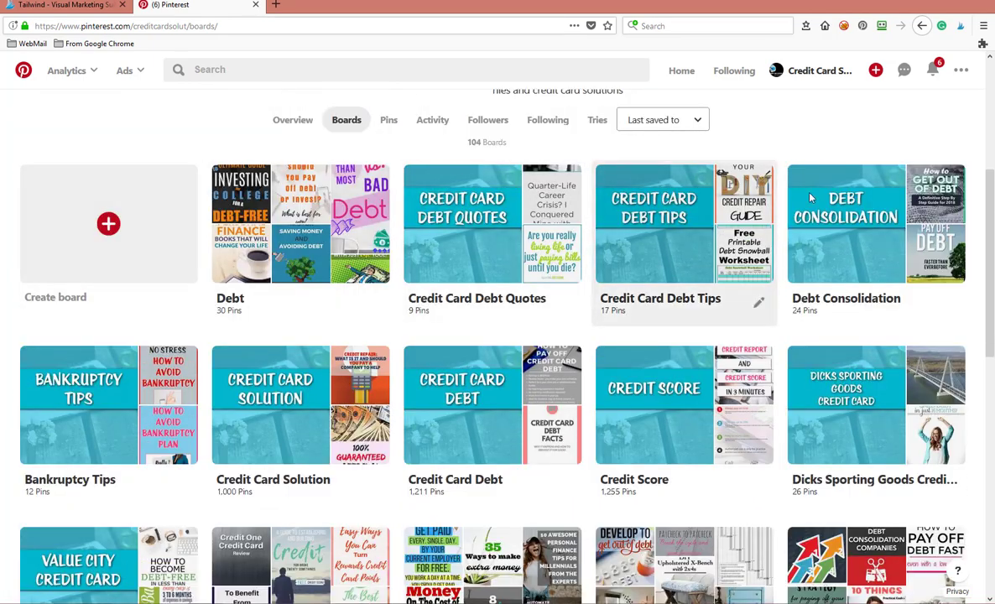
pyautogui.scroll(-3)
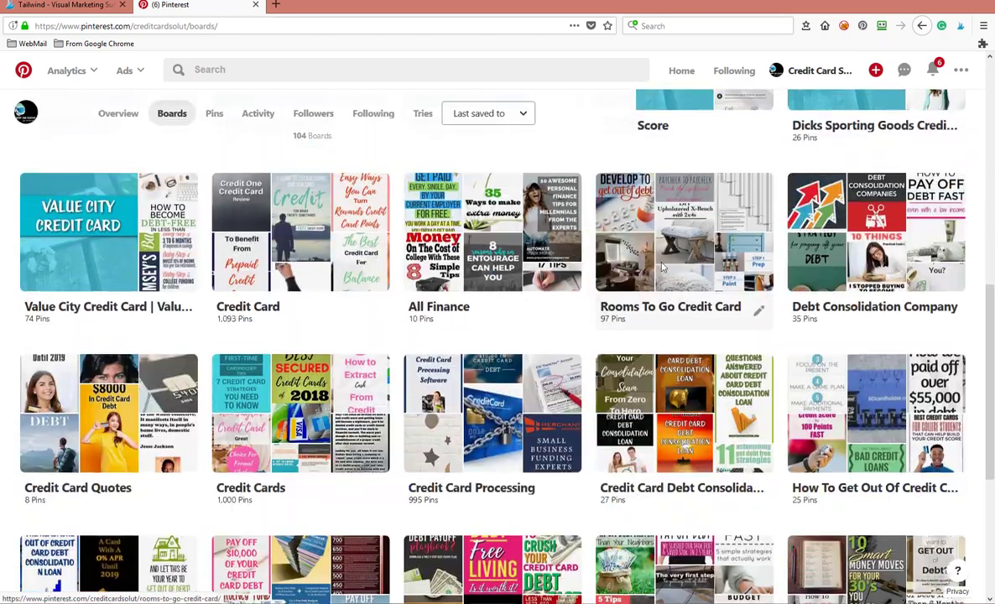
pyautogui.scroll(-3)
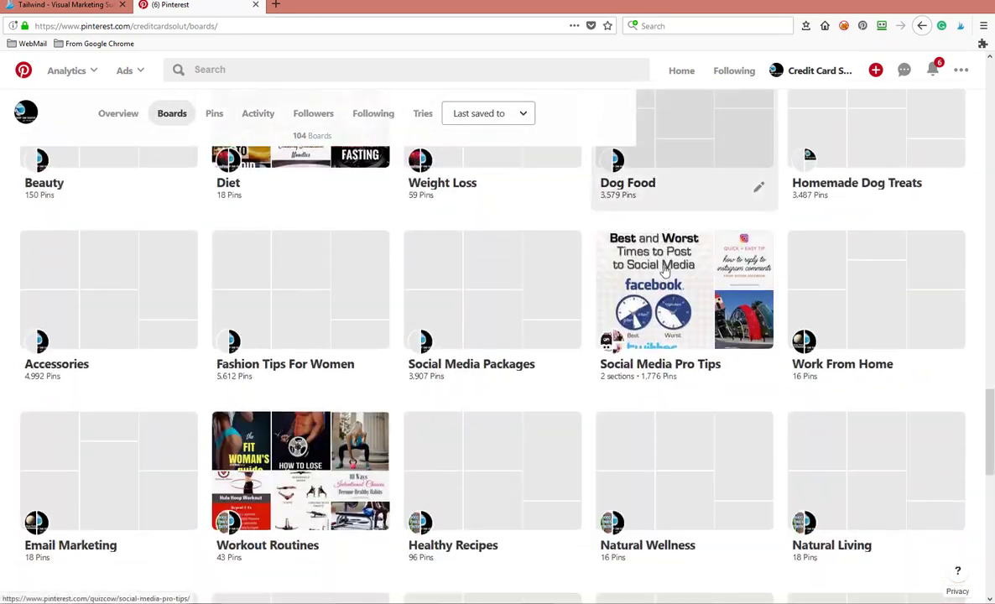
pyautogui.scroll(-3)
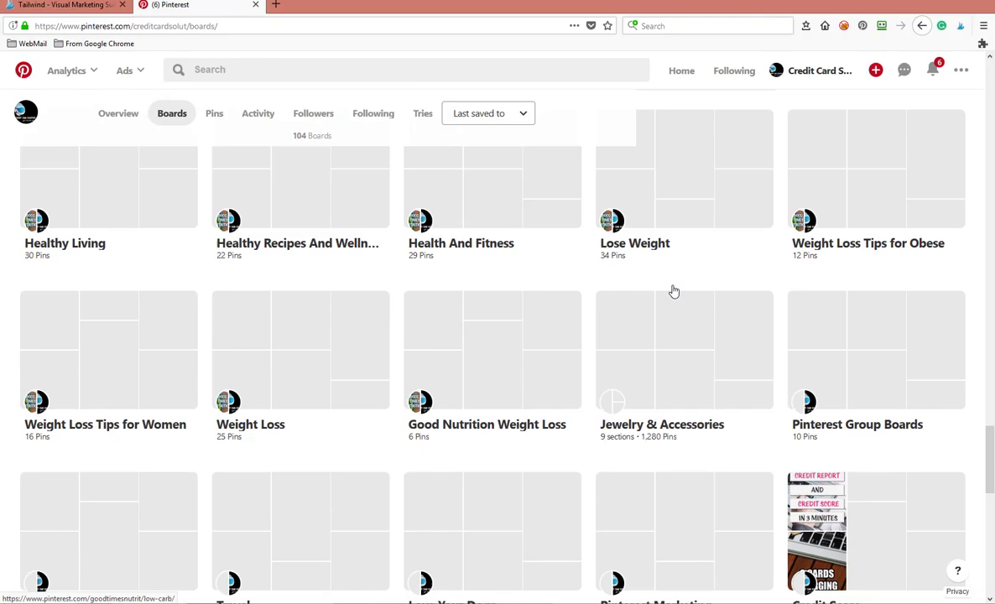
pyautogui.scroll(-3)
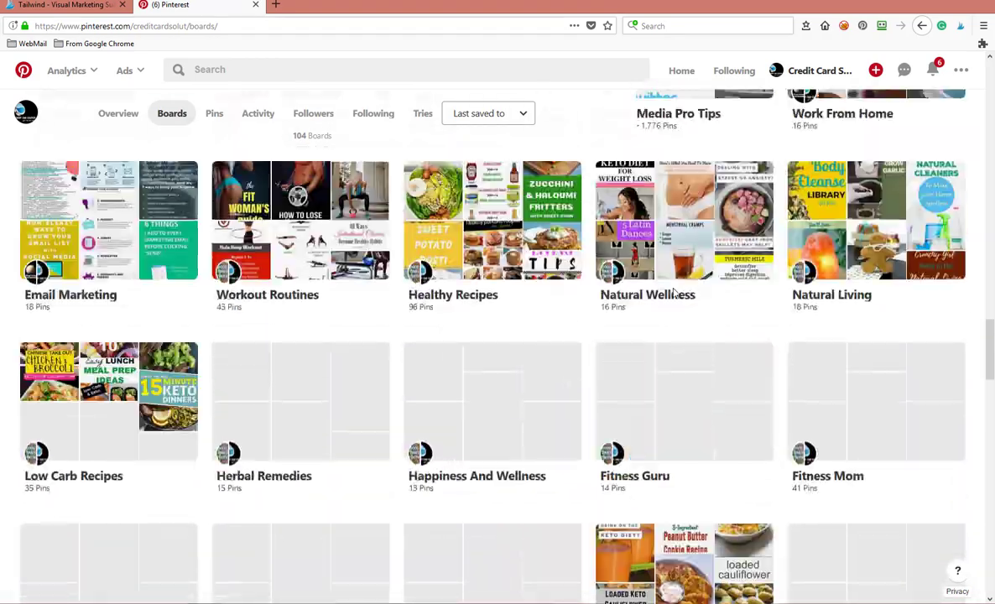
pyautogui.scroll(3)
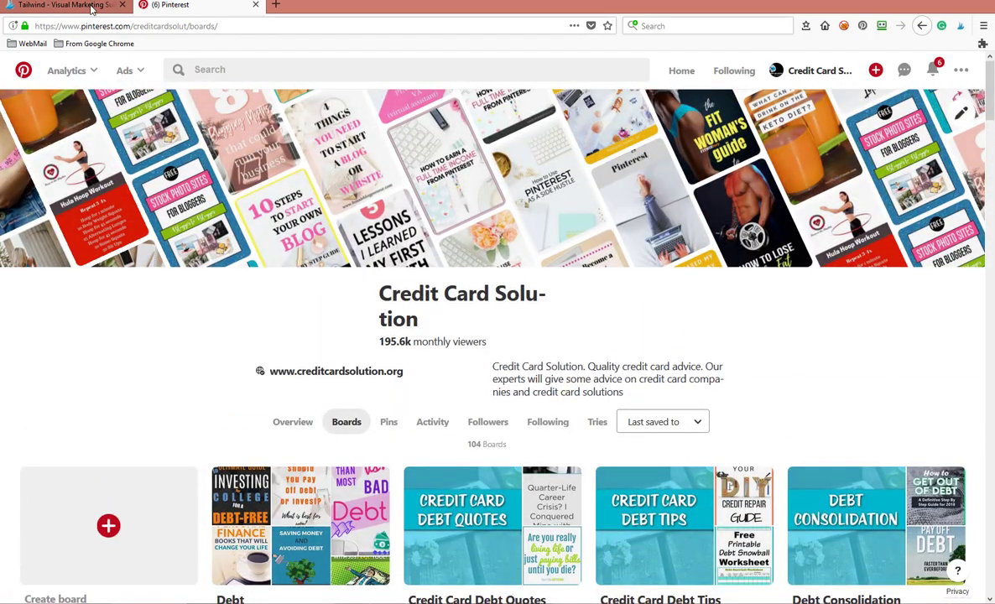
# Switch to the Tailwind tab and go to Find a Tribe from the Tribes dashboard.
pyautogui.click(64, 7)
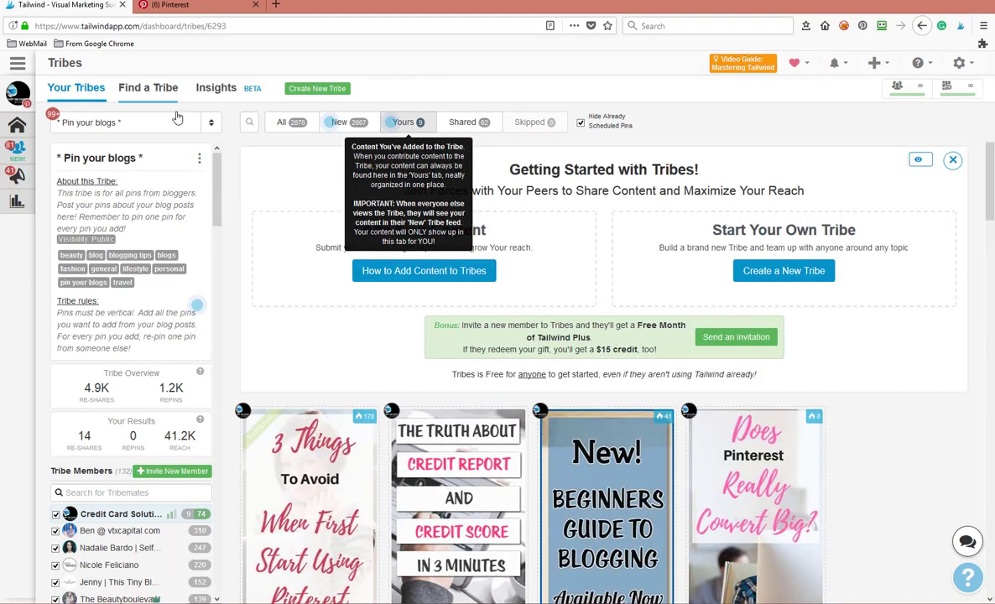
pyautogui.moveTo(212, 126)
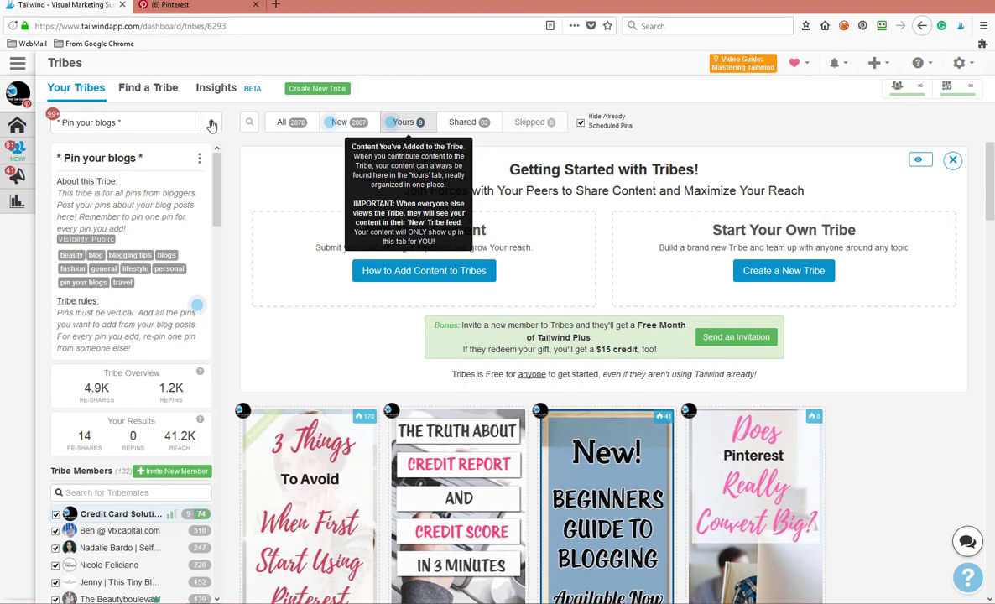
pyautogui.moveTo(148, 87)
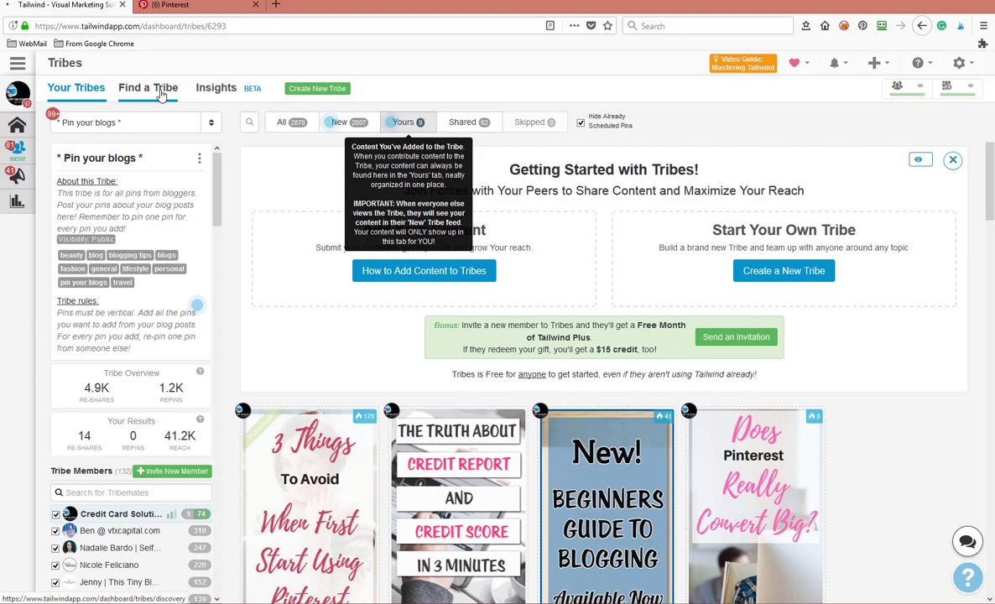
pyautogui.moveTo(151, 94)
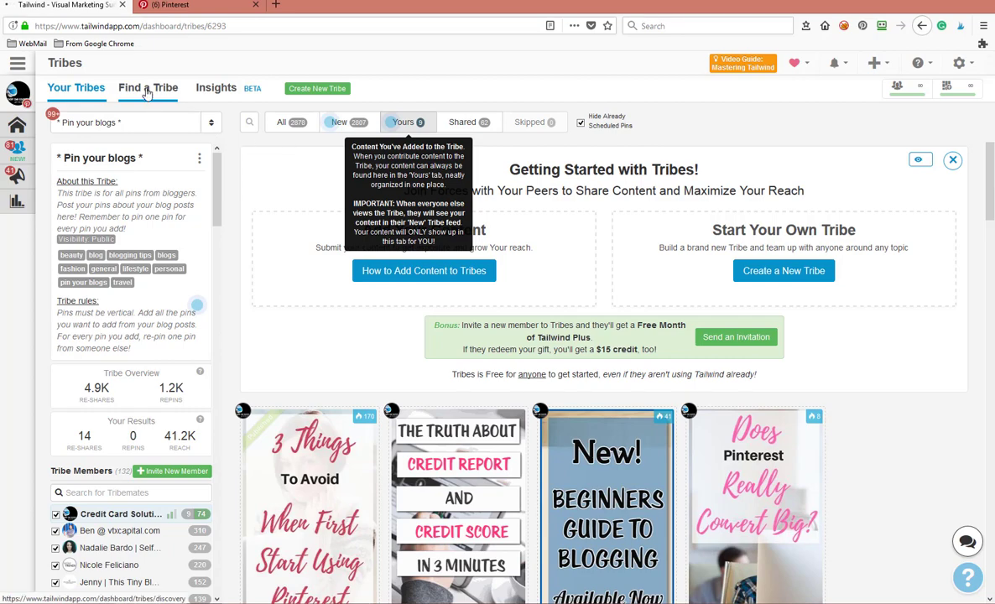
pyautogui.click(147, 87)
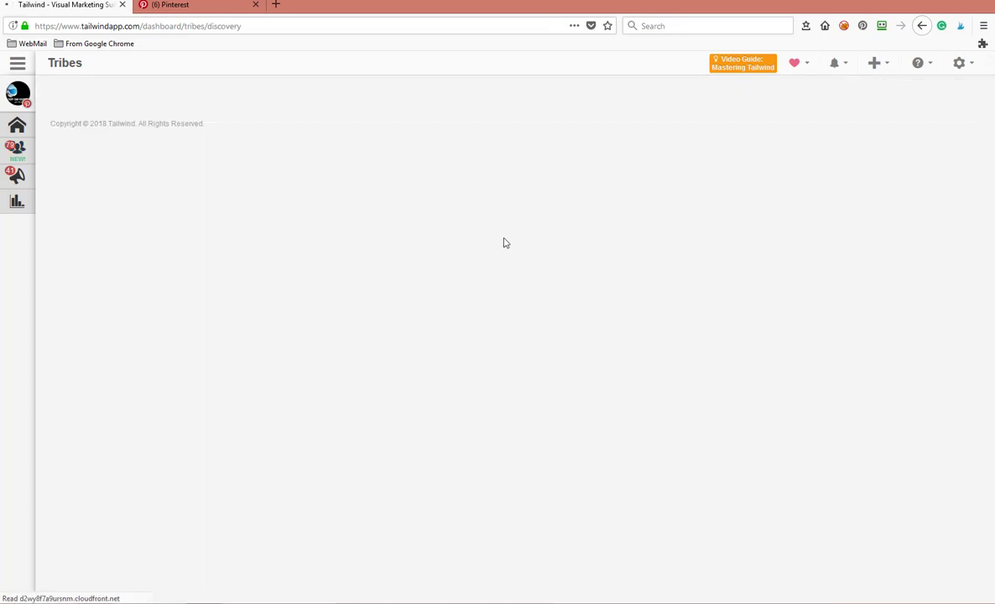
pyautogui.moveTo(483, 245)
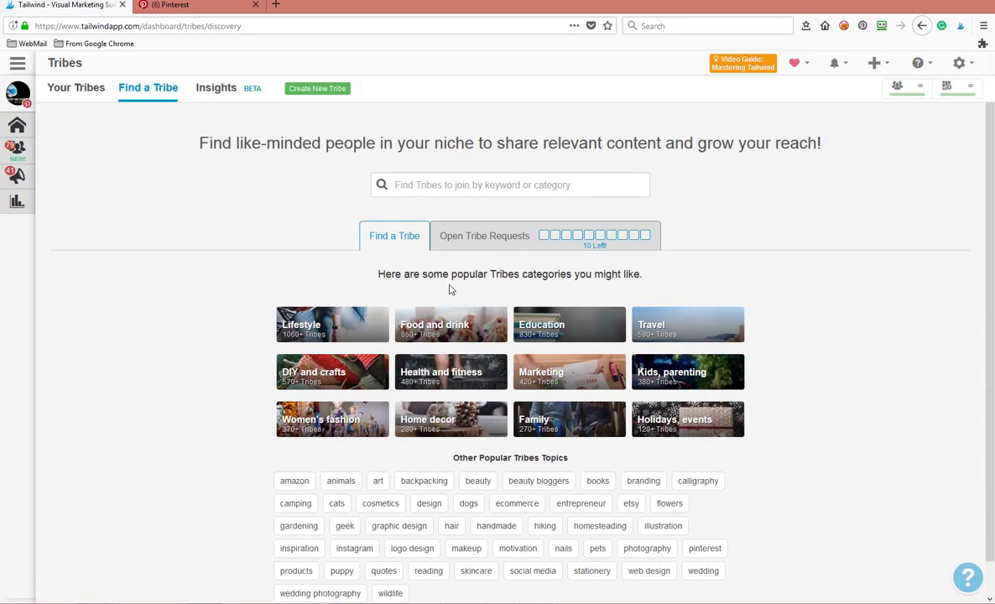
pyautogui.moveTo(514, 346)
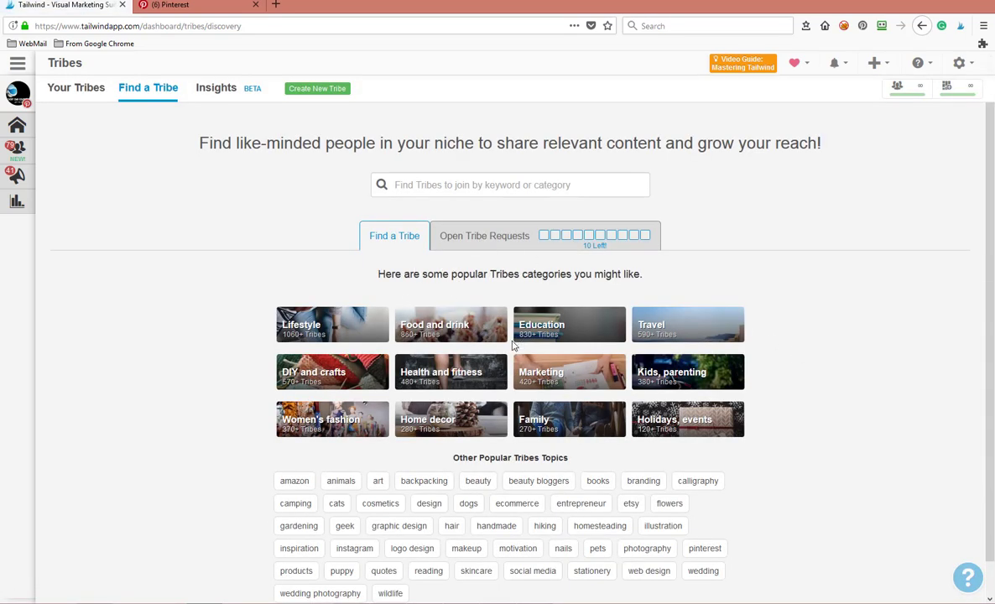
pyautogui.moveTo(571, 393)
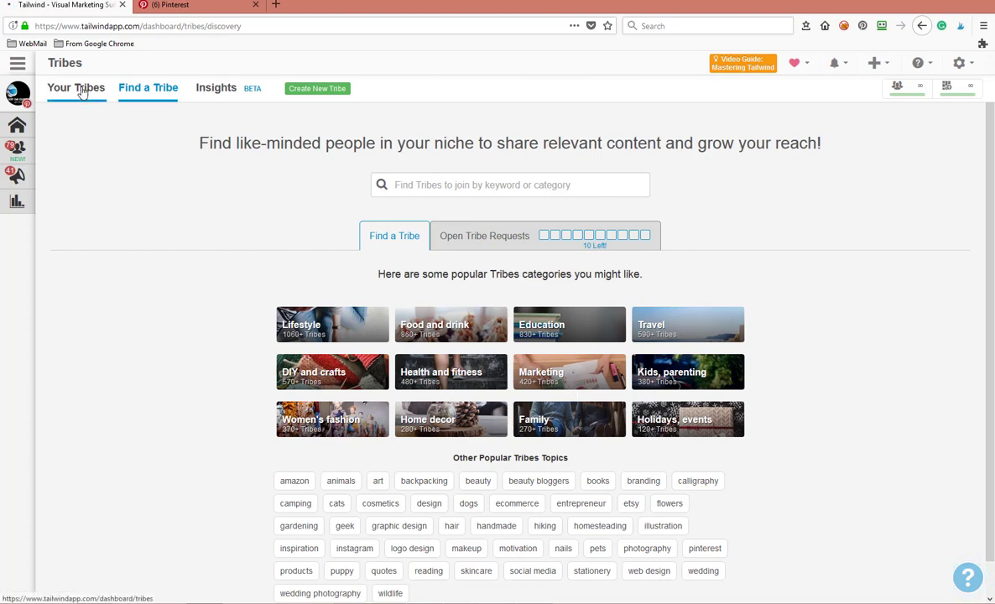
# Return to Your Tribes and dismiss the new tribemate messages notice.
pyautogui.click(77, 87)
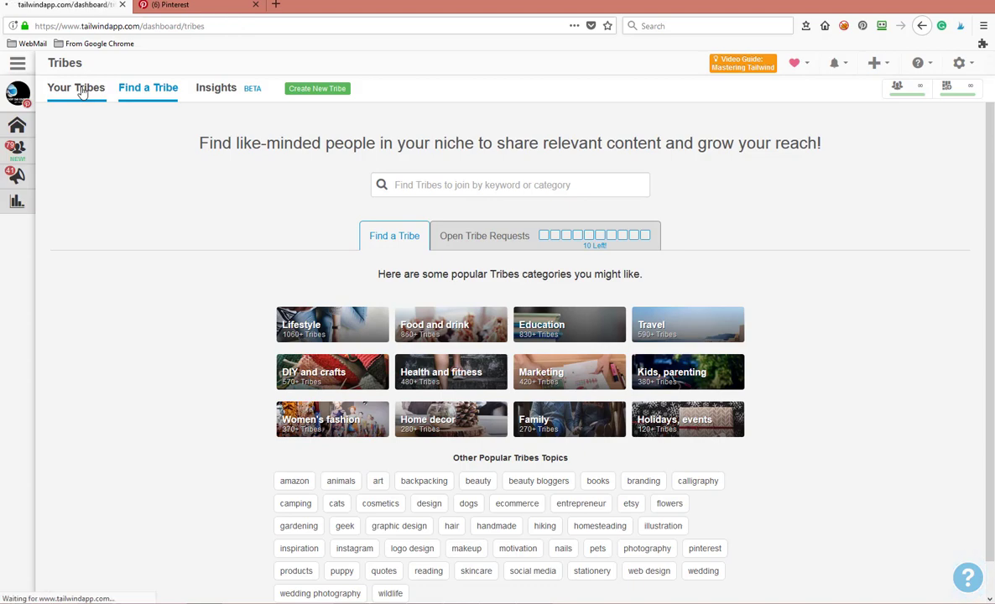
pyautogui.click(75, 88)
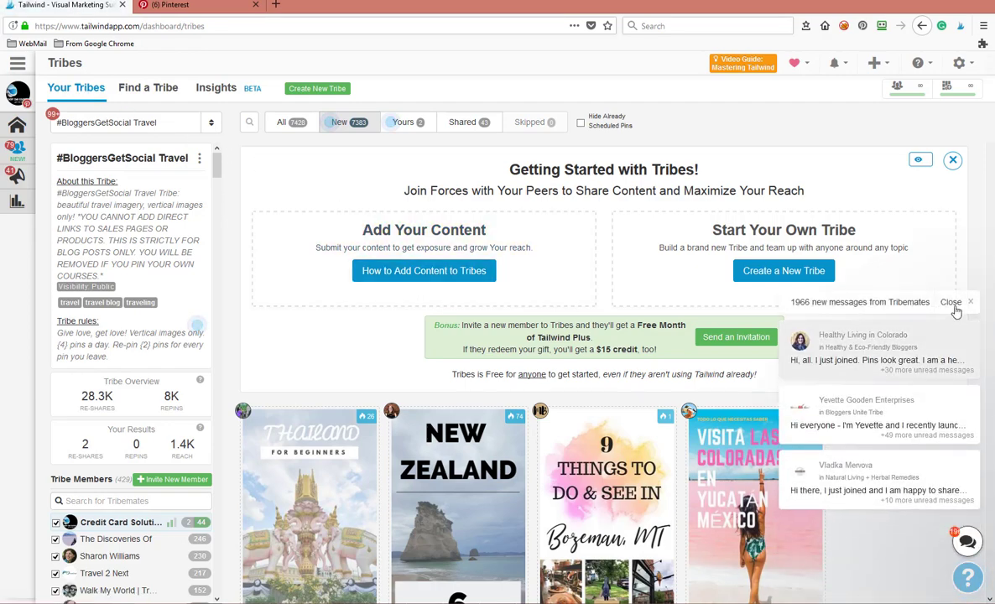
pyautogui.click(950, 302)
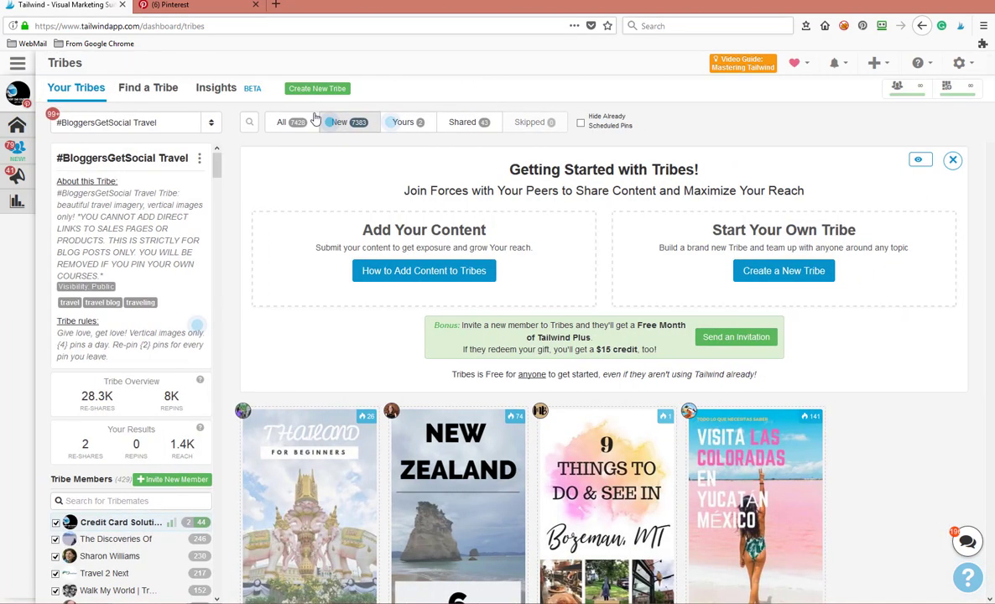
# Select the '* Pin your blogs *' tribe and hide already scheduled pins.
pyautogui.click(212, 122)
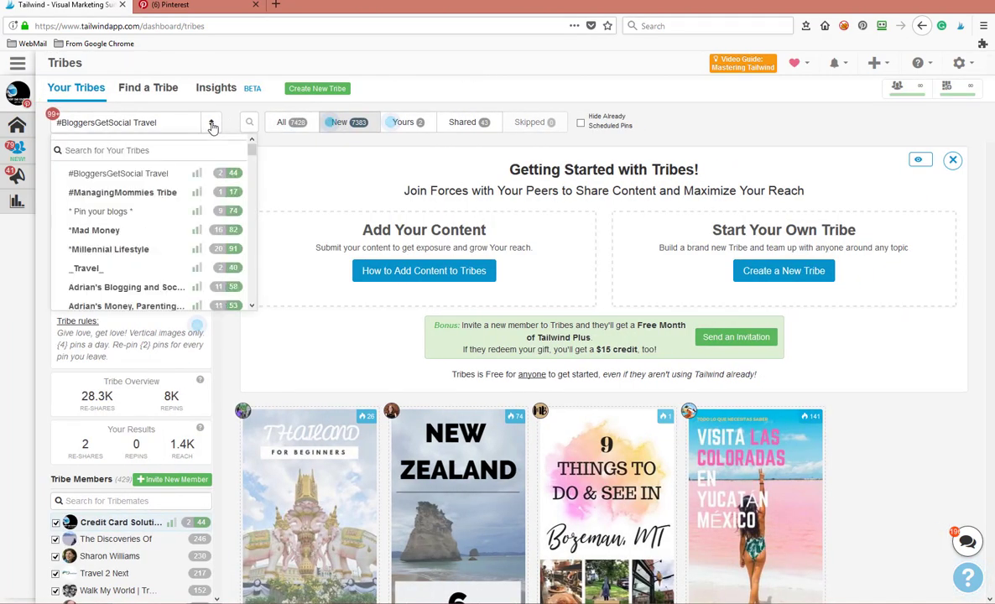
pyautogui.moveTo(100, 212)
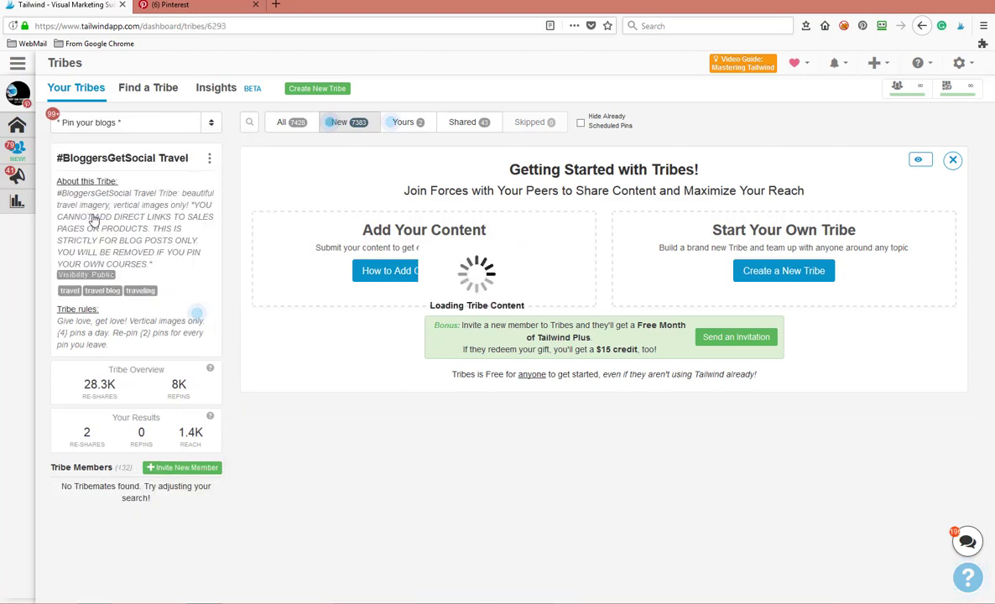
pyautogui.click(126, 122)
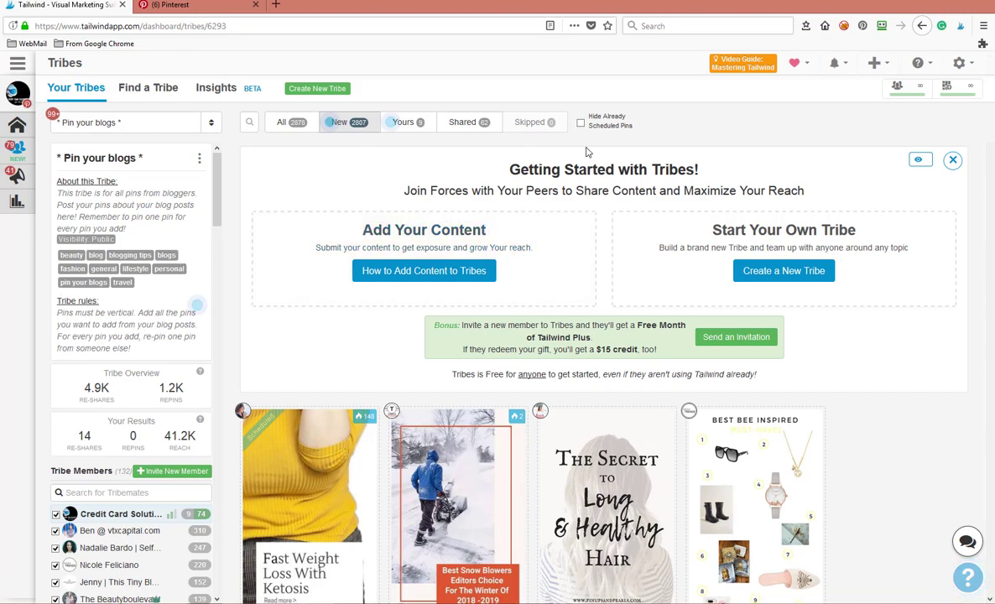
pyautogui.click(581, 122)
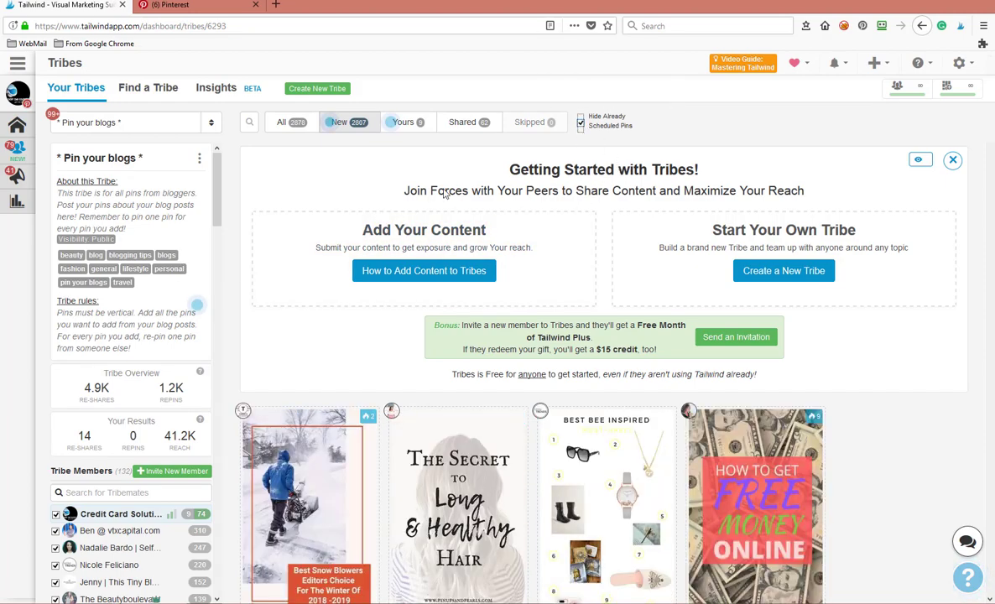
pyautogui.moveTo(913, 409)
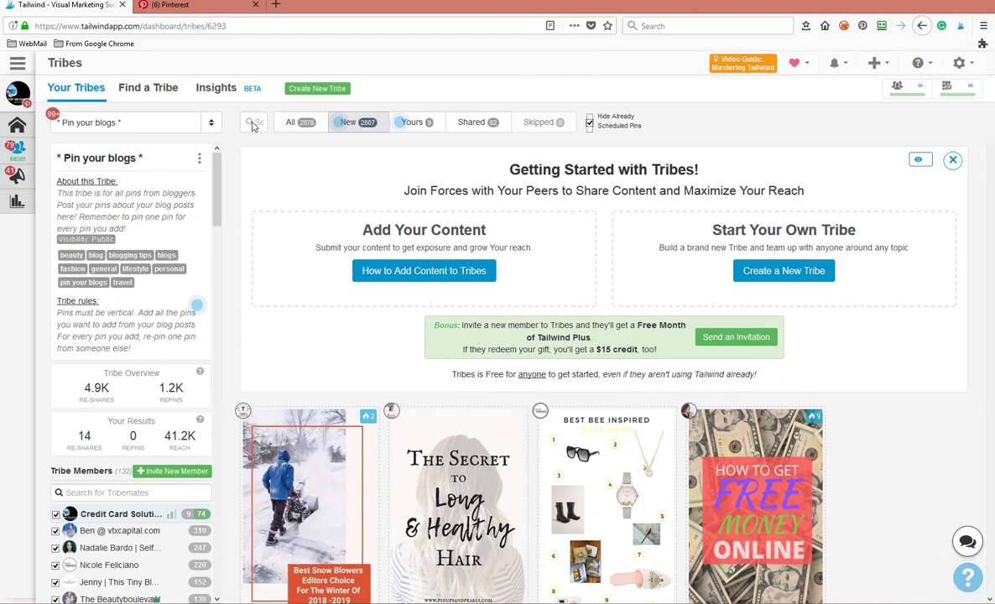
# Filter the tribe's pins with the search term 'blog'.
pyautogui.click(256, 123)
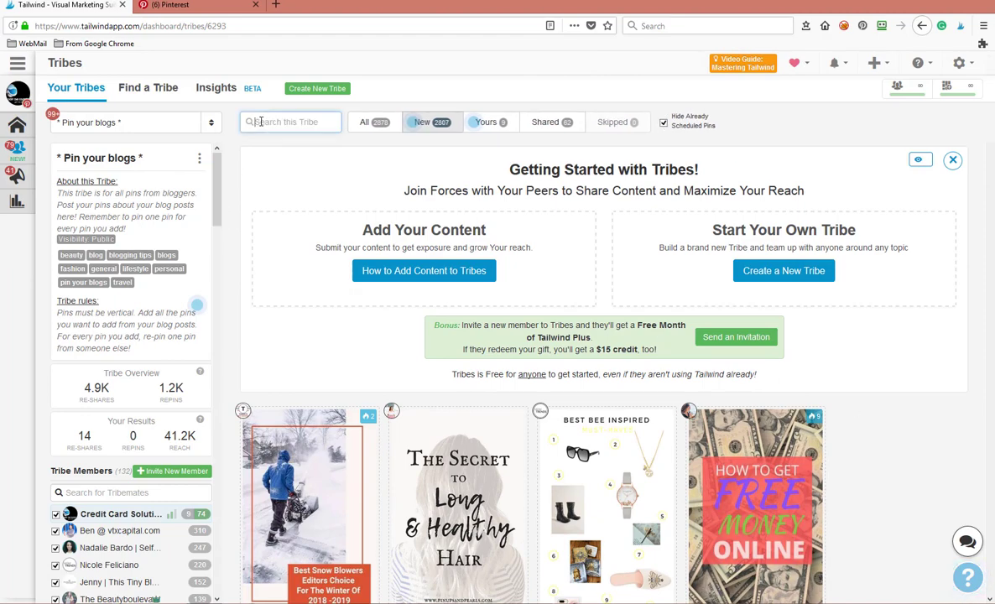
pyautogui.write('blog')
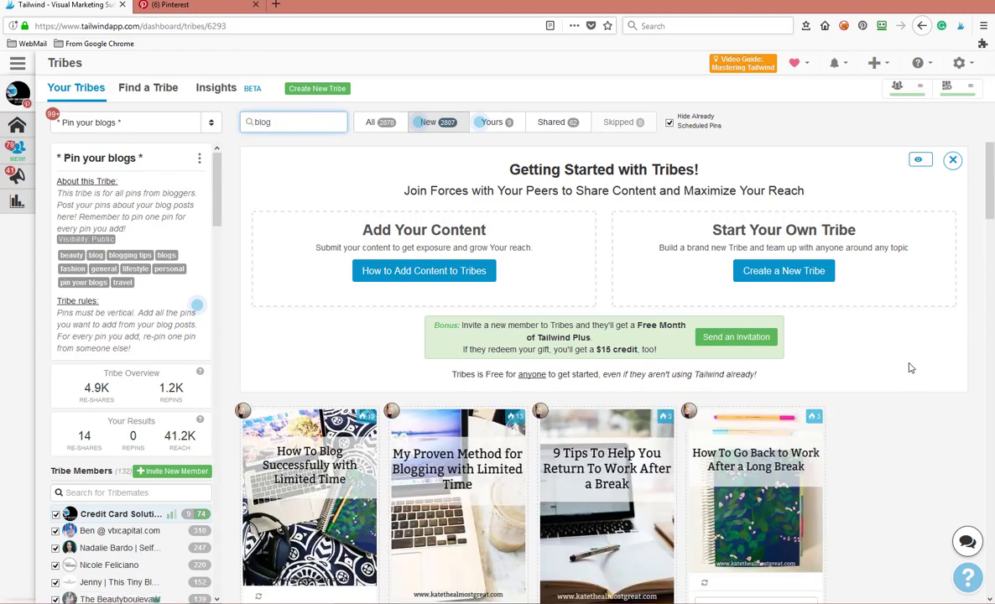
pyautogui.click(953, 160)
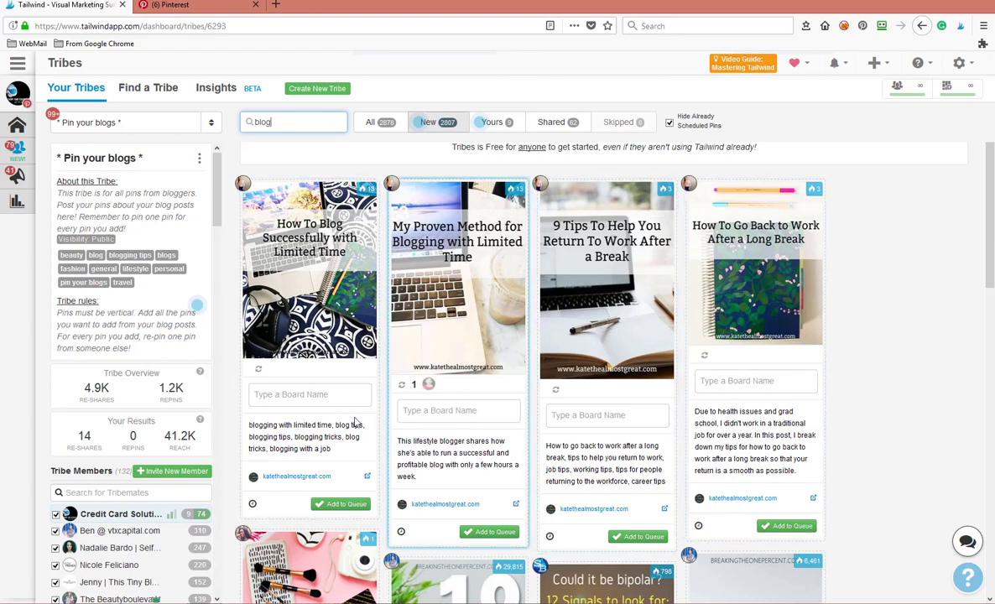
# Queue the first two blogging pins to the Blogging board.
pyautogui.click(309, 395)
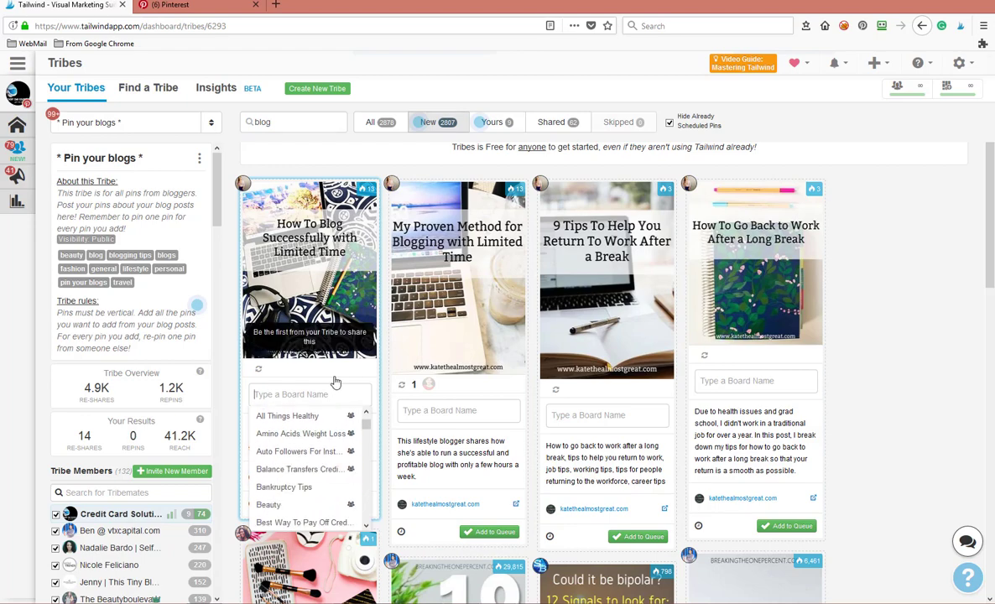
pyautogui.write('b')
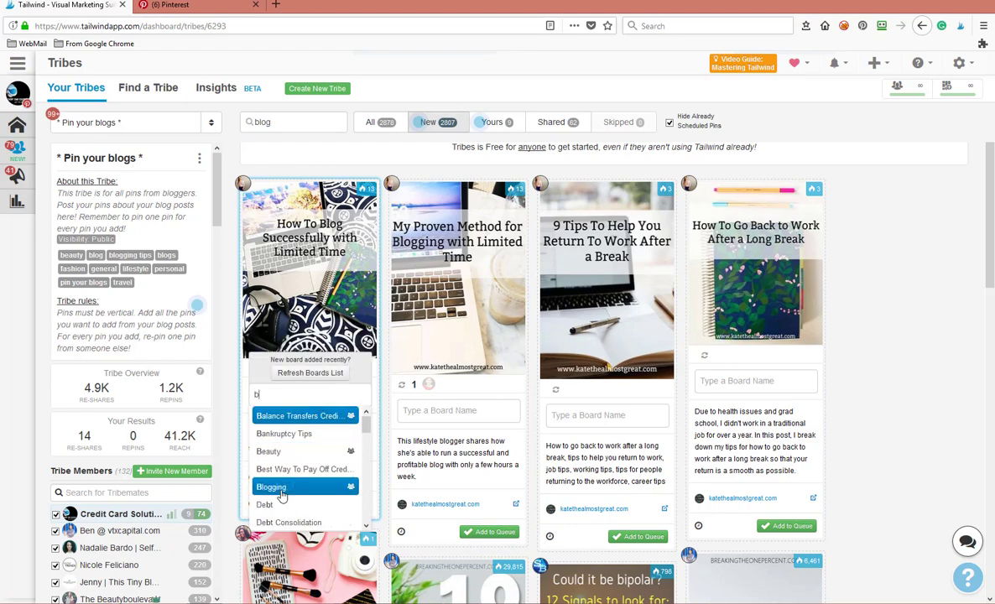
pyautogui.click(272, 487)
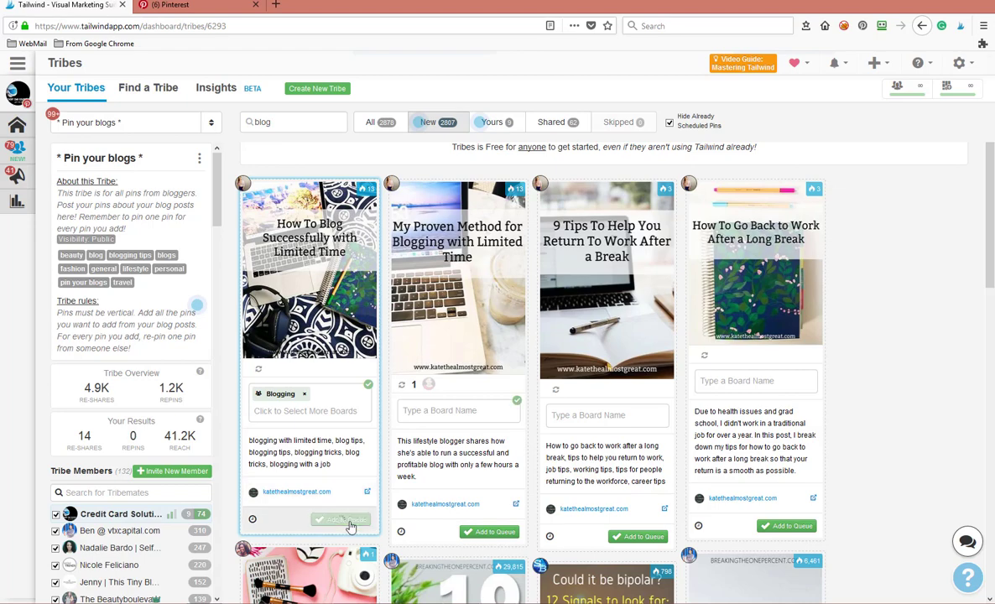
pyautogui.click(339, 518)
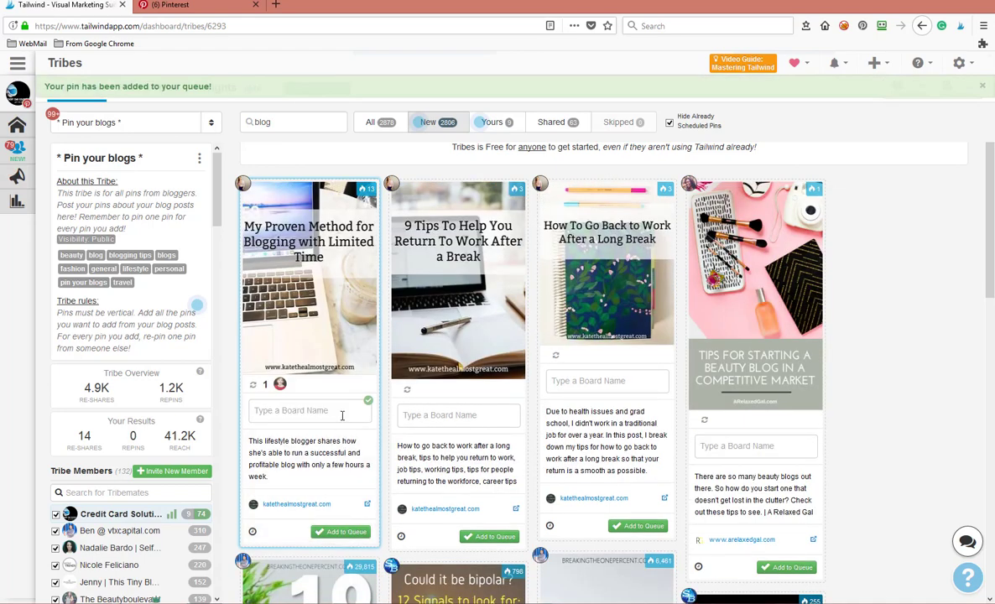
pyautogui.write('b')
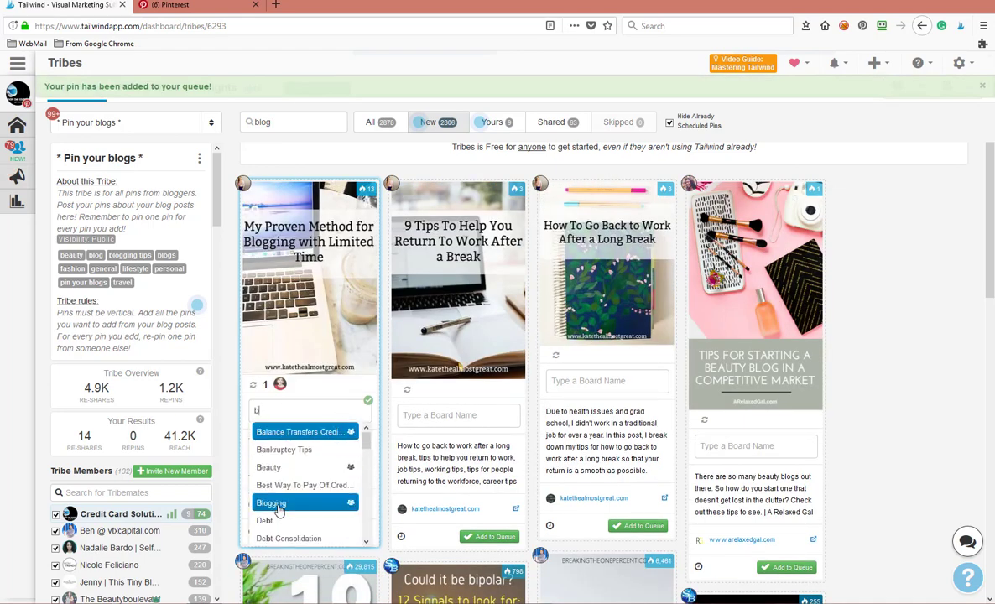
pyautogui.click(272, 503)
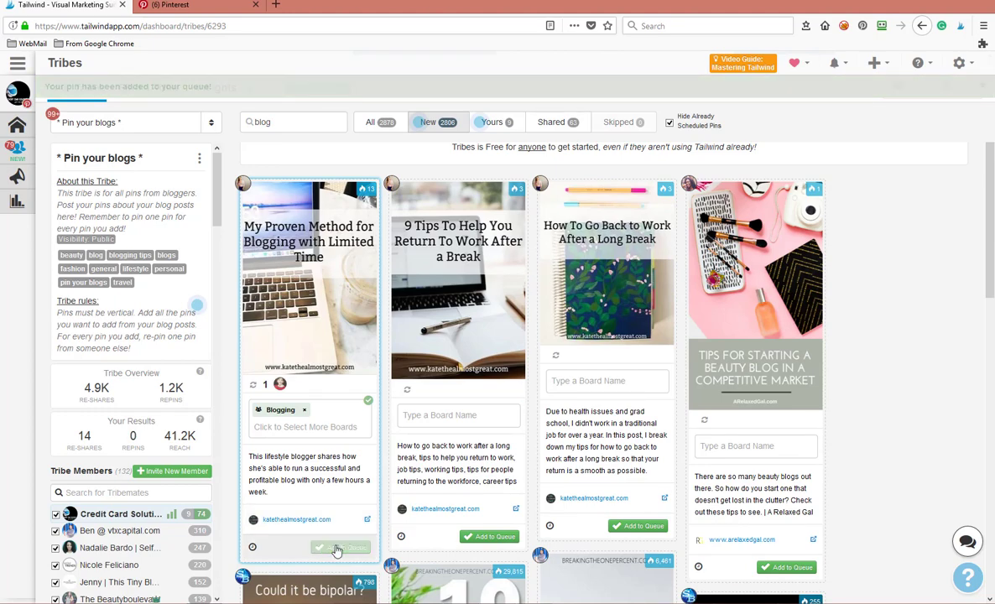
pyautogui.click(339, 547)
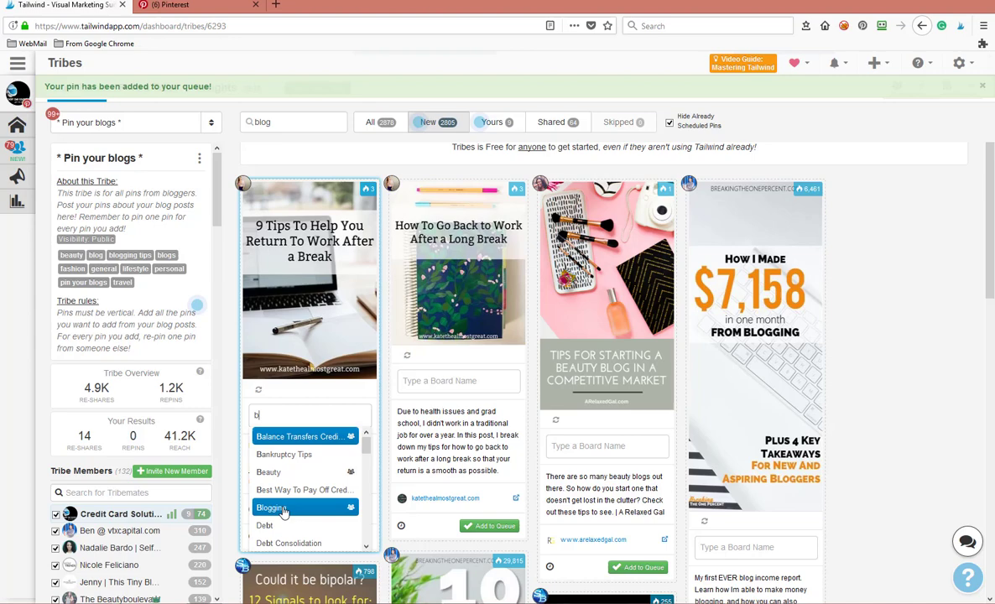
# Queue the back-to-work pin and the beauty blogging tips pin to the Blogging board.
pyautogui.click(270, 507)
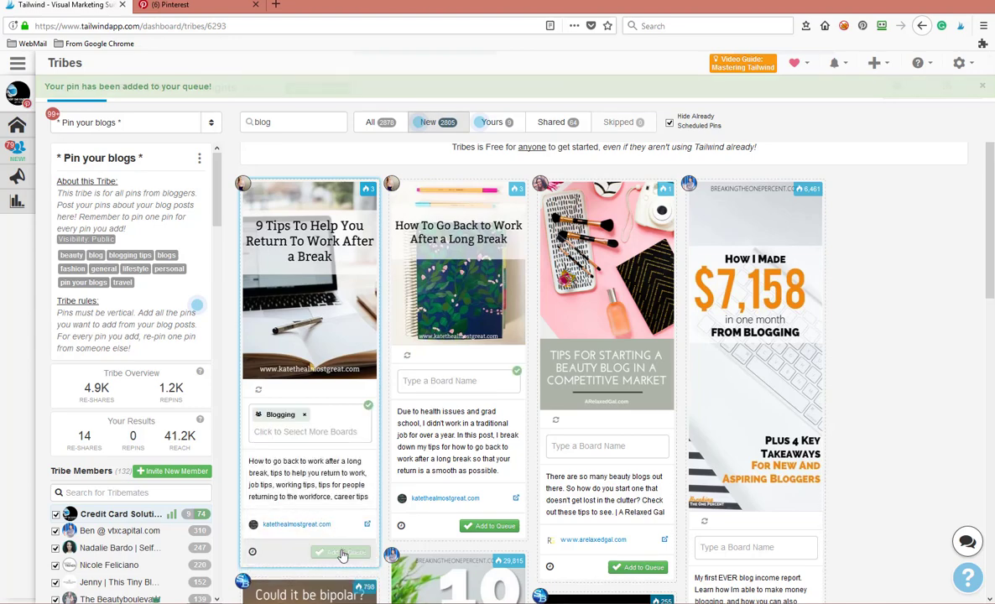
pyautogui.click(339, 552)
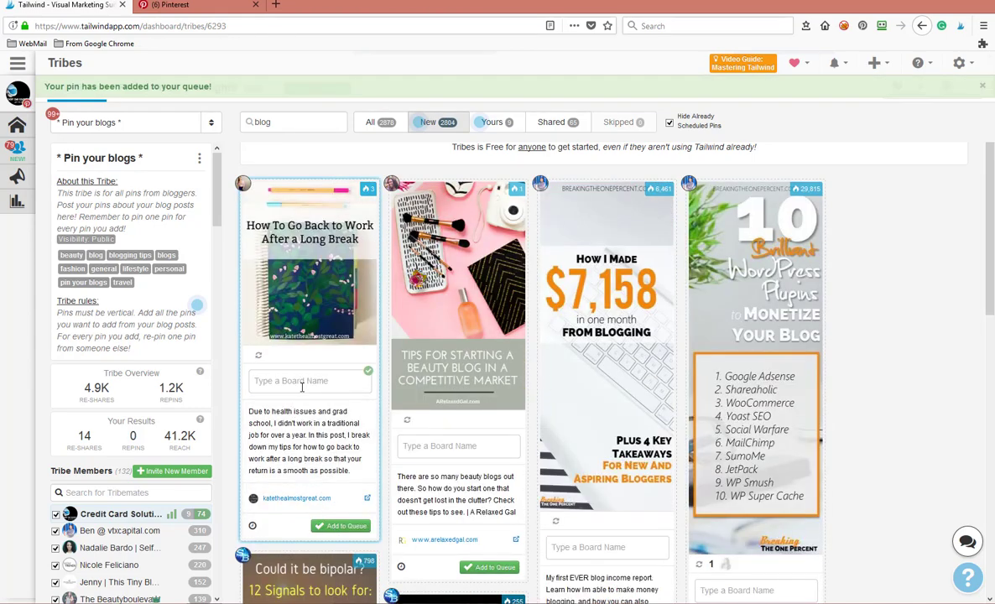
pyautogui.write('b')
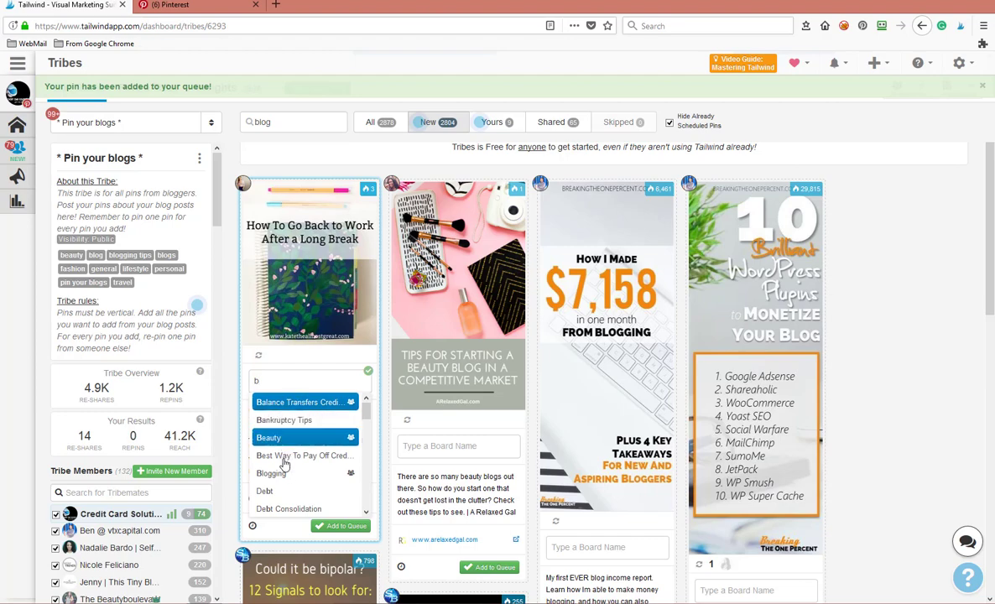
pyautogui.click(272, 473)
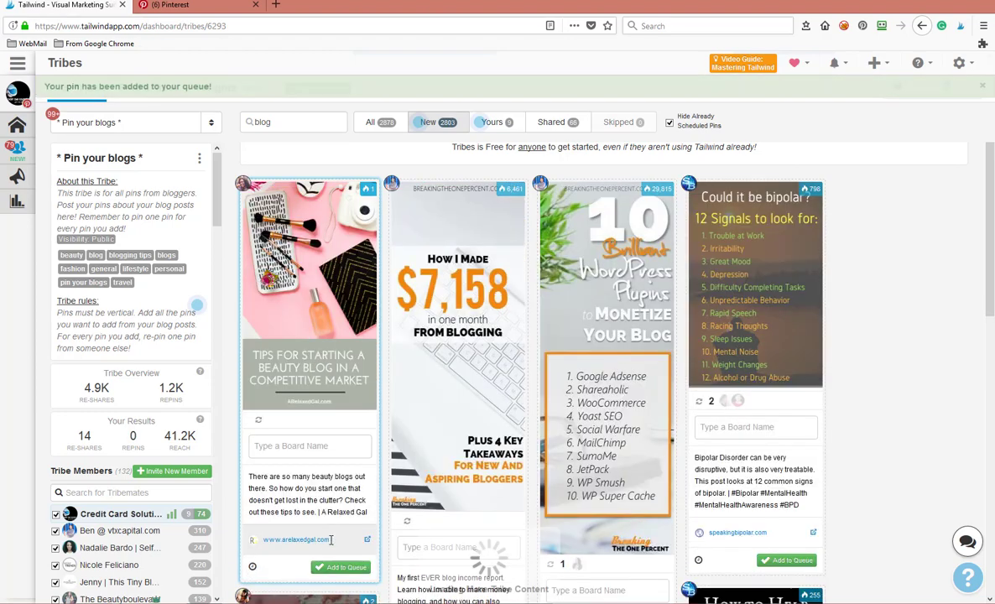
pyautogui.click(309, 447)
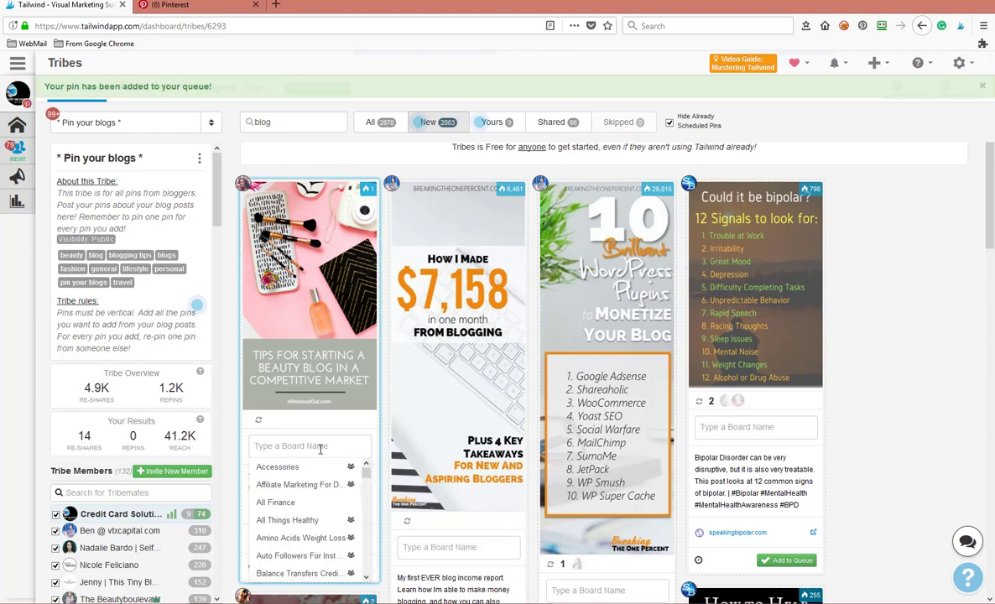
pyautogui.write('b')
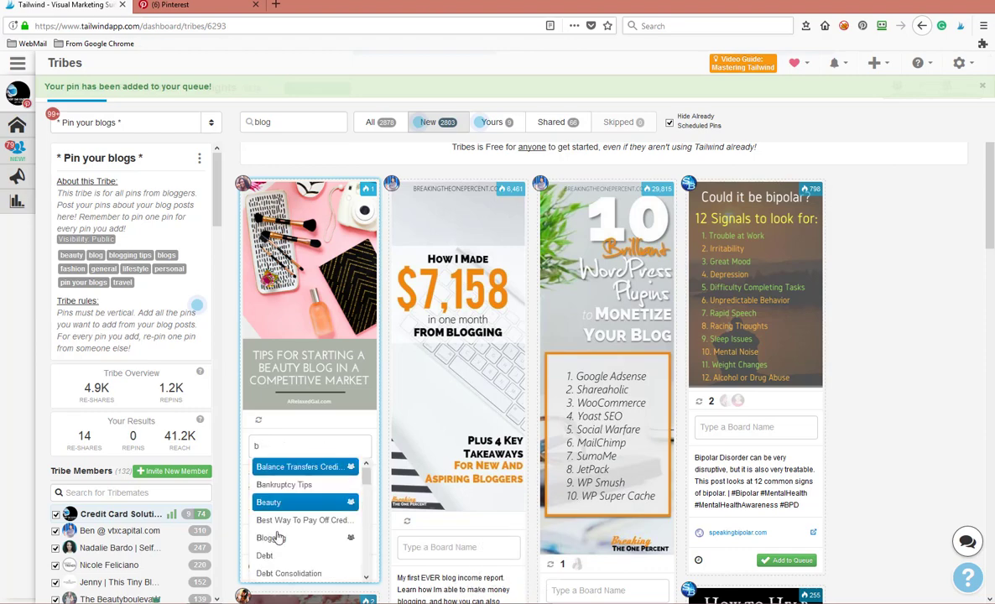
pyautogui.click(265, 537)
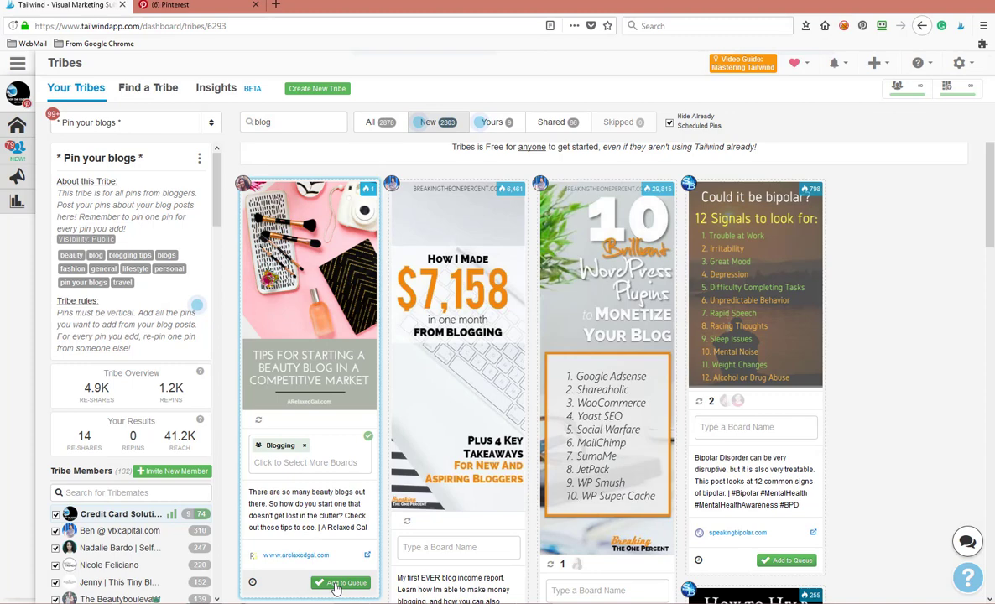
pyautogui.click(339, 582)
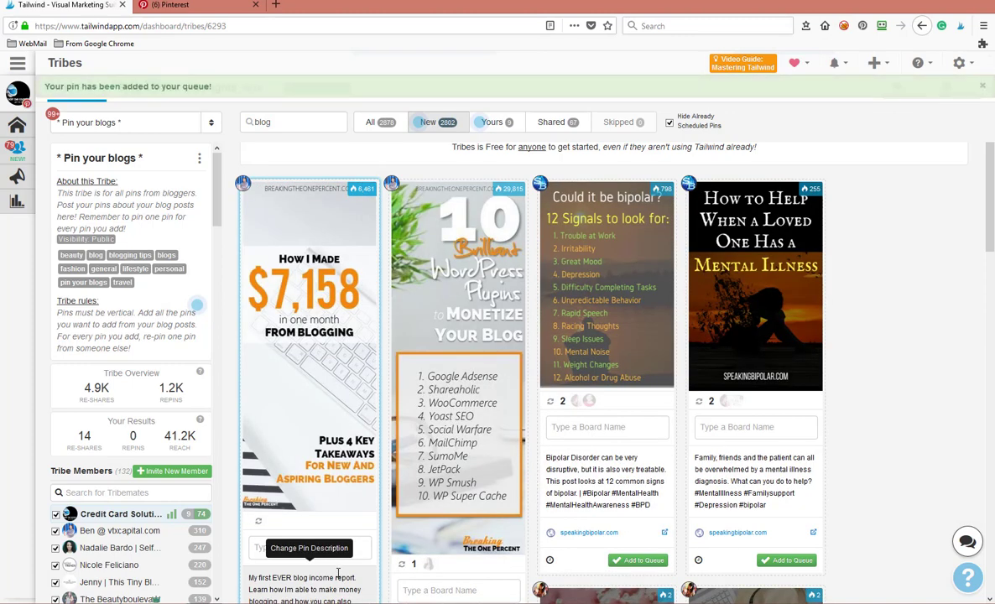
pyautogui.moveTo(490, 500)
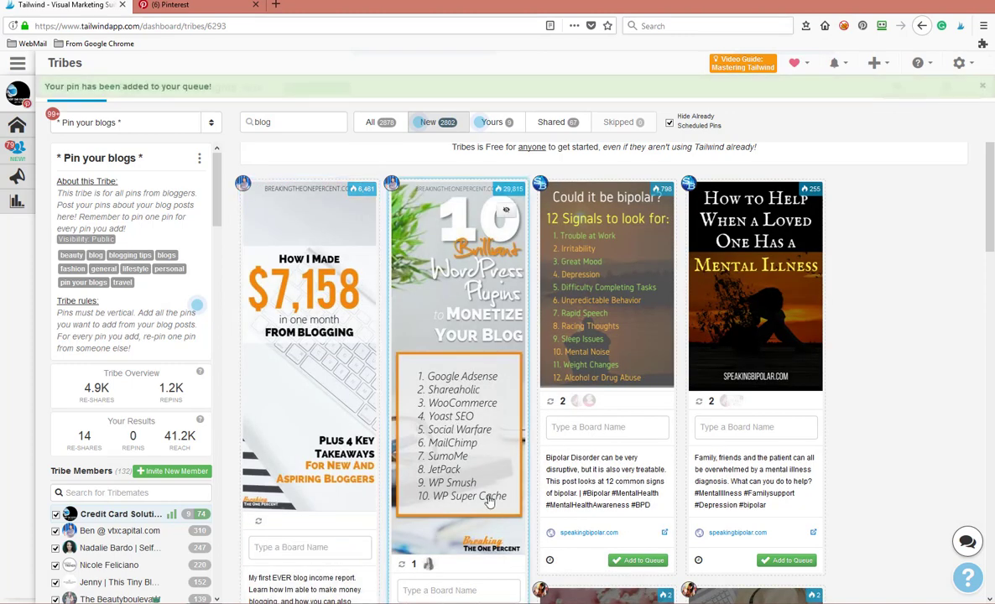
pyautogui.moveTo(853, 354)
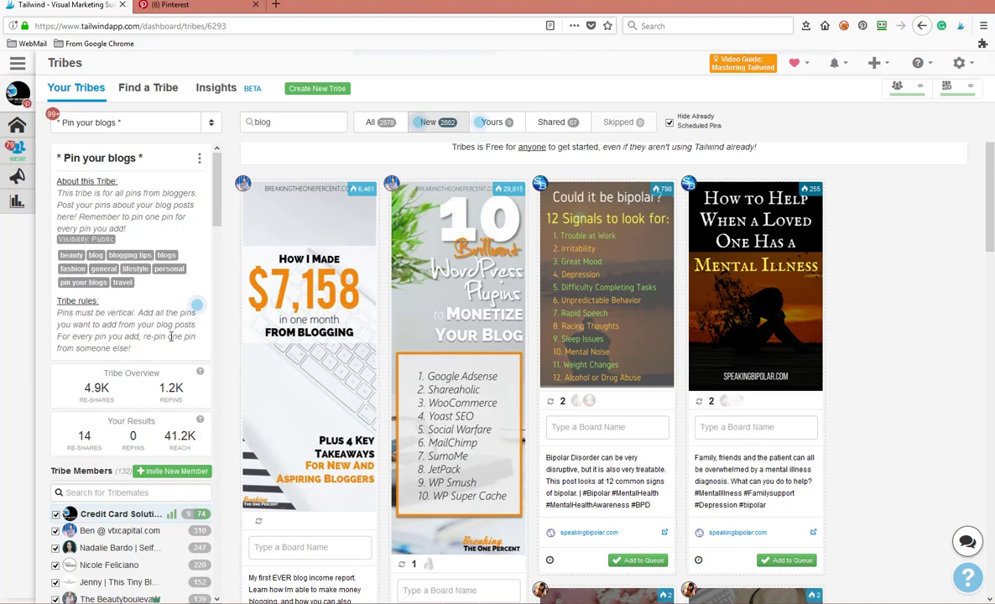
pyautogui.moveTo(179, 356)
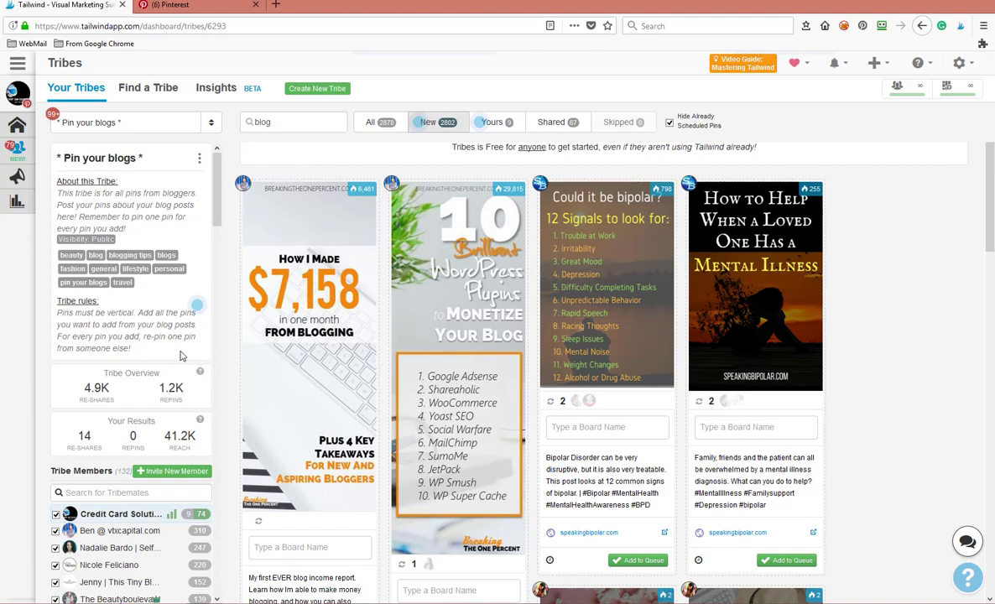
pyautogui.scroll(-3)
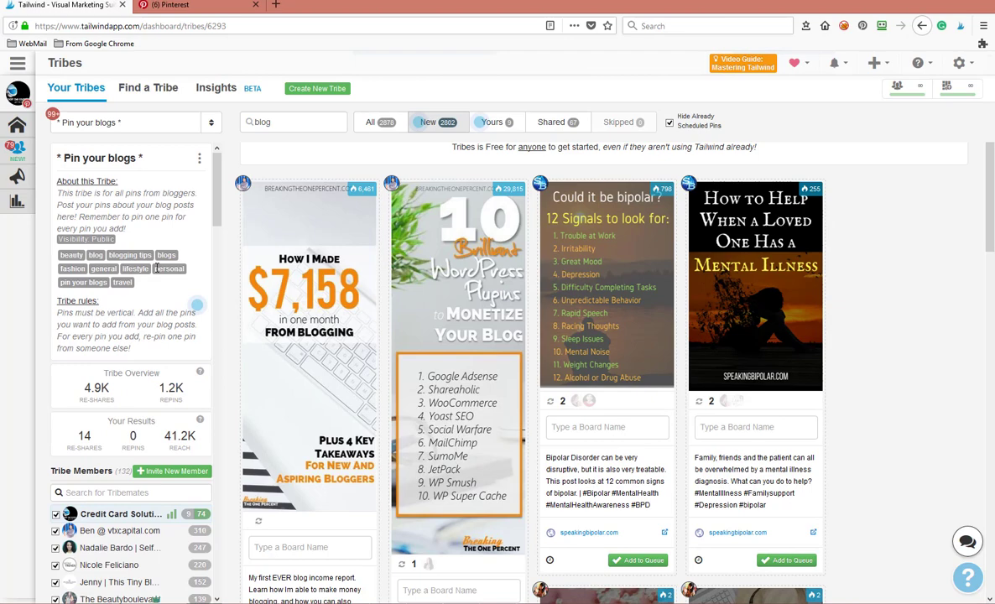
pyautogui.moveTo(155, 349)
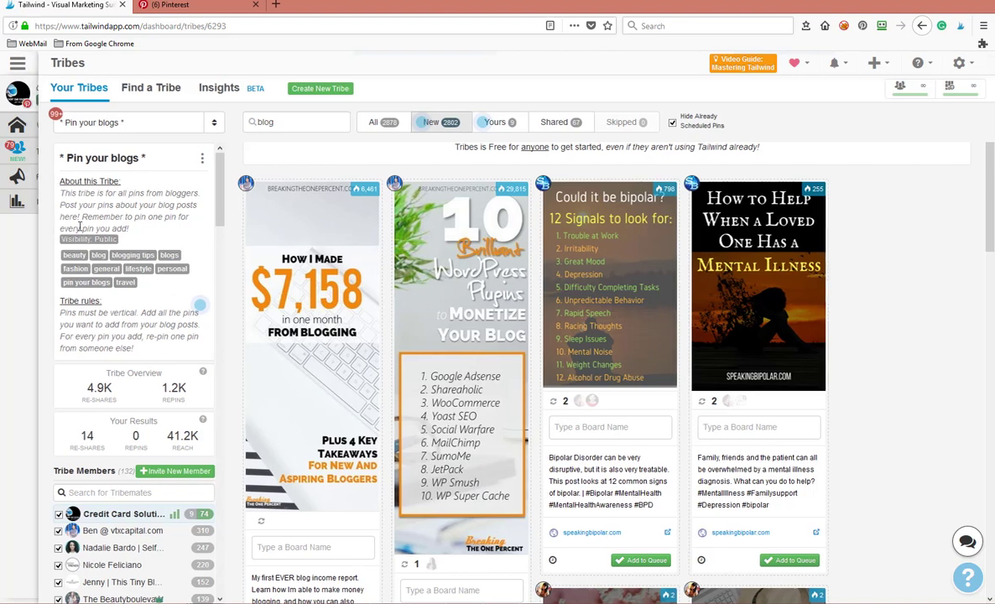
pyautogui.moveTo(275, 372)
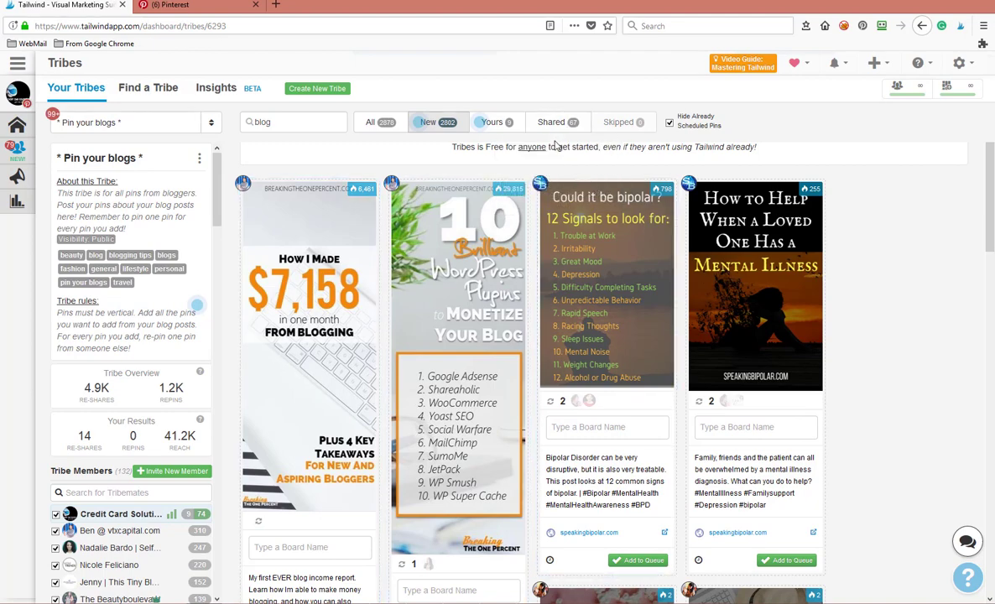
pyautogui.moveTo(557, 121)
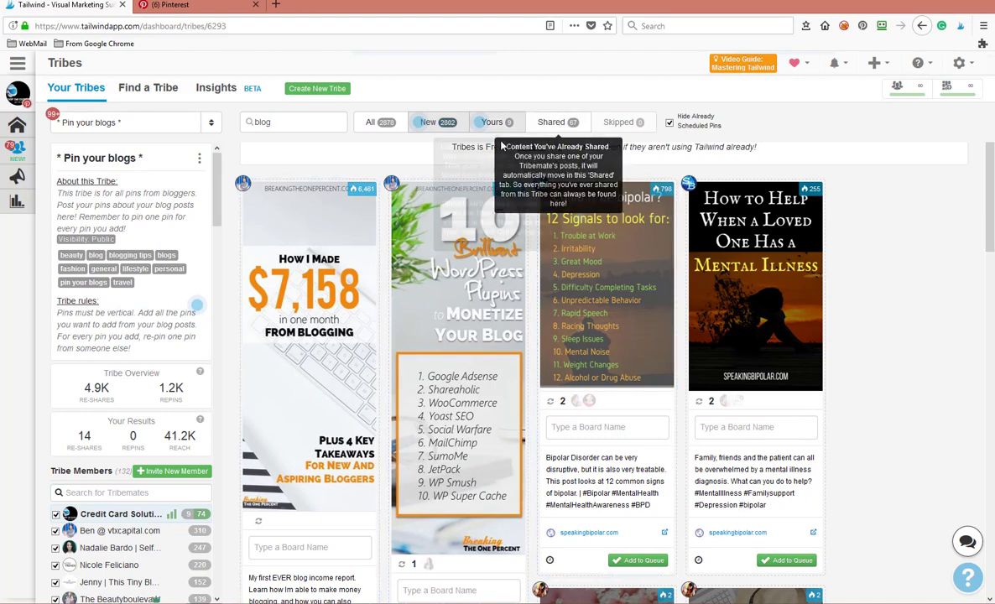
pyautogui.moveTo(491, 122)
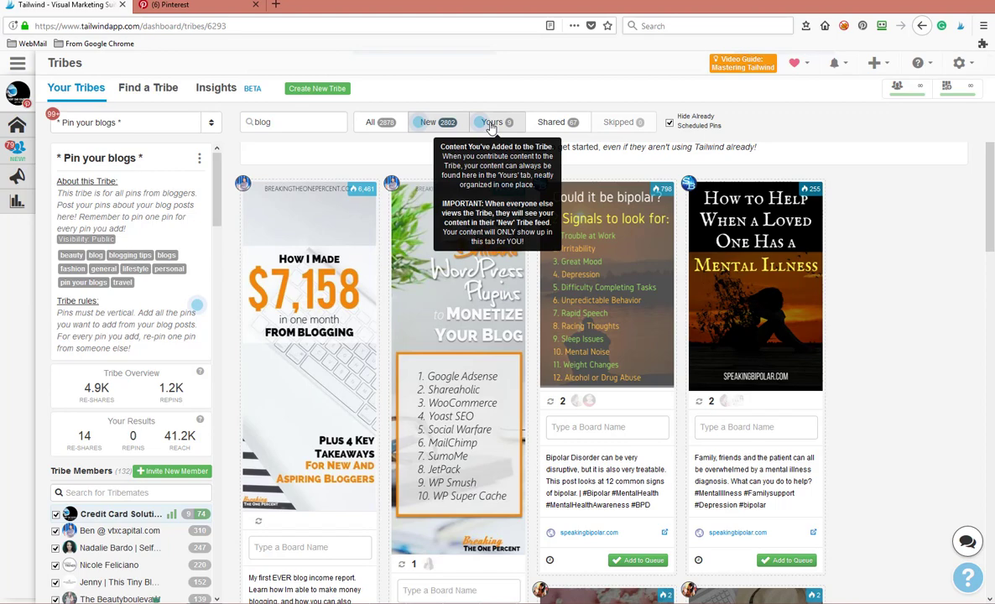
# Browse the Yours tab of pins shared to the tribe, then switch to the Pinterest tab.
pyautogui.click(492, 121)
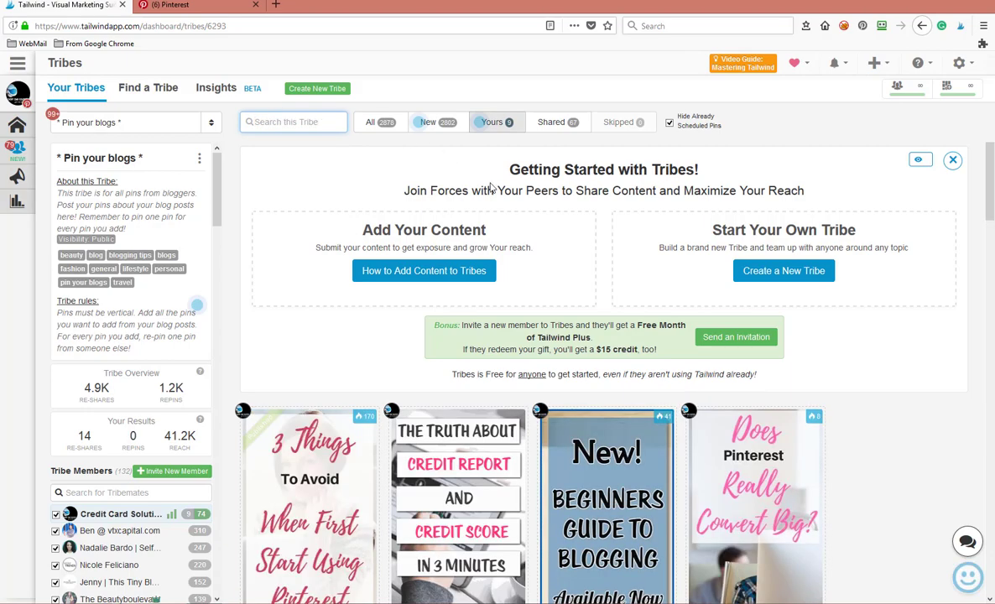
pyautogui.scroll(-3)
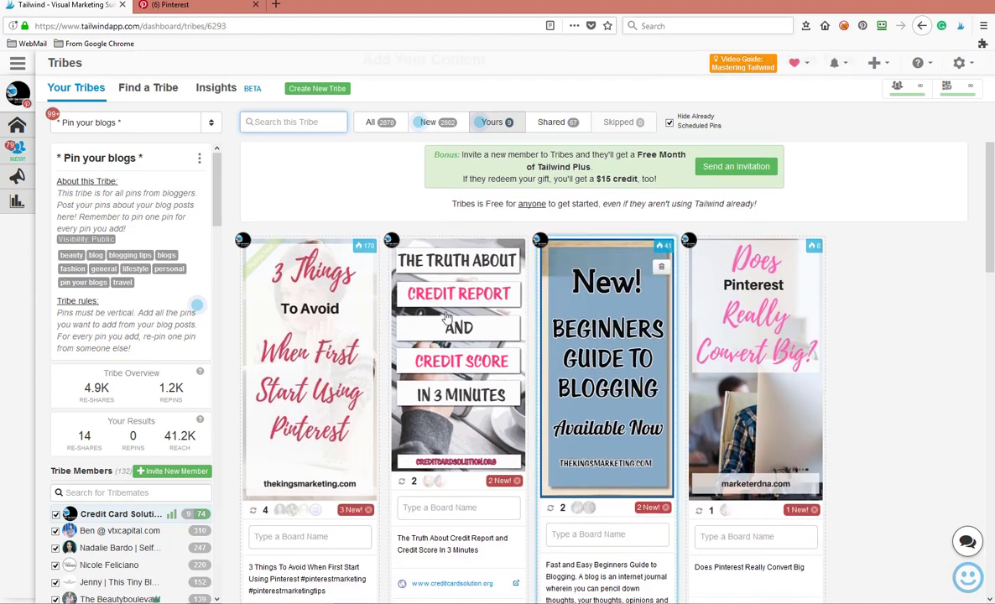
pyautogui.scroll(-3)
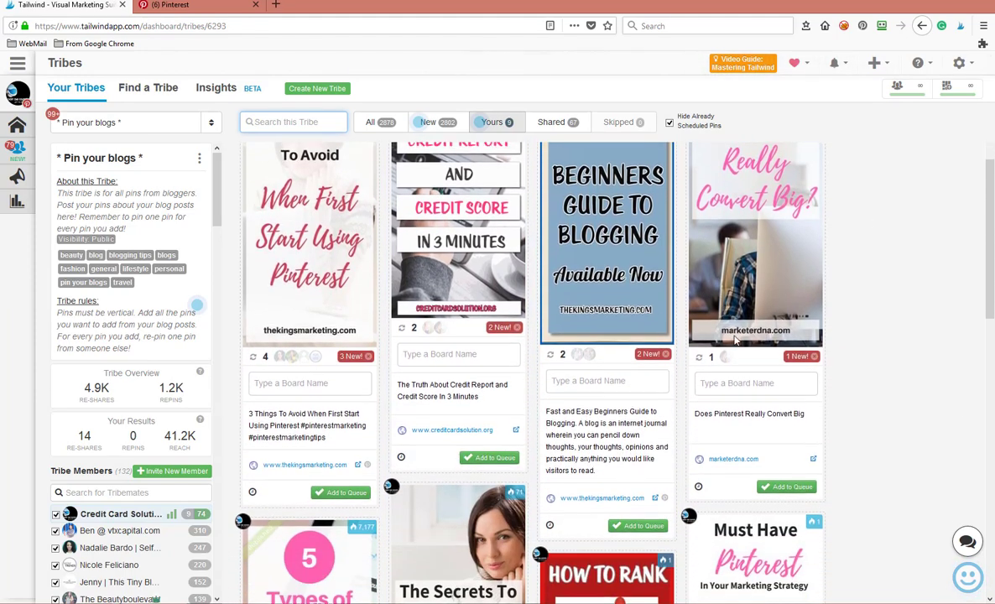
pyautogui.scroll(-3)
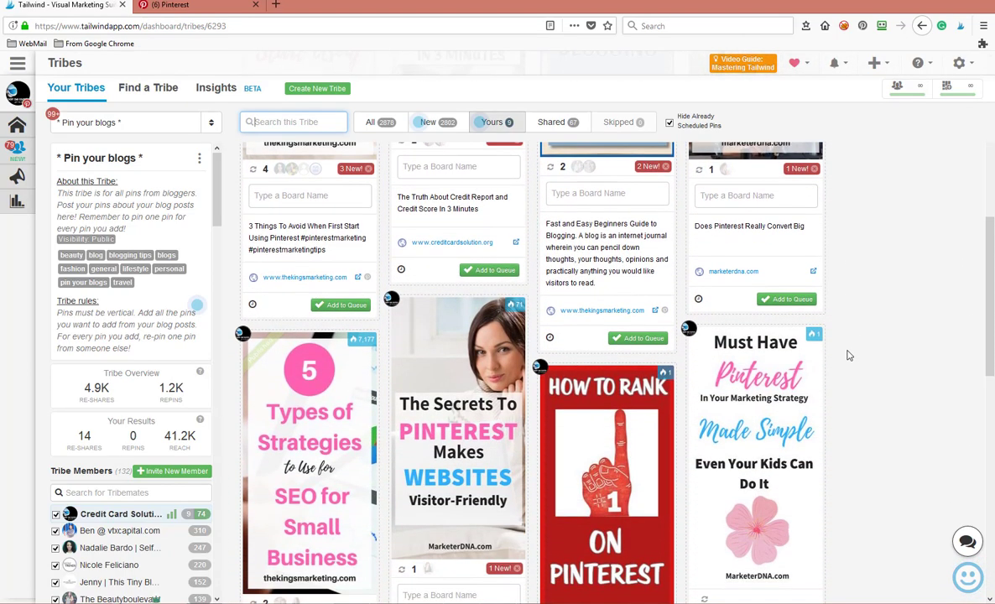
pyautogui.scroll(-3)
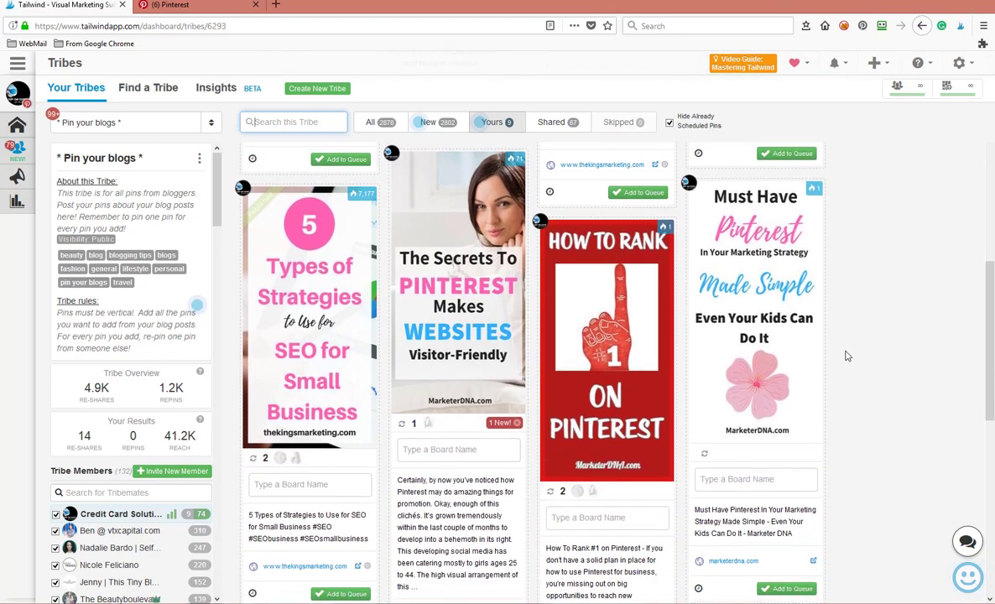
pyautogui.scroll(-3)
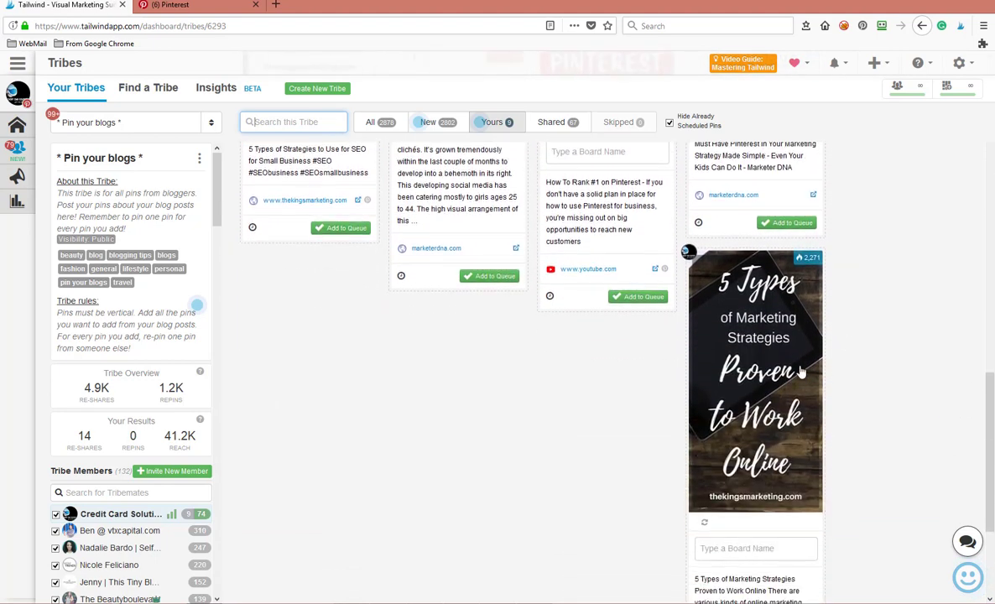
pyautogui.moveTo(881, 322)
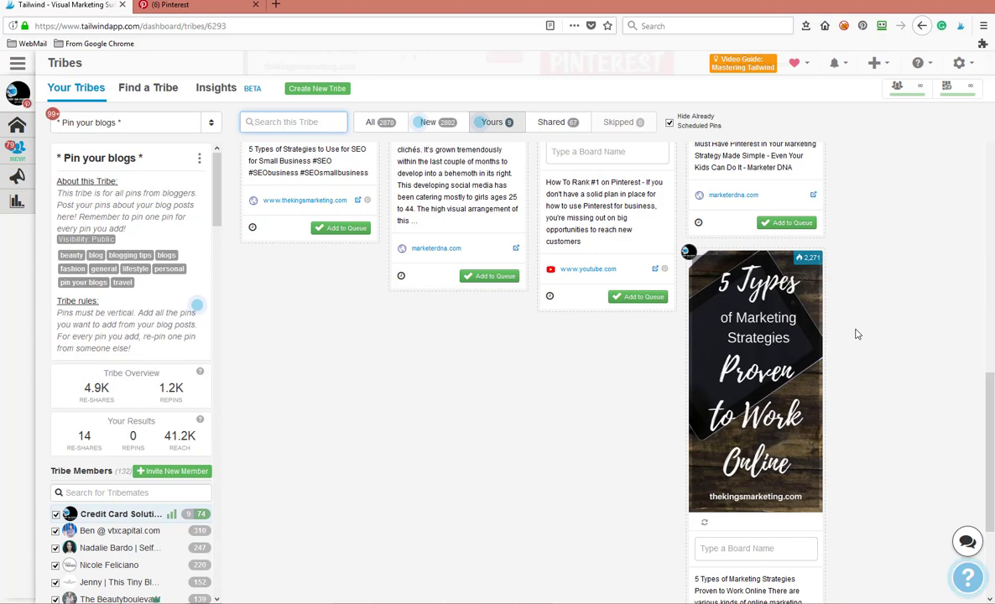
pyautogui.moveTo(852, 335)
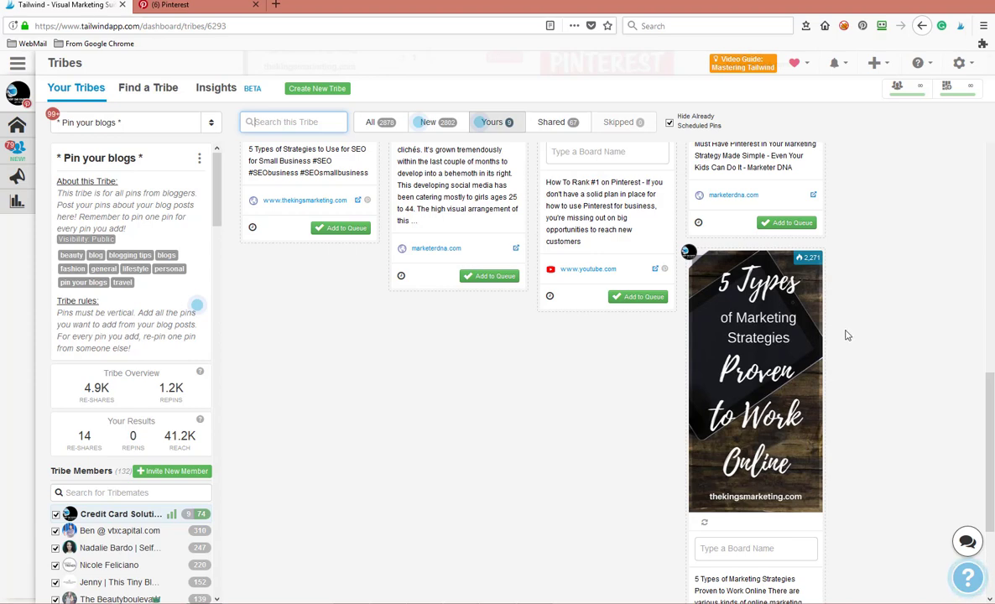
pyautogui.moveTo(841, 342)
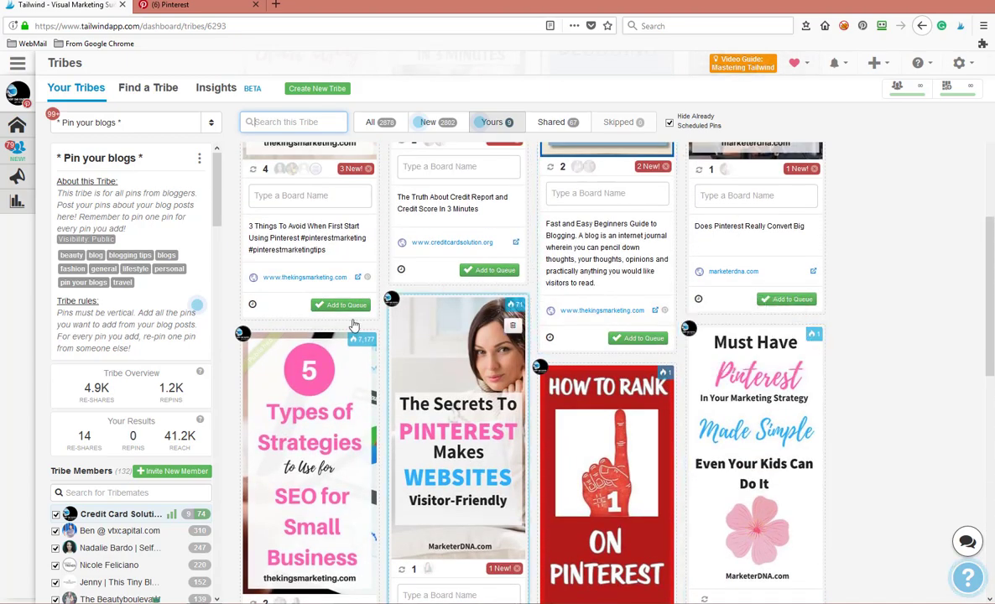
pyautogui.moveTo(329, 411)
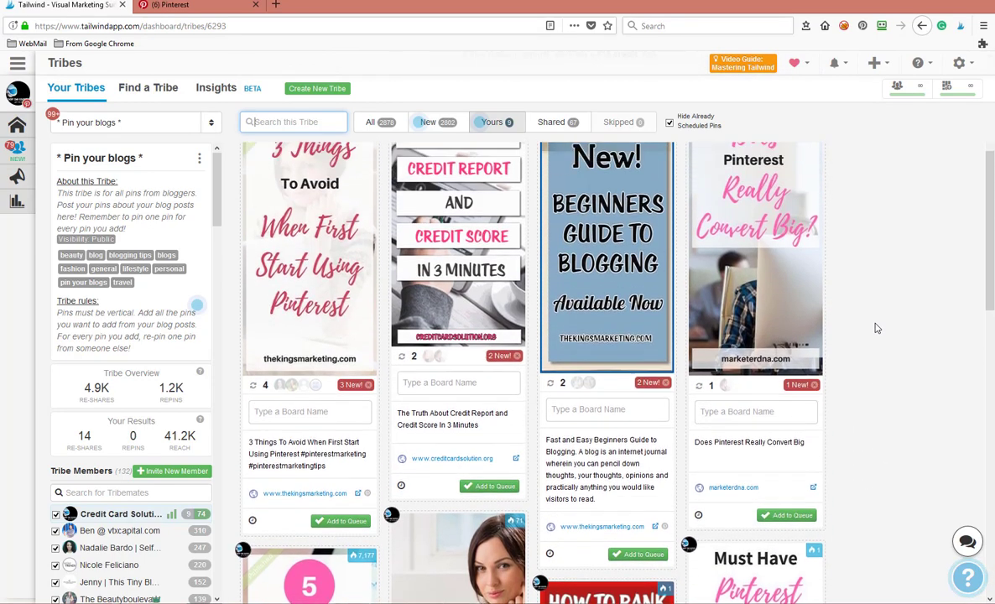
pyautogui.click(177, 6)
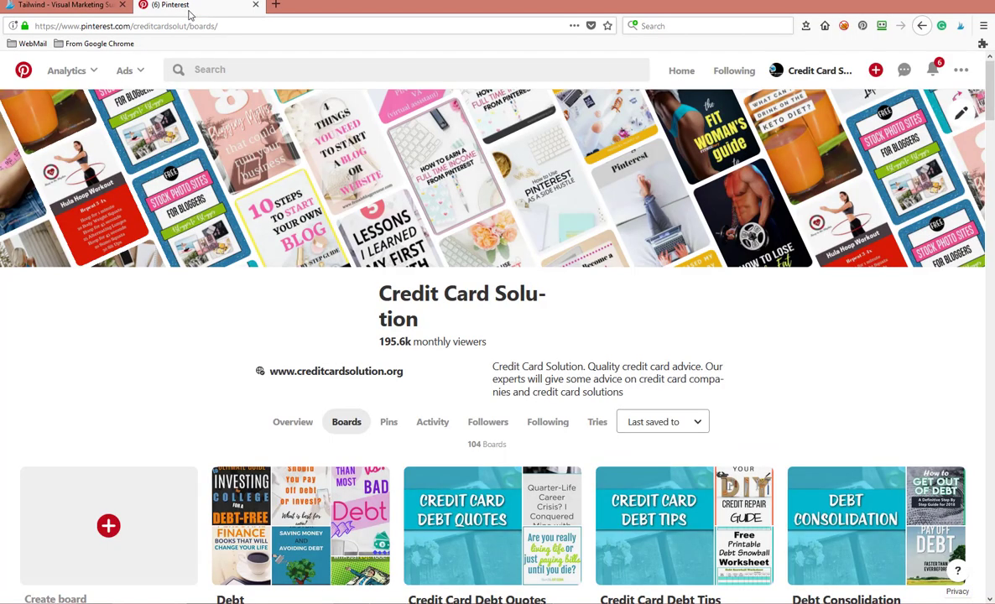
# Scroll the Pinterest boards down to the secret boards section and return to Tailwind.
pyautogui.scroll(-3)
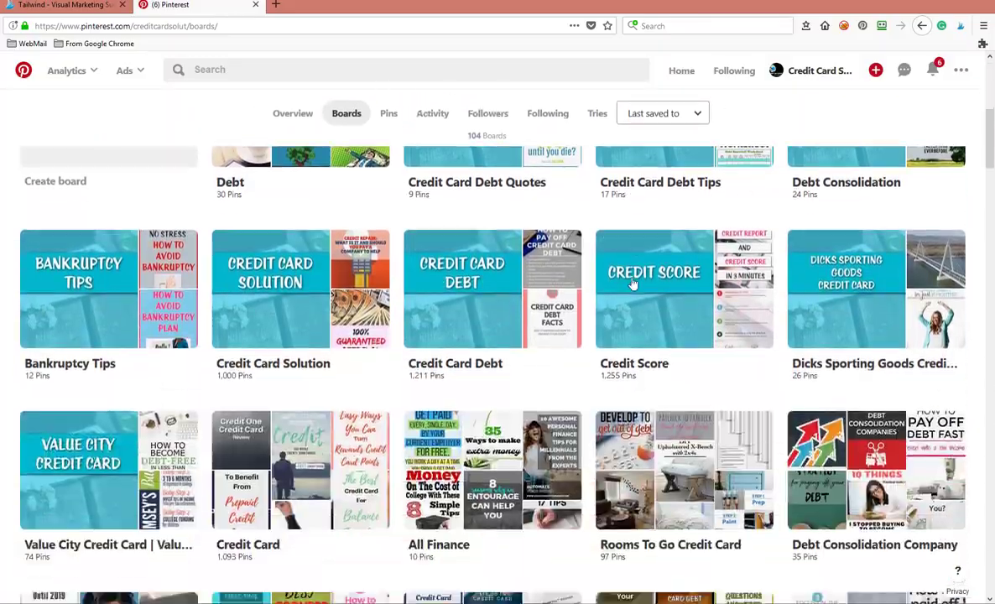
pyautogui.scroll(-3)
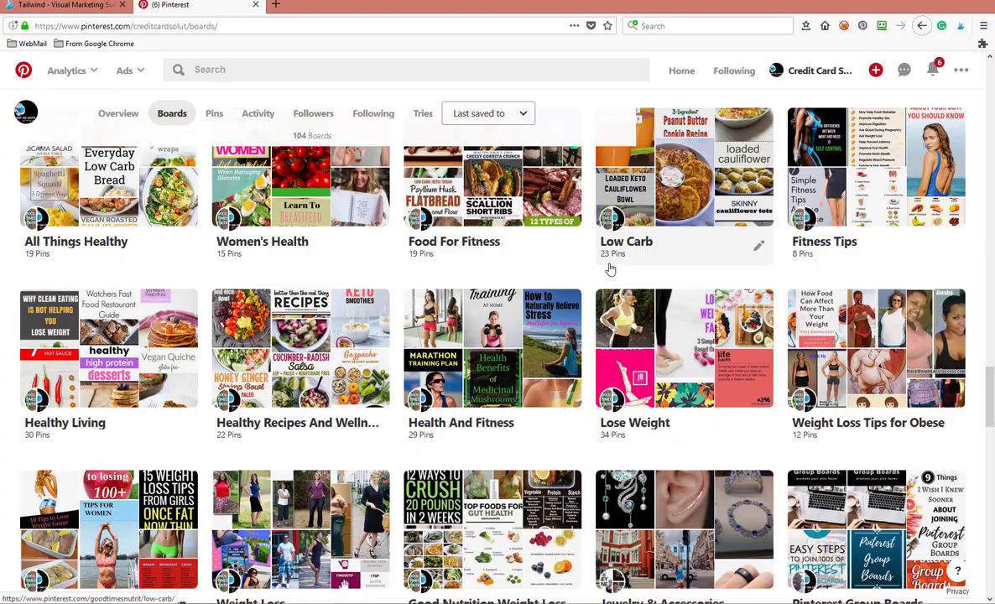
pyautogui.scroll(-3)
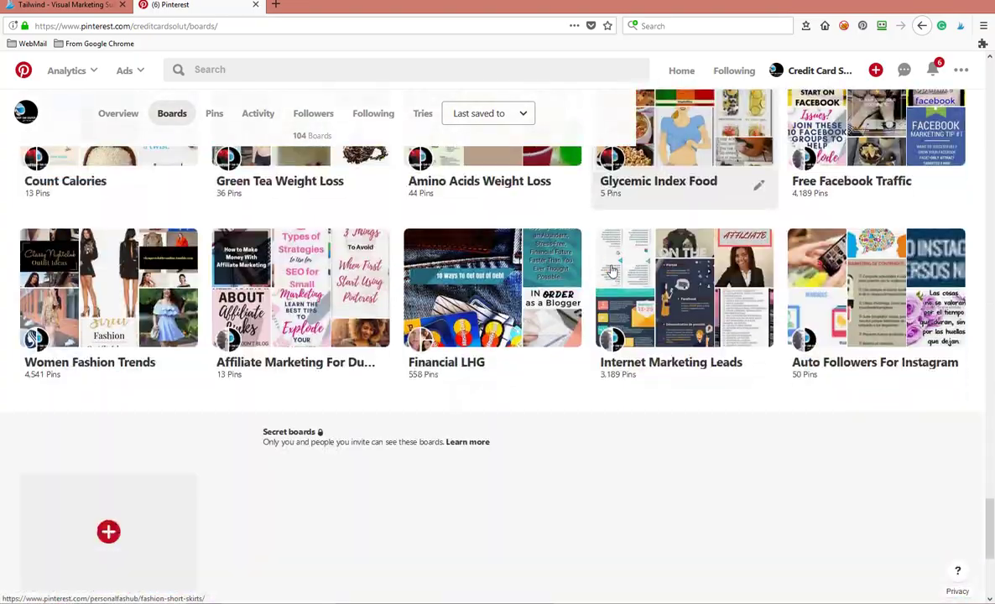
pyautogui.click(64, 7)
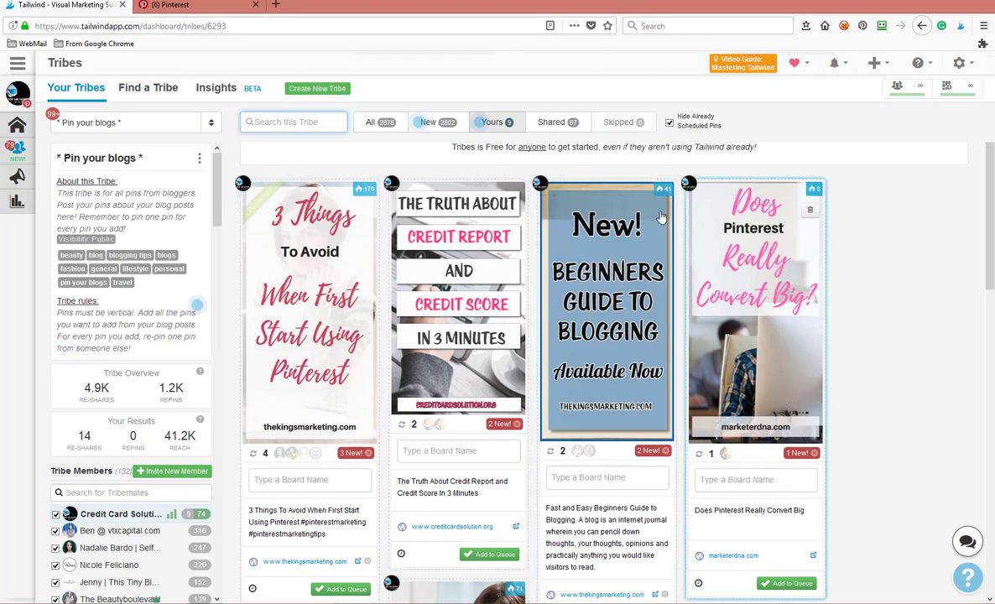
pyautogui.moveTo(663, 344)
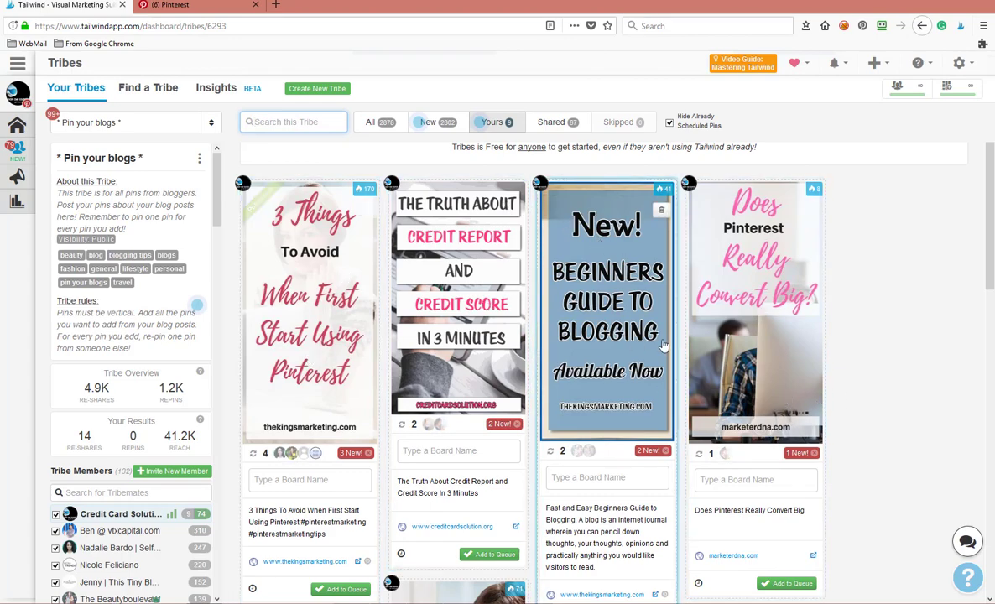
pyautogui.moveTo(796, 372)
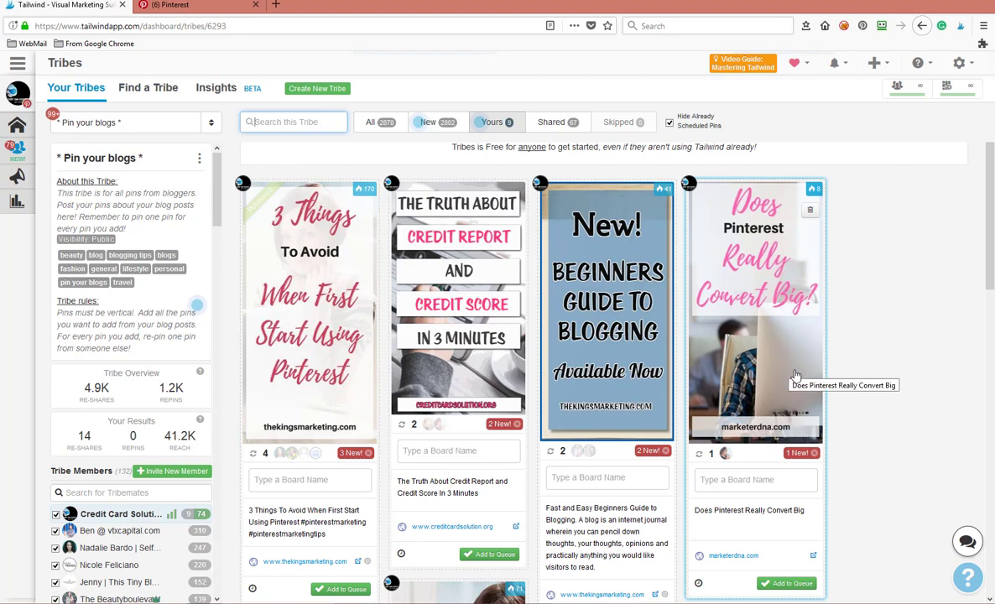
# Expand Publisher in the sidebar and open the Scheduled Pins queue.
pyautogui.click(18, 64)
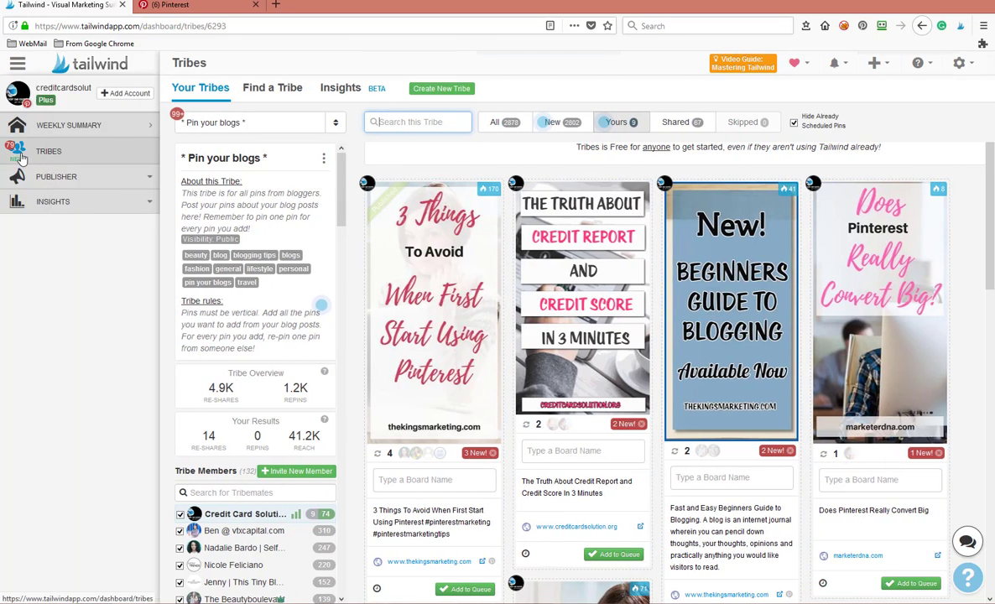
pyautogui.click(57, 176)
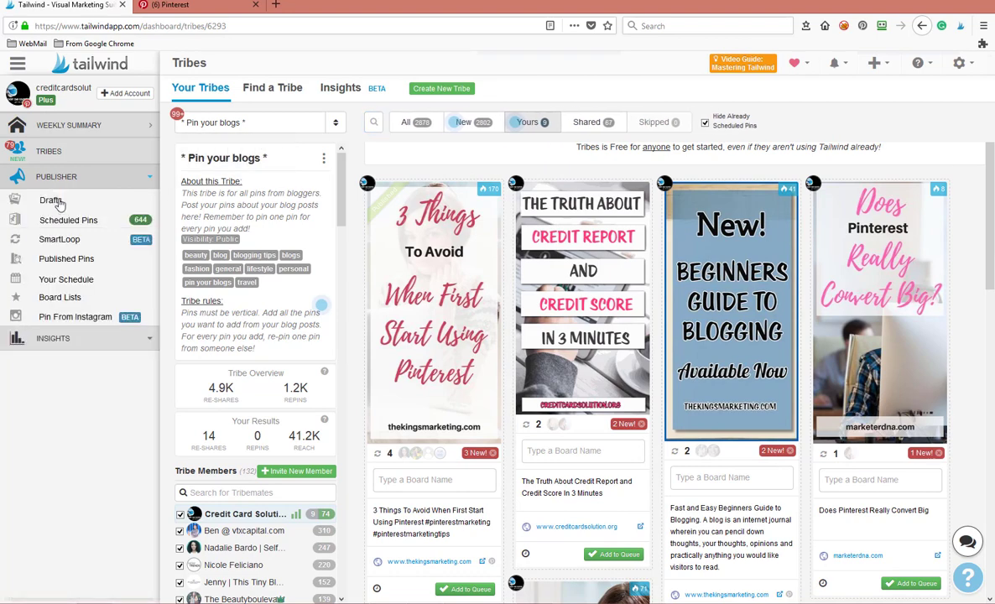
pyautogui.moveTo(67, 220)
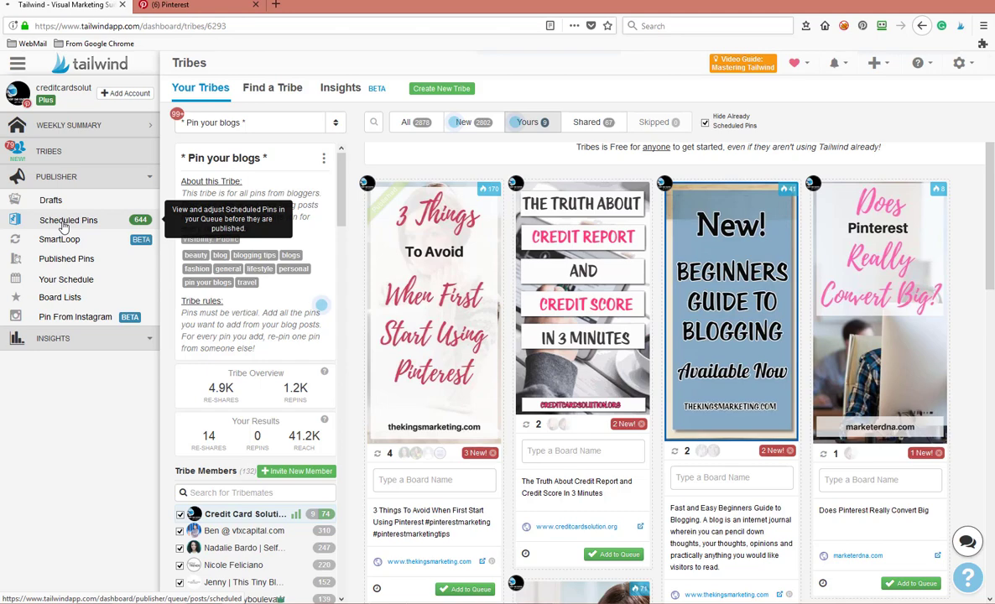
pyautogui.click(67, 219)
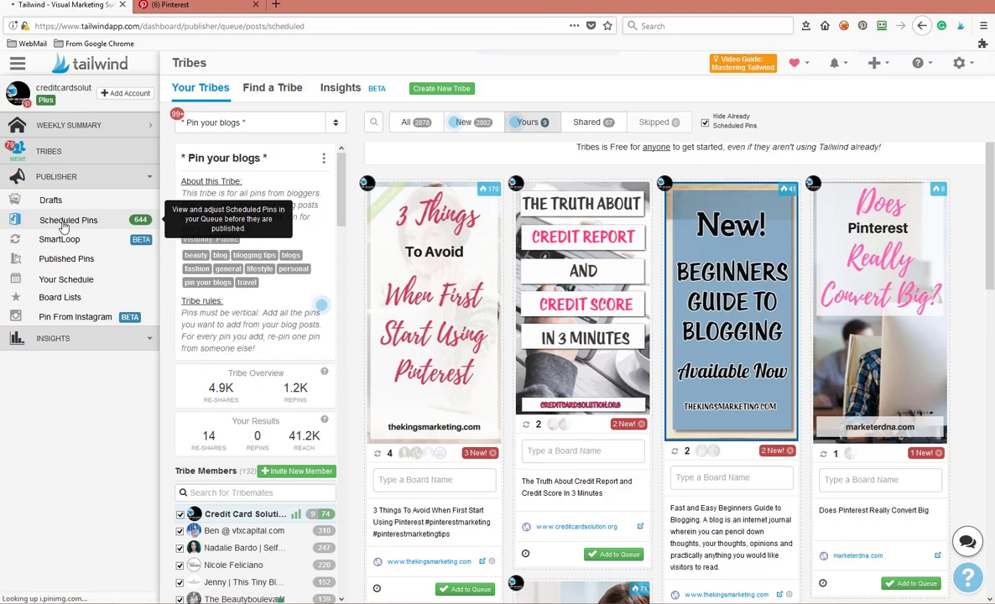
pyautogui.click(67, 220)
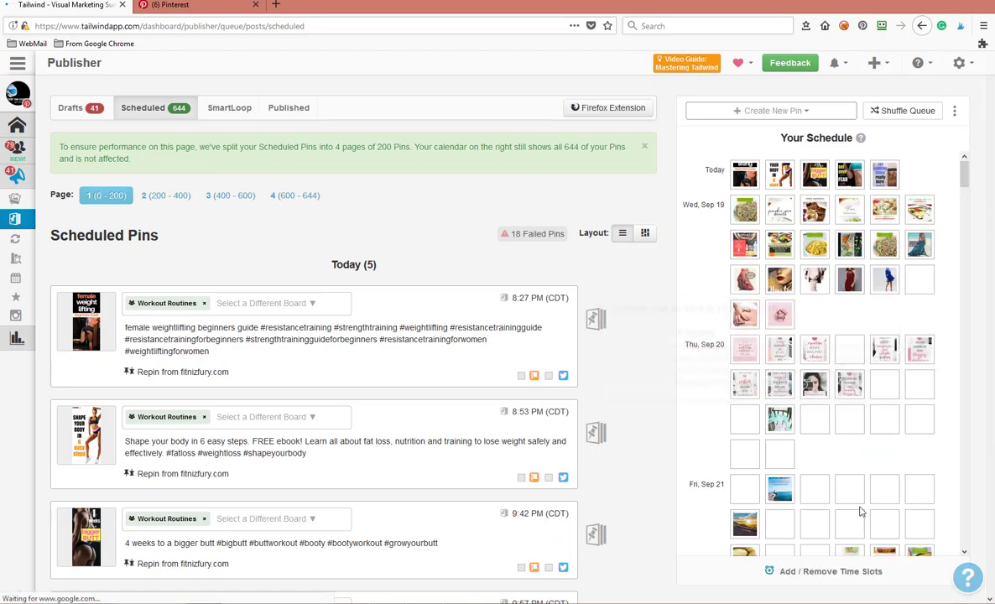
pyautogui.scroll(-3)
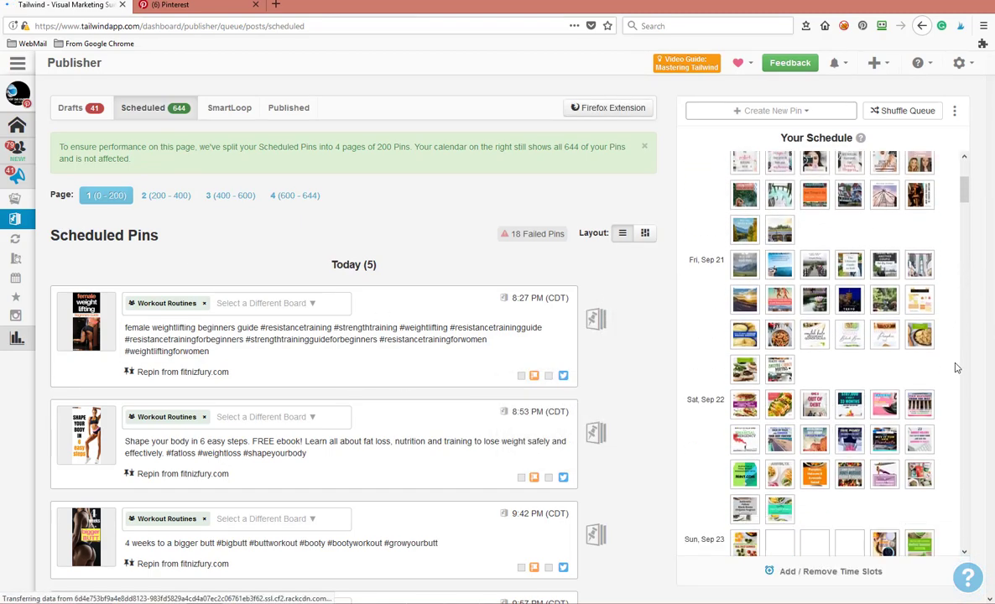
pyautogui.scroll(-3)
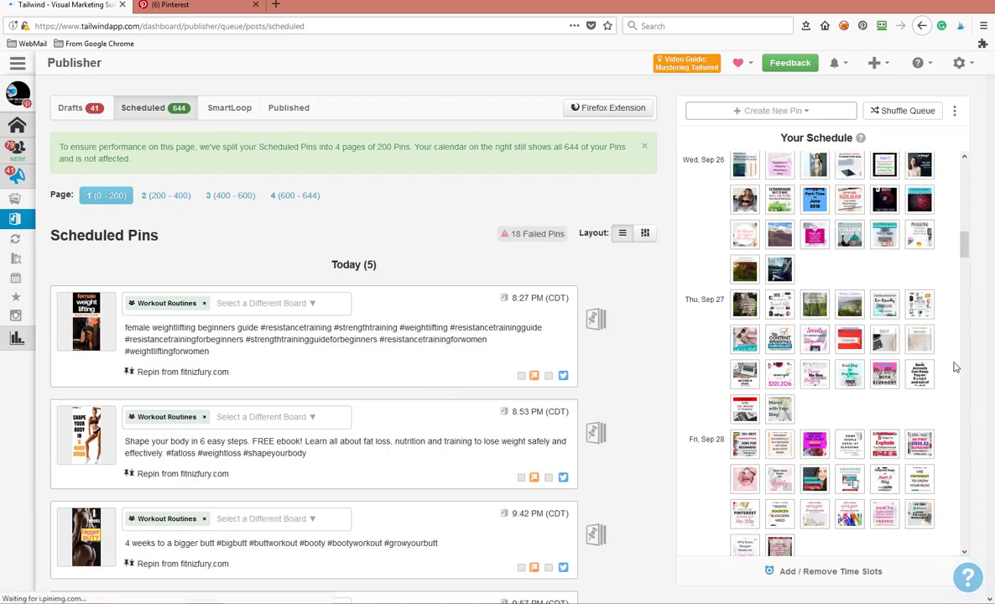
pyautogui.scroll(-3)
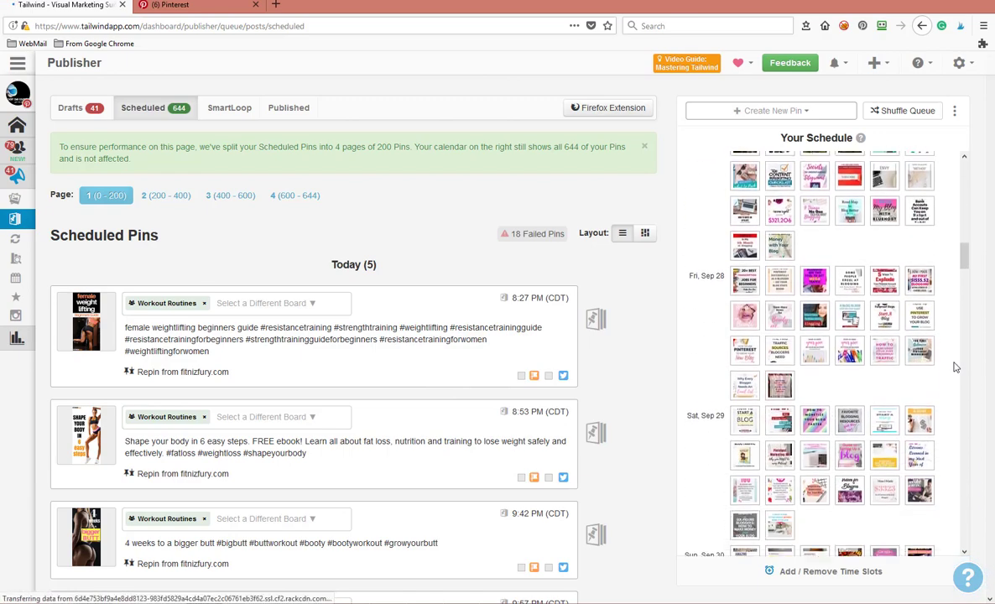
pyautogui.scroll(-3)
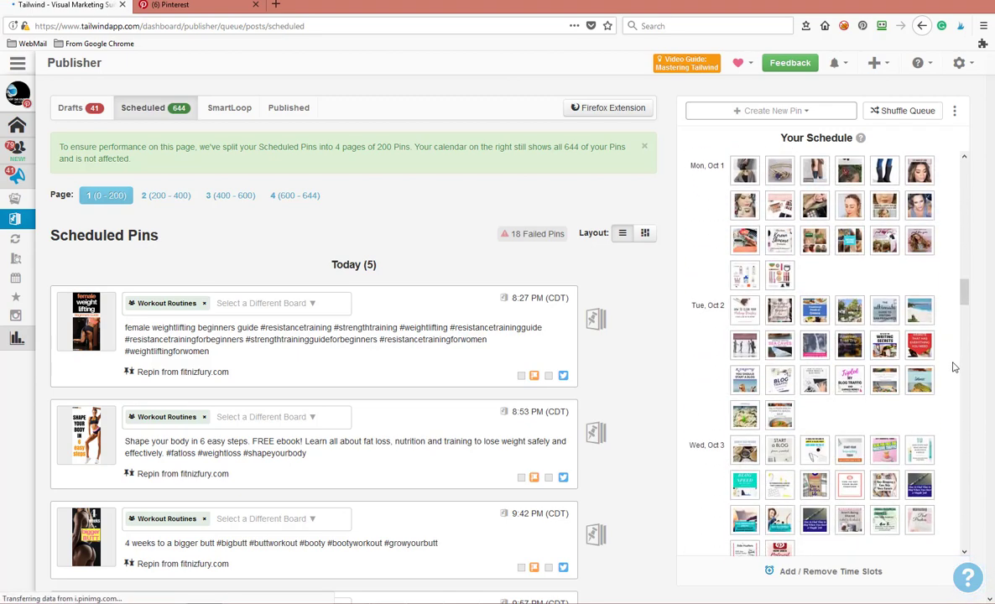
pyautogui.scroll(-3)
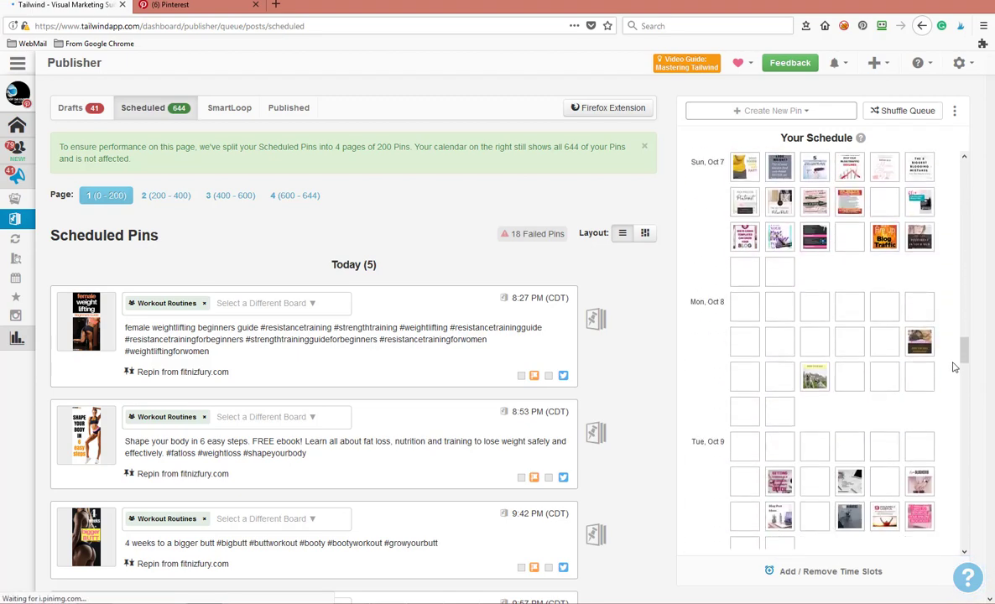
pyautogui.scroll(-3)
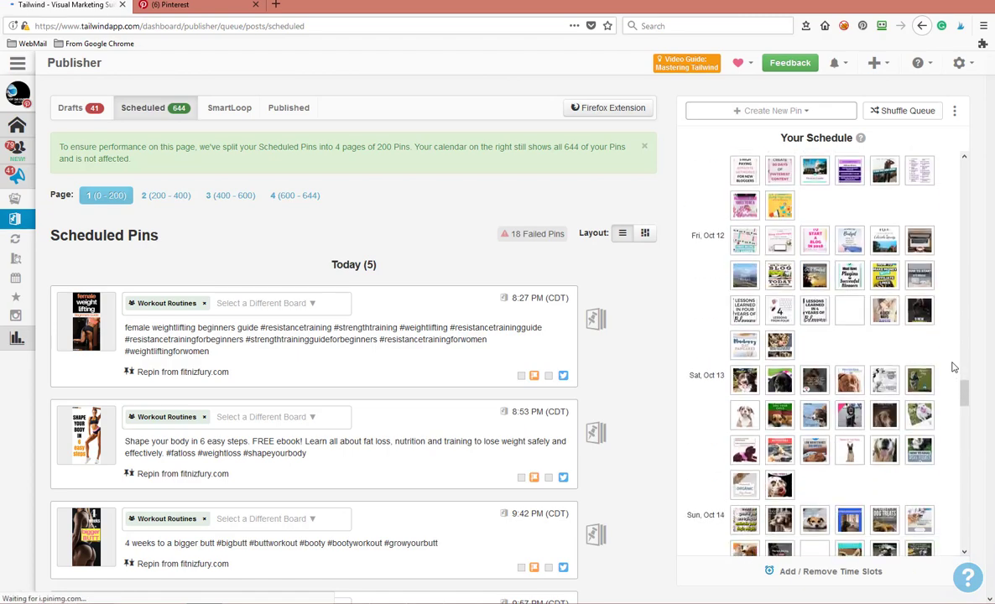
pyautogui.scroll(-3)
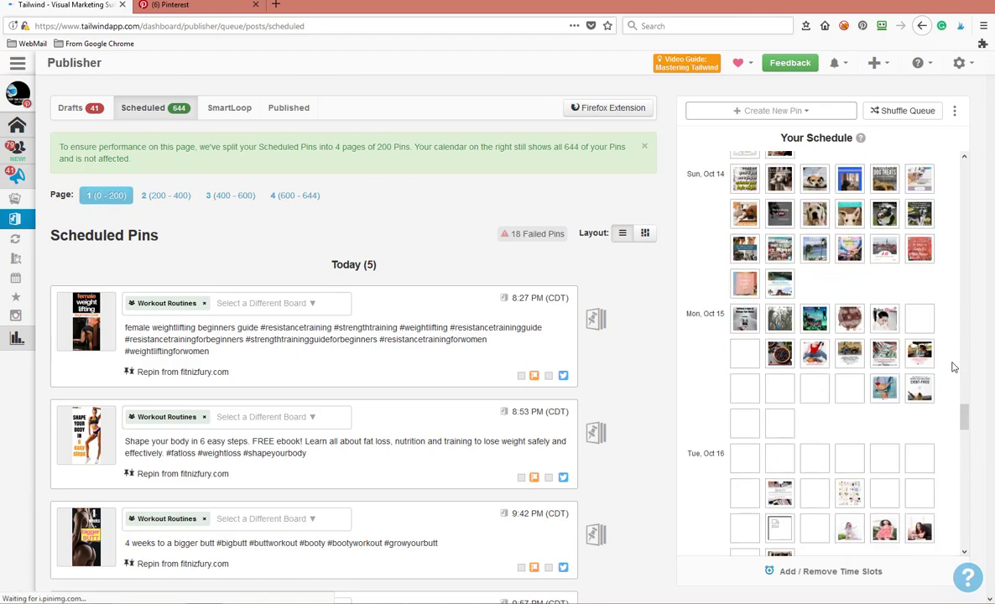
pyautogui.scroll(-3)
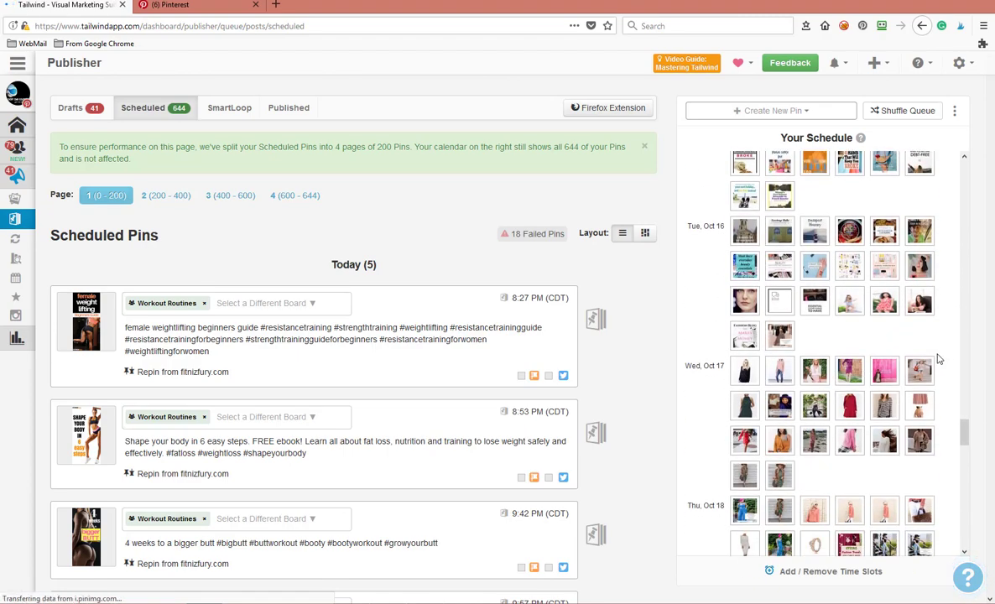
pyautogui.scroll(-3)
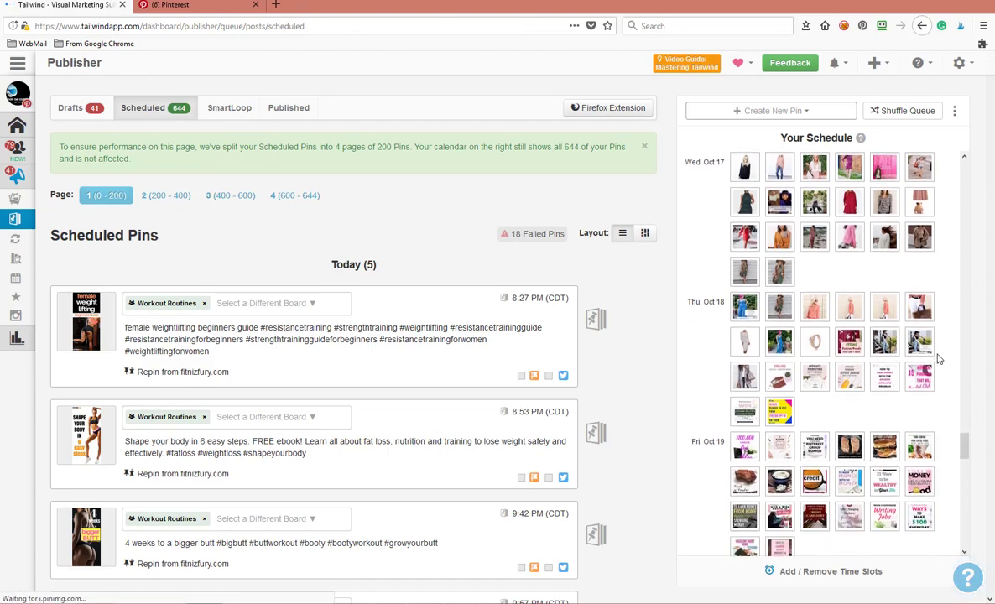
pyautogui.scroll(-3)
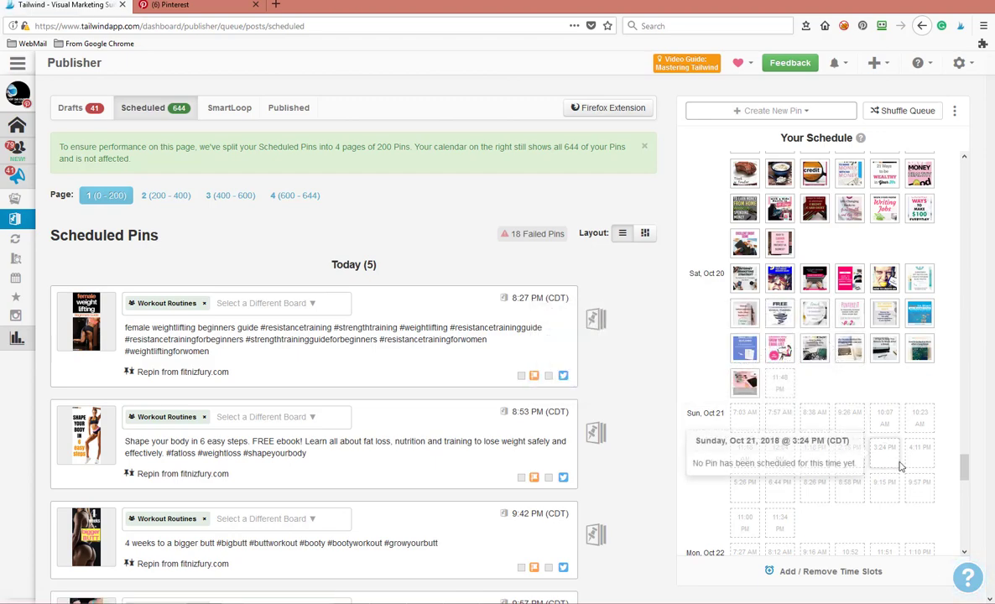
pyautogui.moveTo(920, 467)
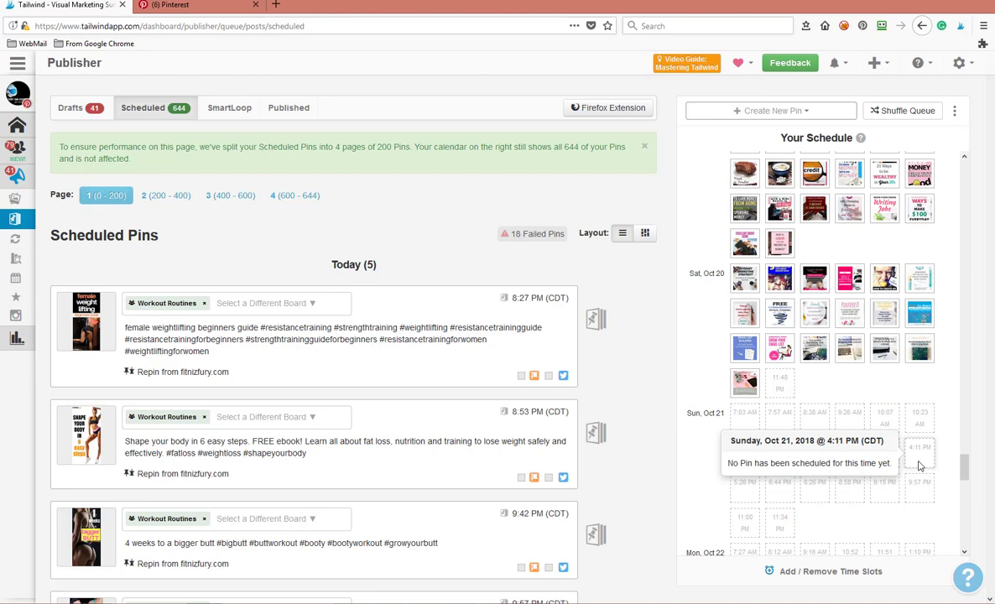
pyautogui.moveTo(940, 423)
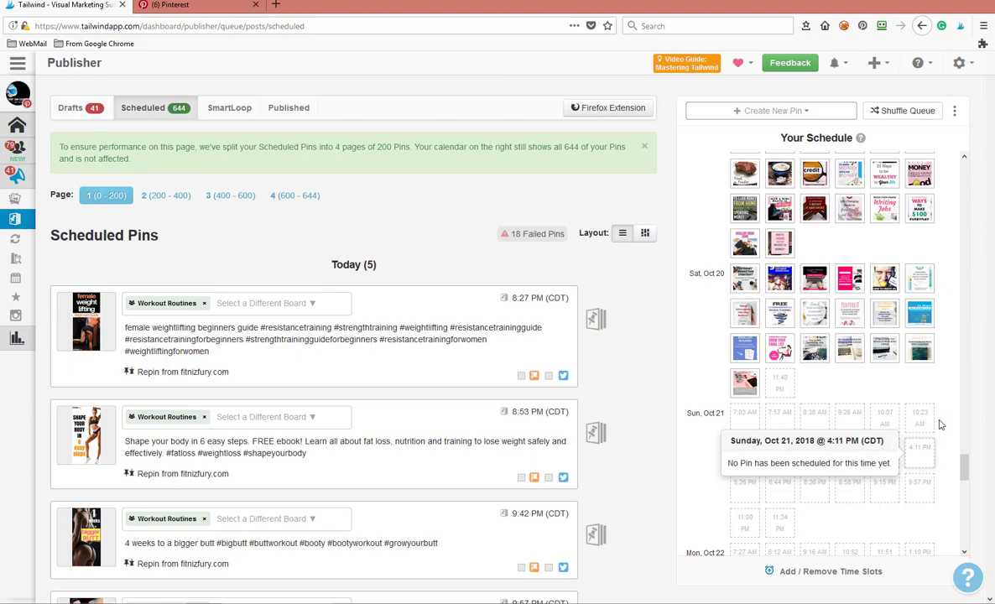
pyautogui.moveTo(584, 373)
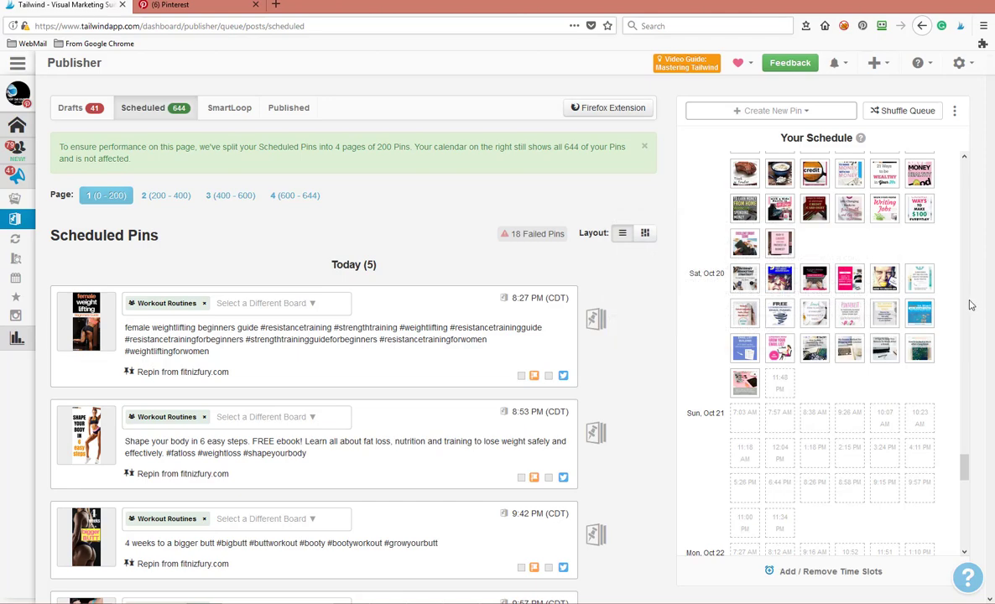
# Return to the Tribes page and switch the Your Tribes dropdown to #ManagingMommies.
pyautogui.scroll(3)
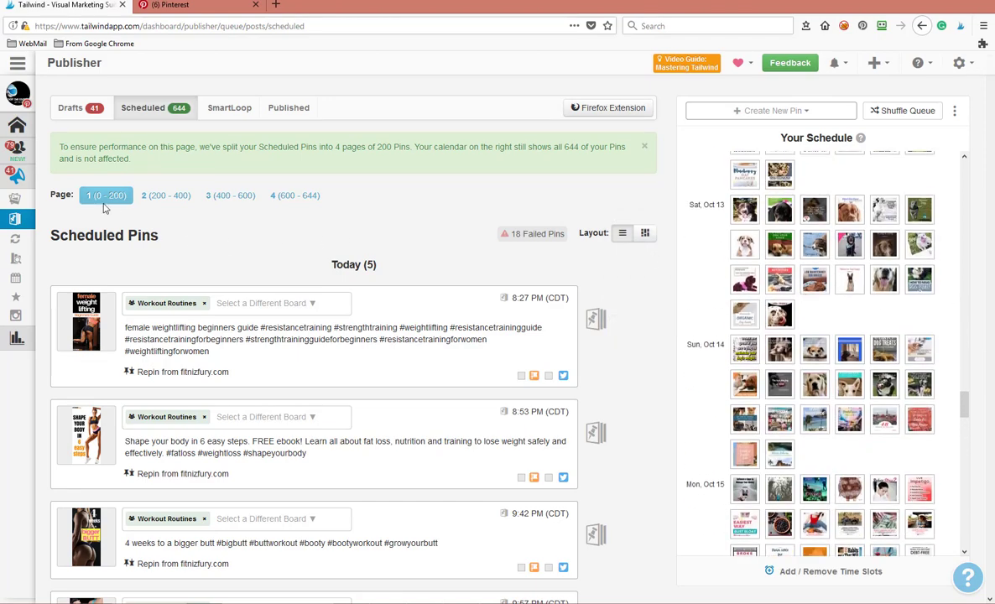
pyautogui.click(18, 64)
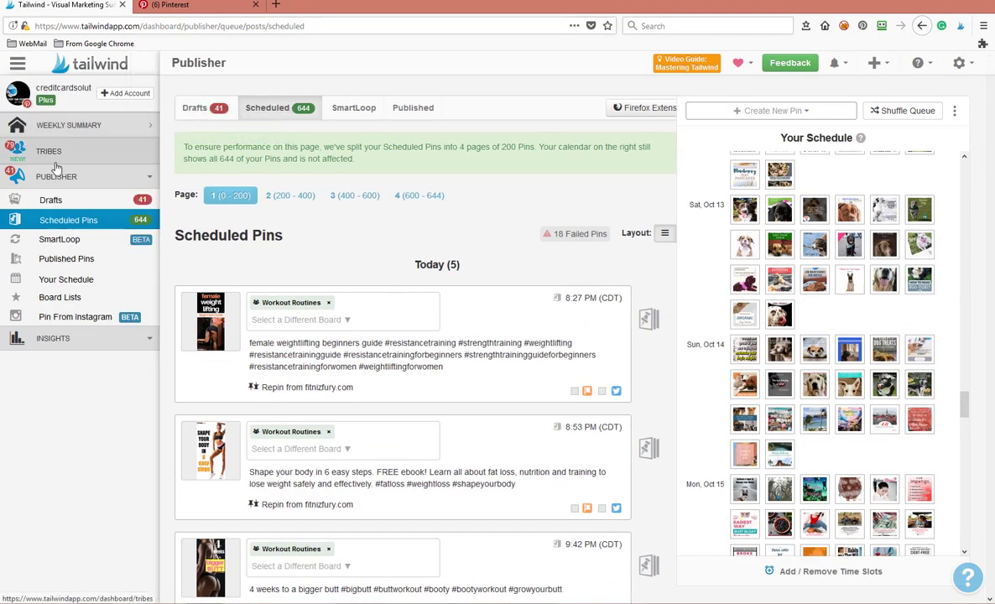
pyautogui.moveTo(49, 152)
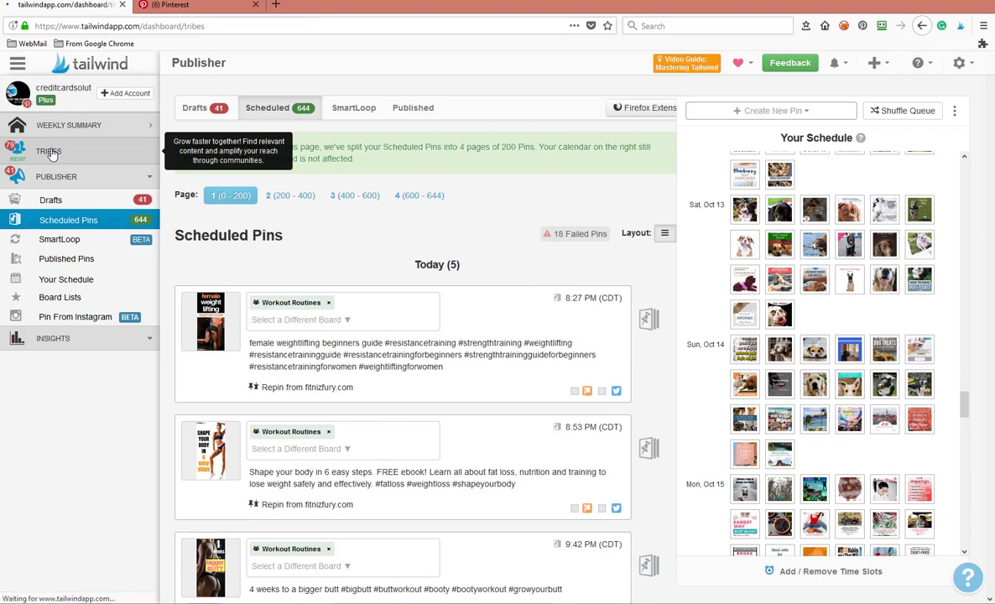
pyautogui.click(49, 151)
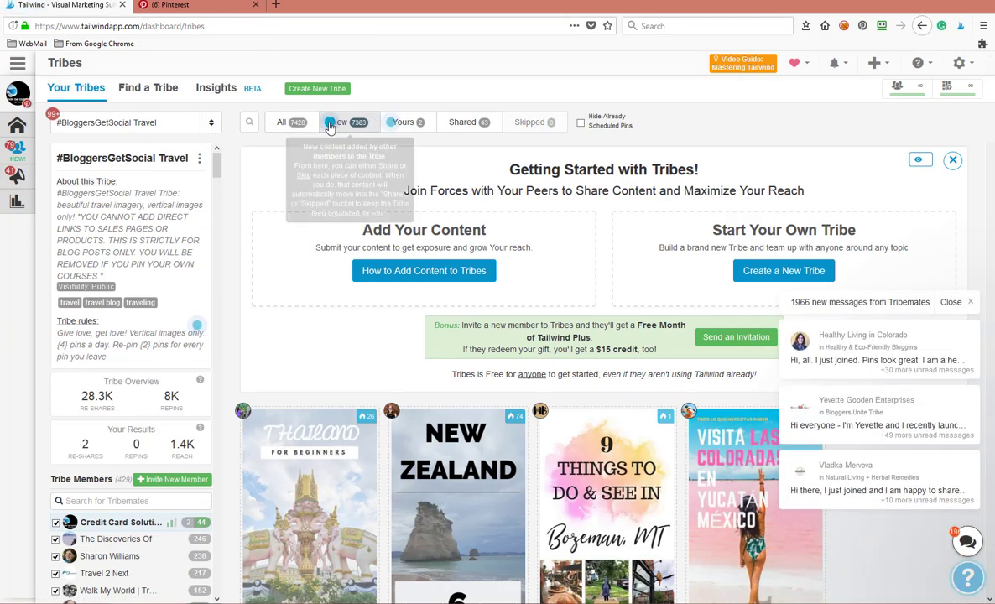
pyautogui.click(211, 122)
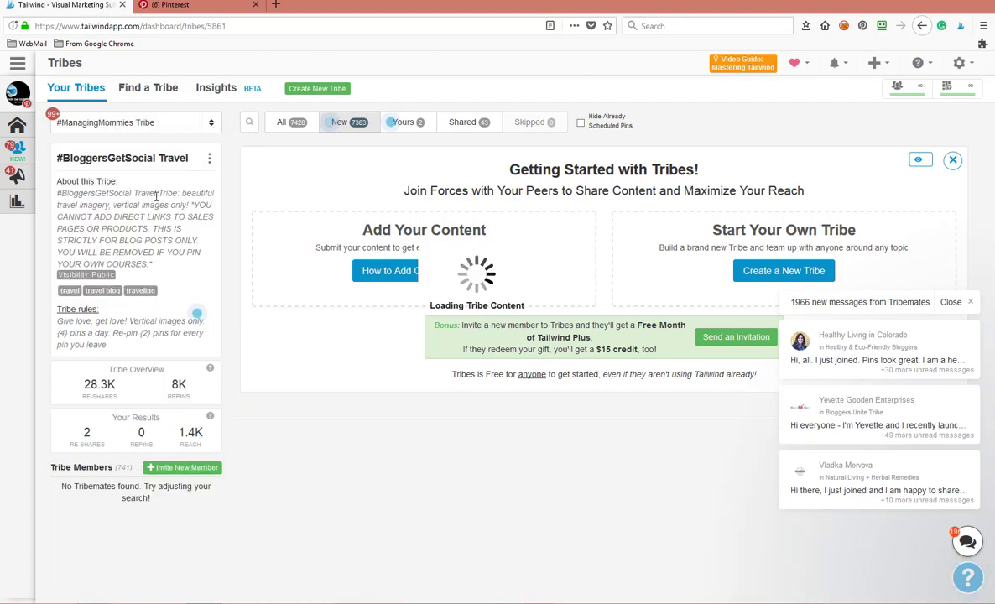
pyautogui.click(131, 123)
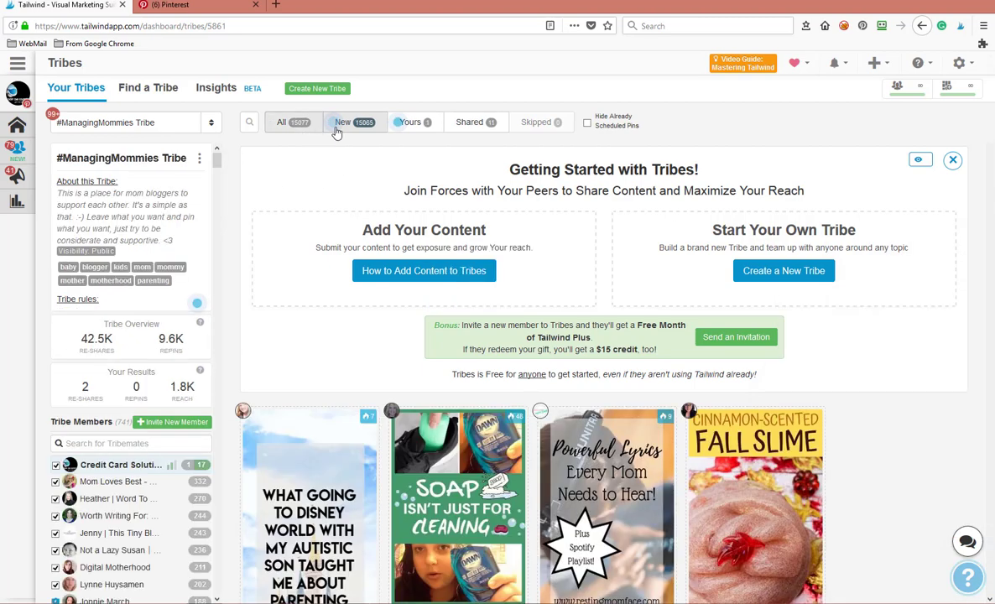
pyautogui.moveTo(389, 173)
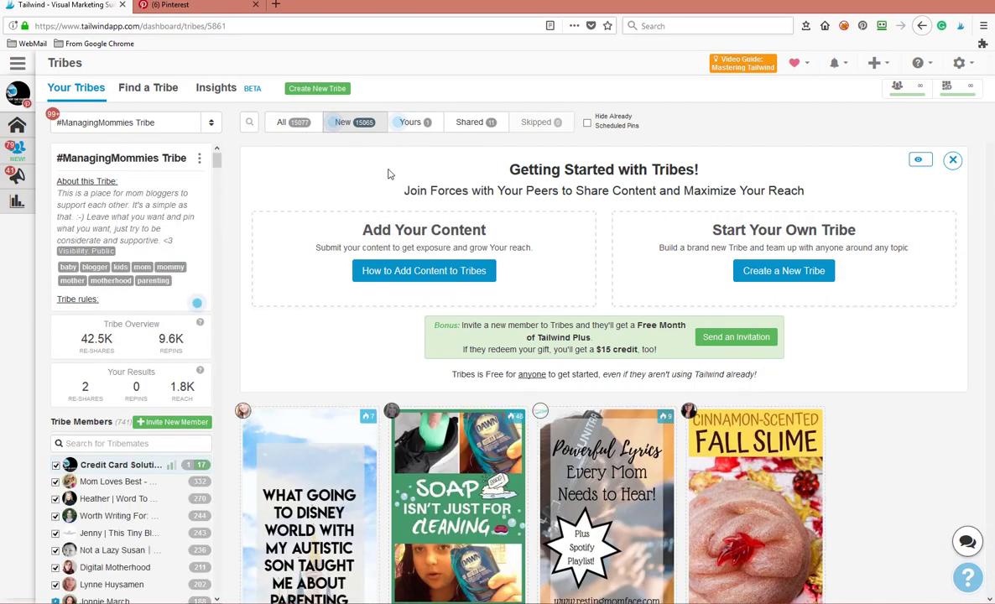
pyautogui.moveTo(335, 213)
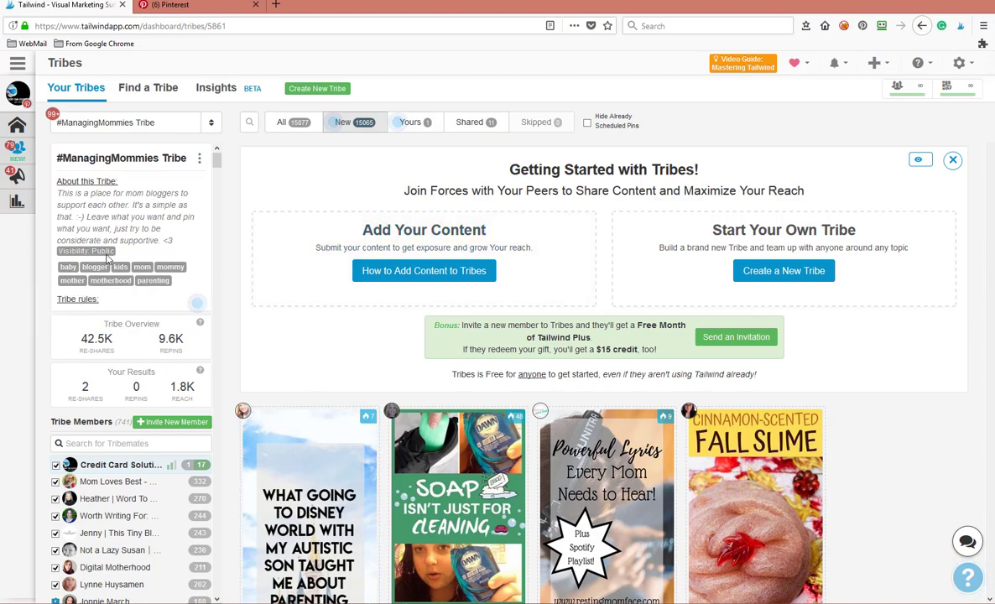
pyautogui.moveTo(490, 372)
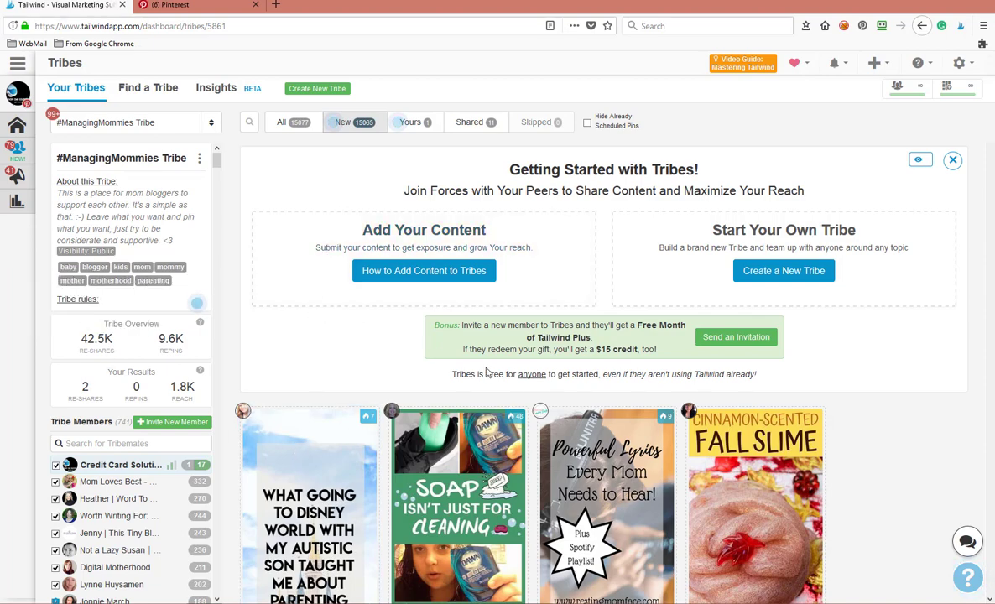
pyautogui.moveTo(713, 278)
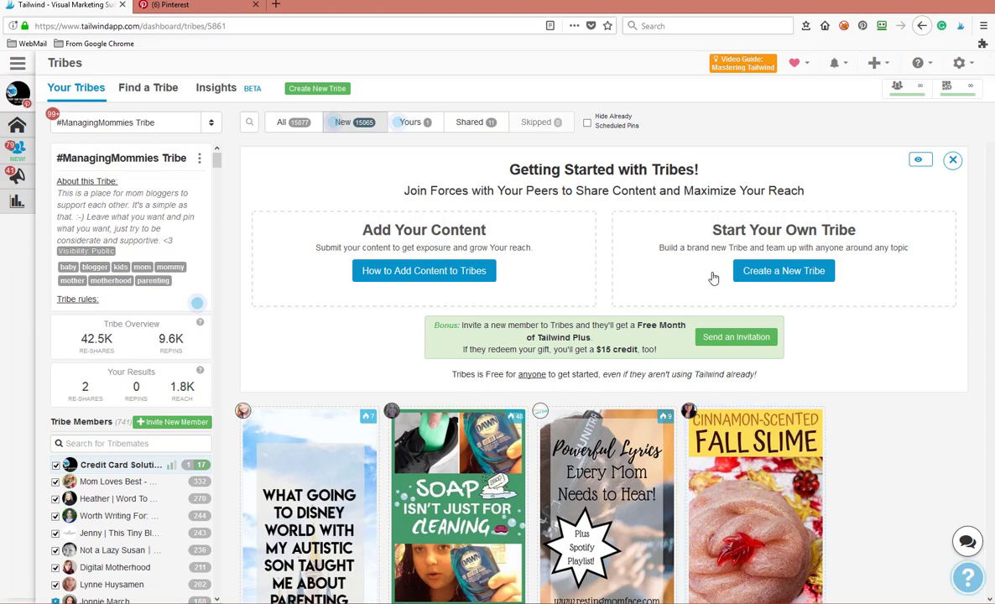
pyautogui.moveTo(341, 123)
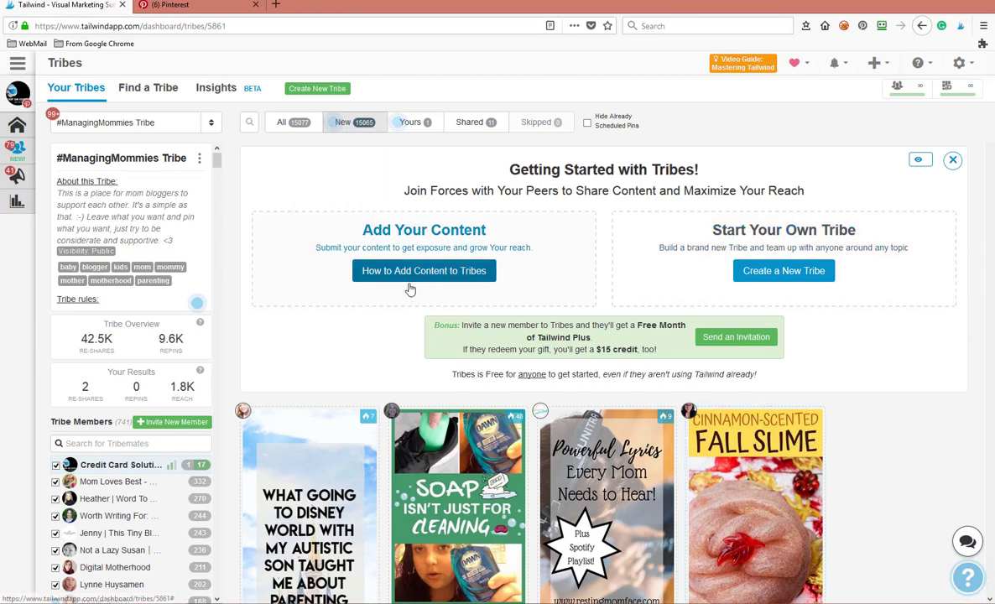
pyautogui.moveTo(308, 401)
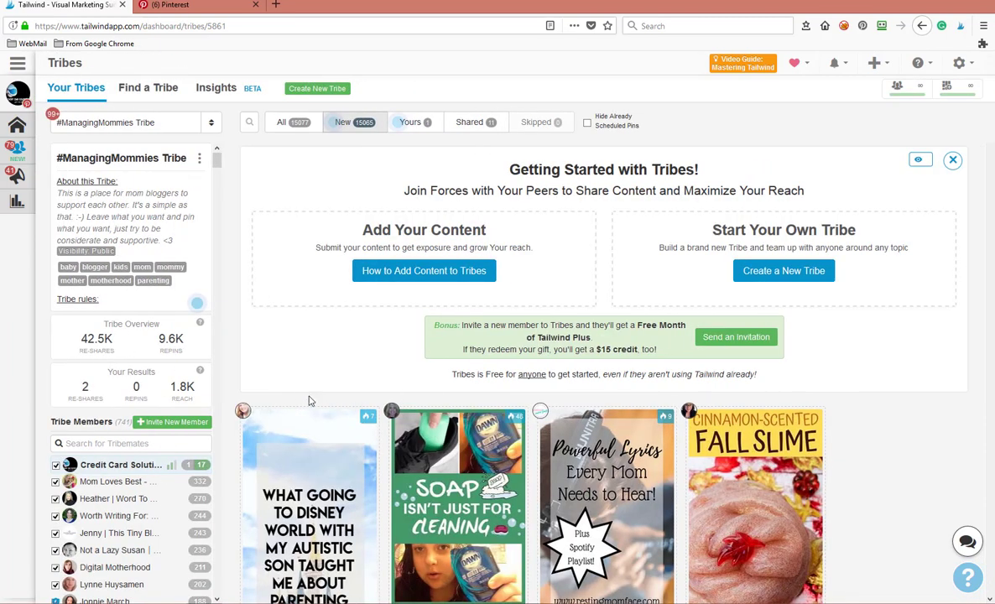
pyautogui.moveTo(181, 386)
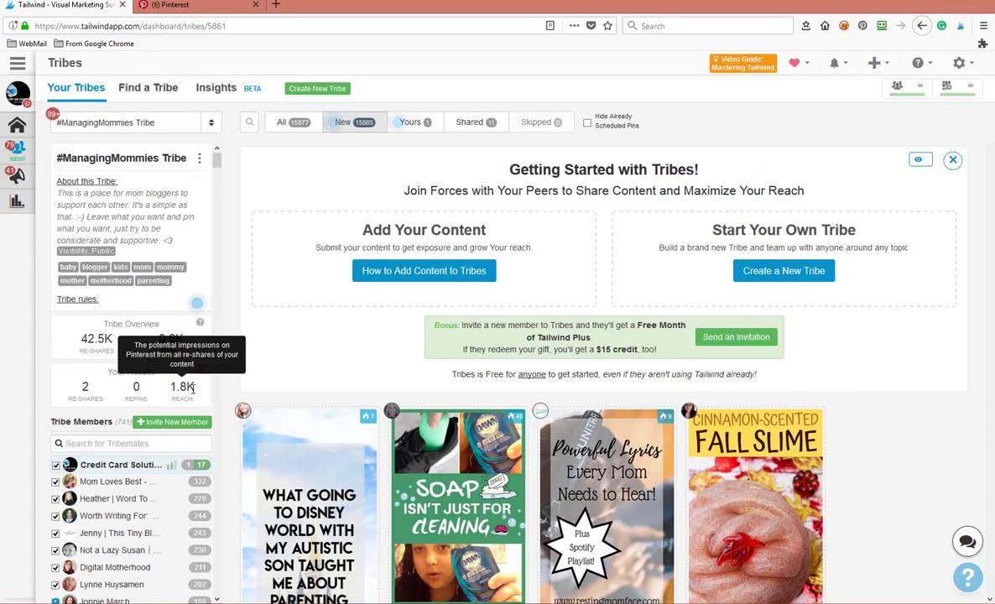
pyautogui.moveTo(742, 461)
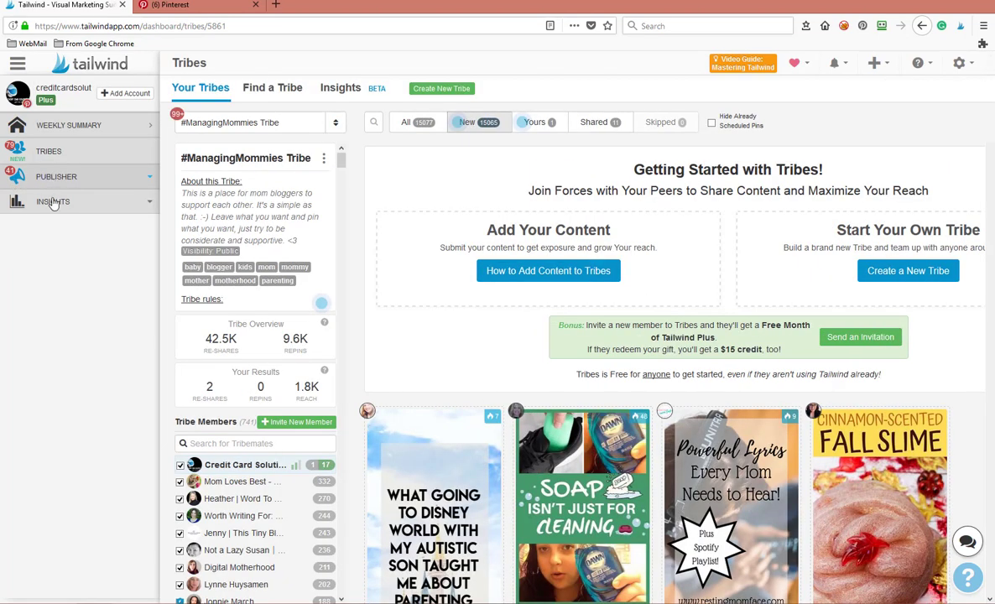
# Show Profile Performance under Insights with the Followers trend chart for the week.
pyautogui.click(54, 201)
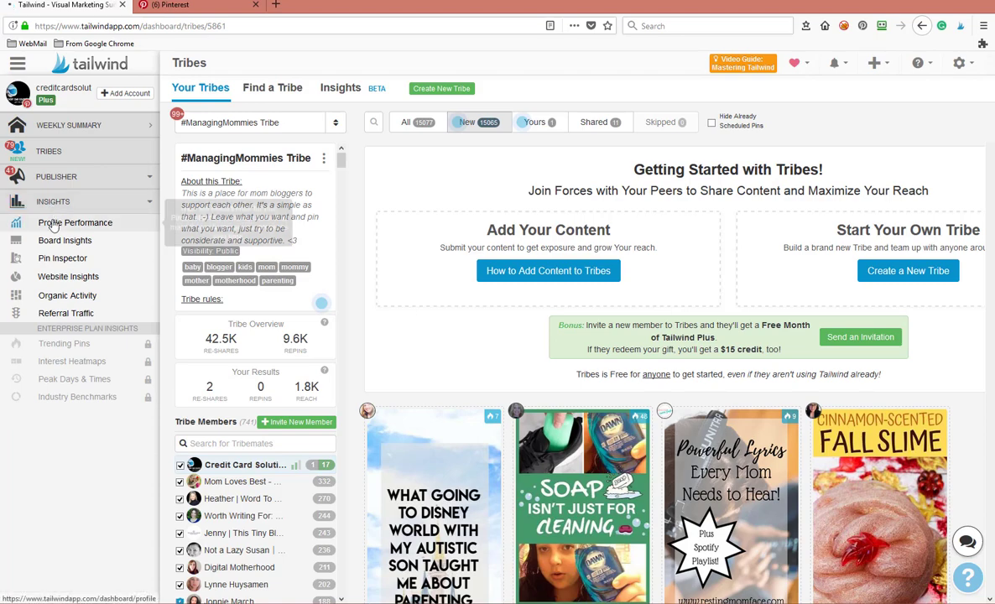
pyautogui.moveTo(74, 222)
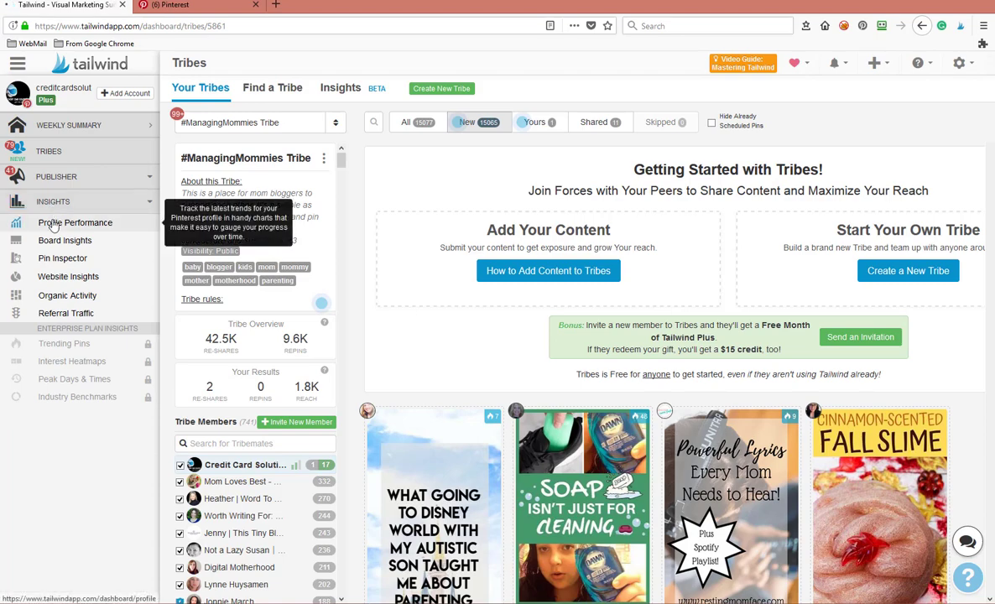
pyautogui.click(74, 221)
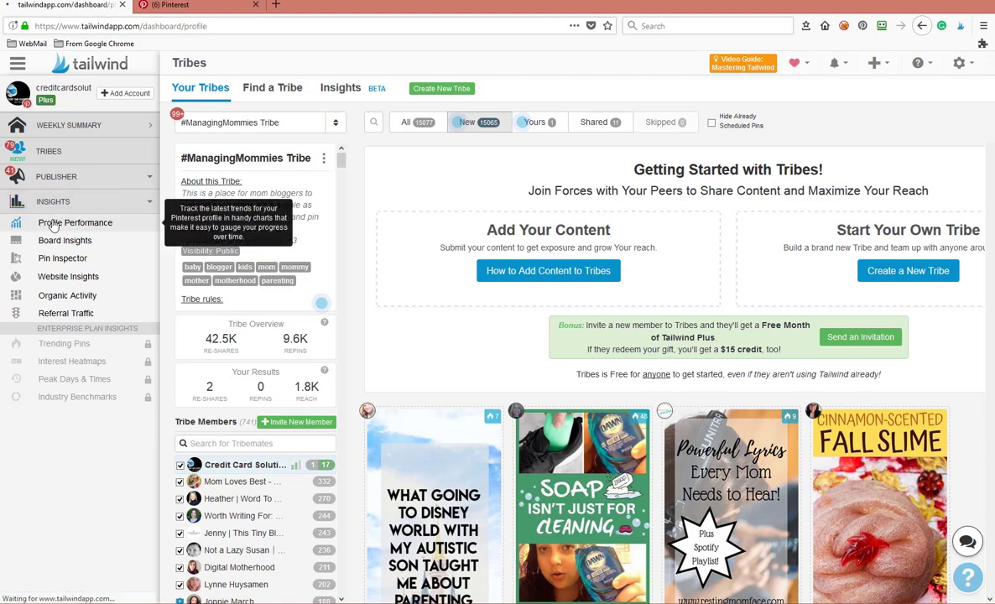
pyautogui.click(73, 222)
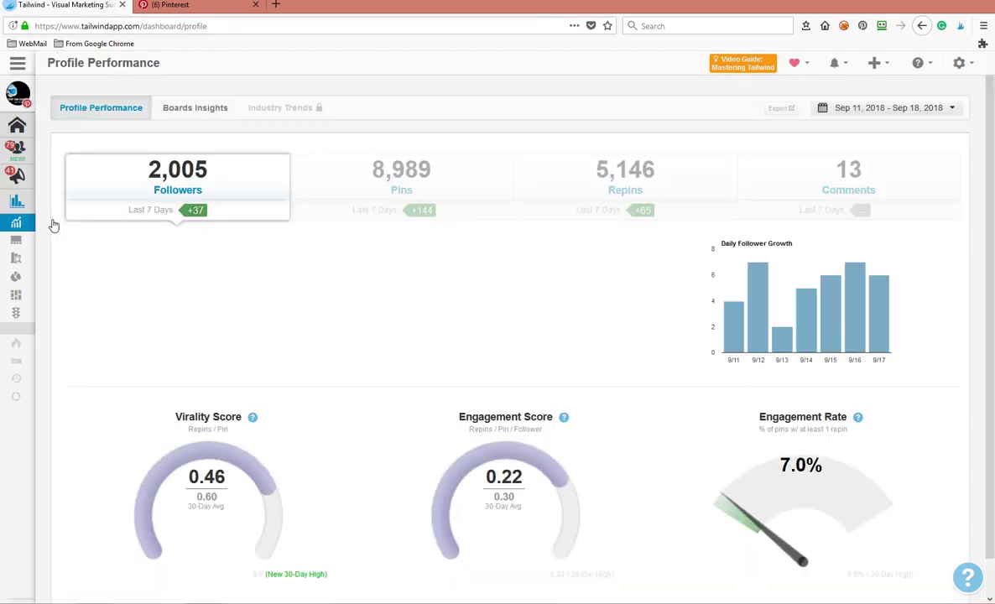
pyautogui.click(177, 178)
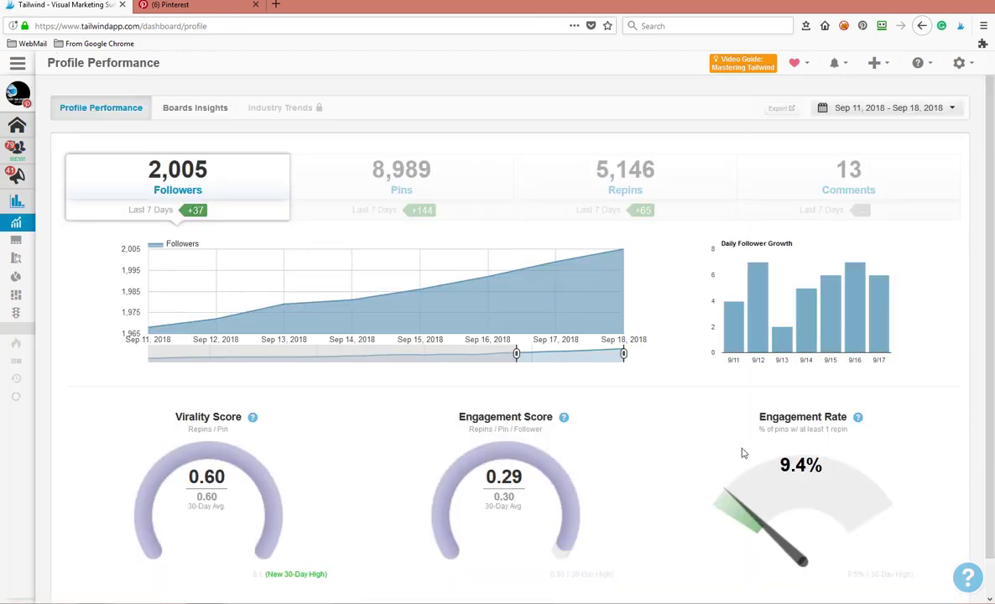
pyautogui.moveTo(799, 484)
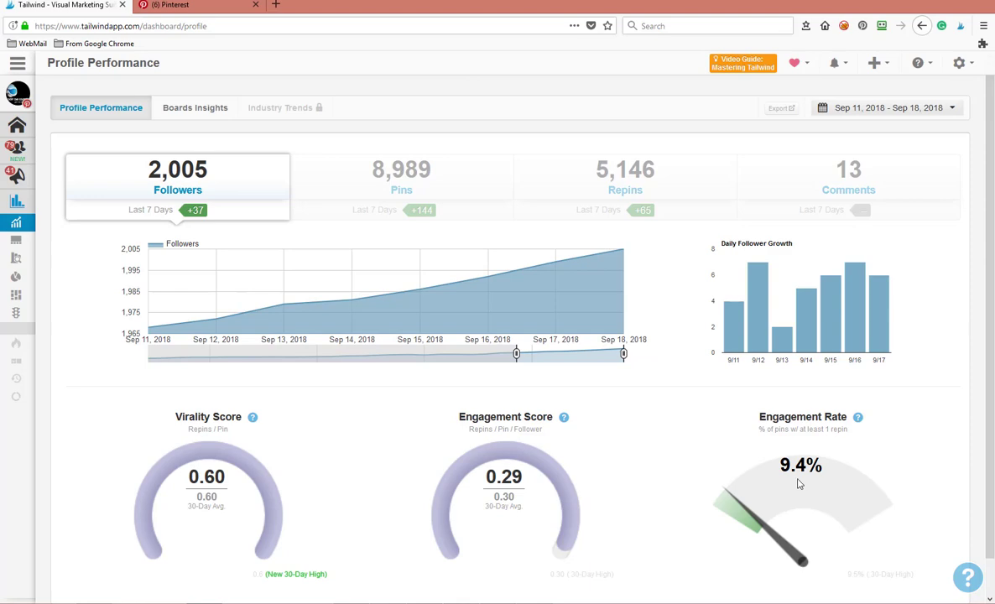
pyautogui.moveTo(826, 419)
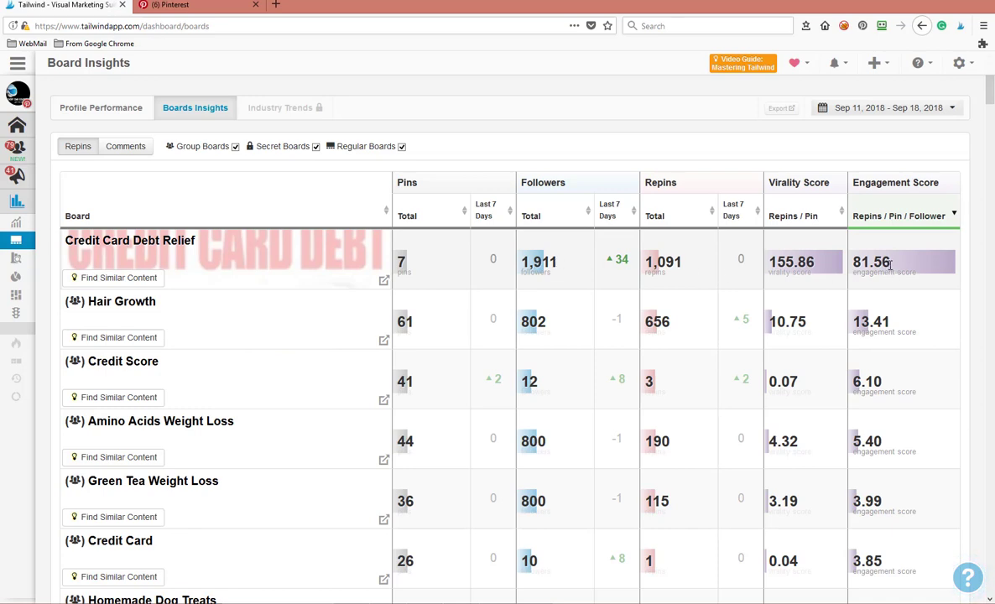
pyautogui.moveTo(524, 272)
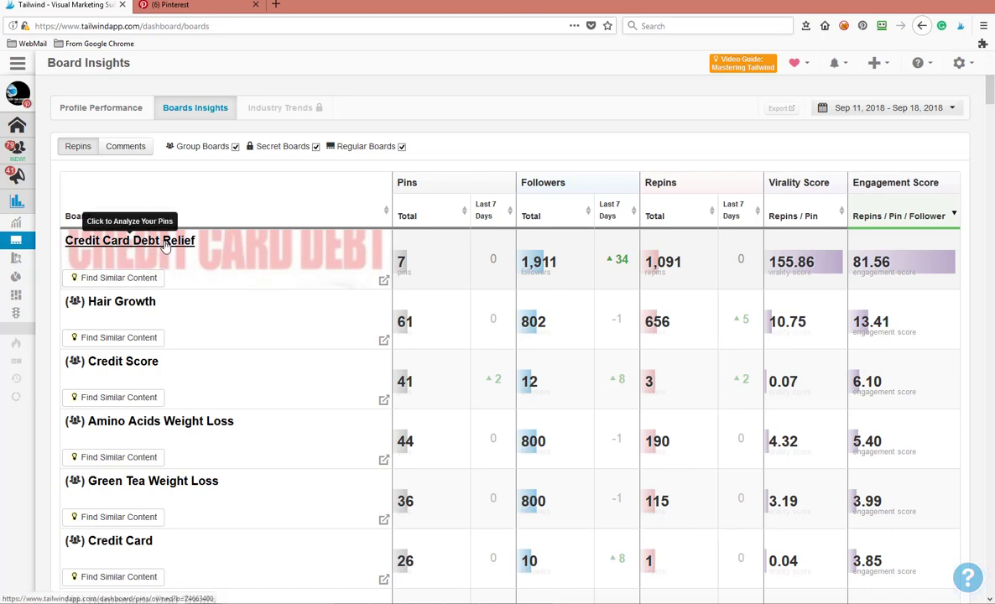
pyautogui.moveTo(906, 269)
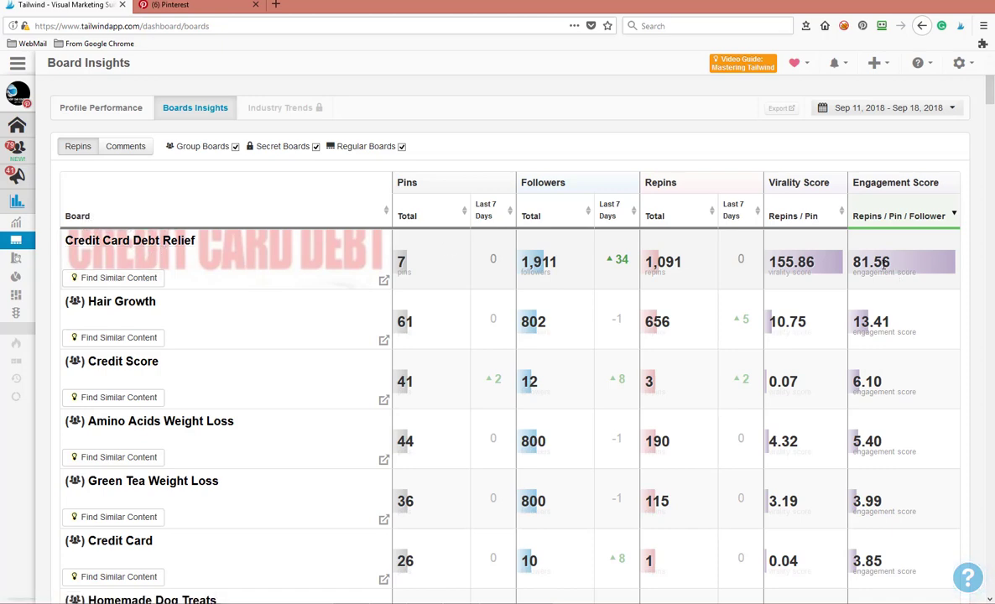
pyautogui.moveTo(910, 269)
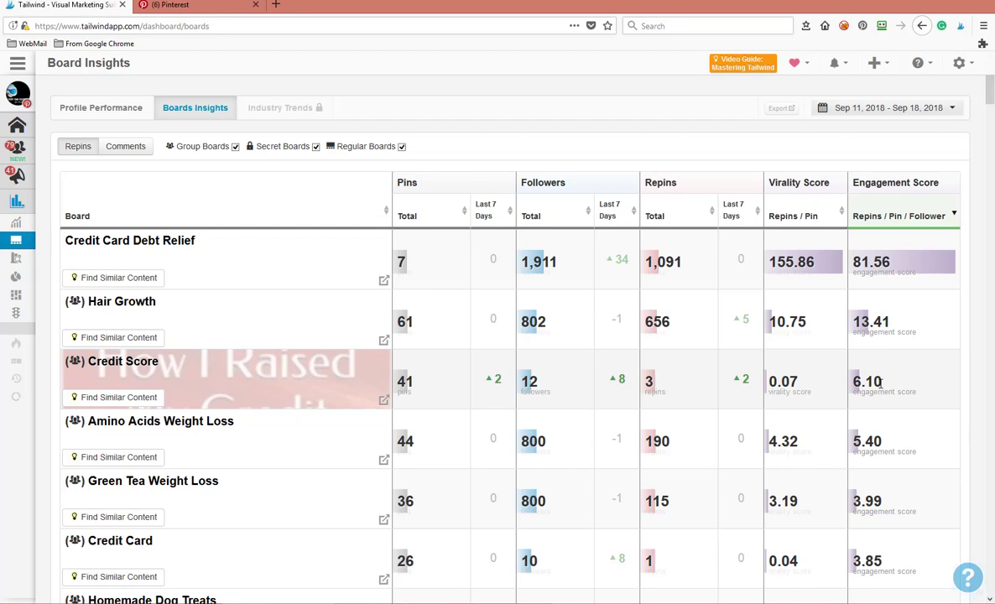
pyautogui.moveTo(280, 294)
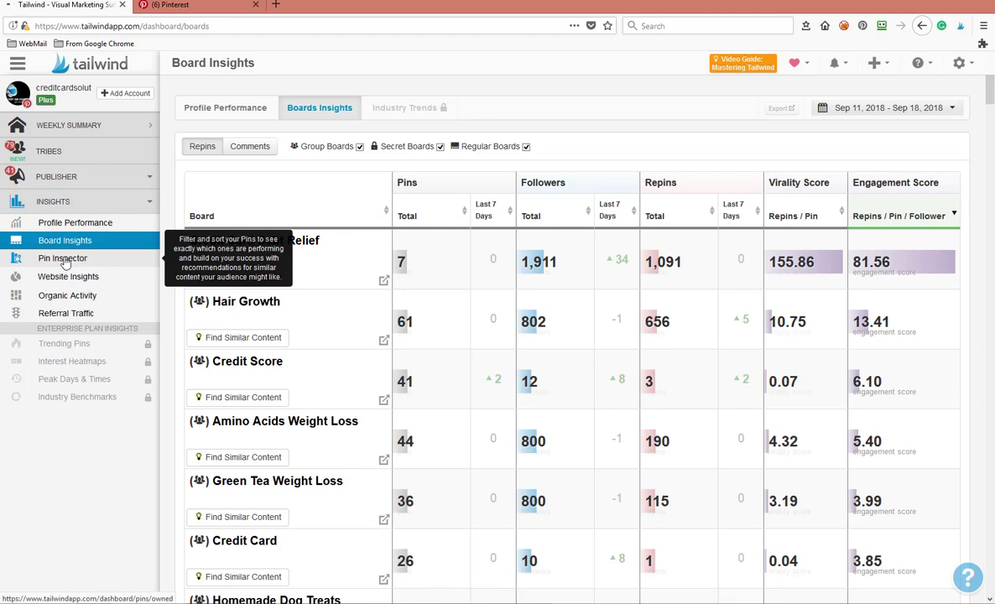
# Show the Pin Inspector list of pins ranked by repins, comments and dates.
pyautogui.click(62, 258)
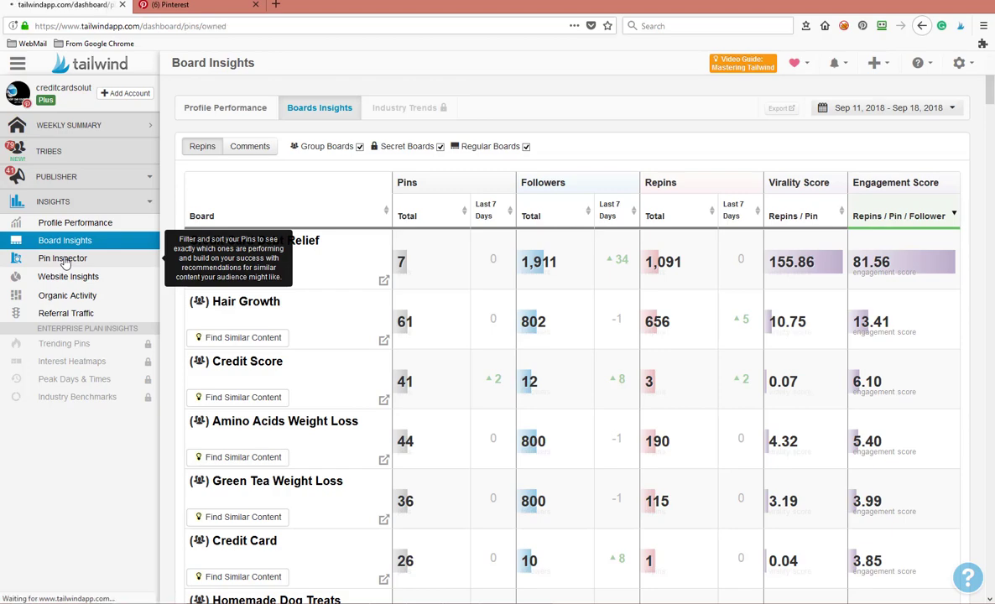
pyautogui.click(62, 259)
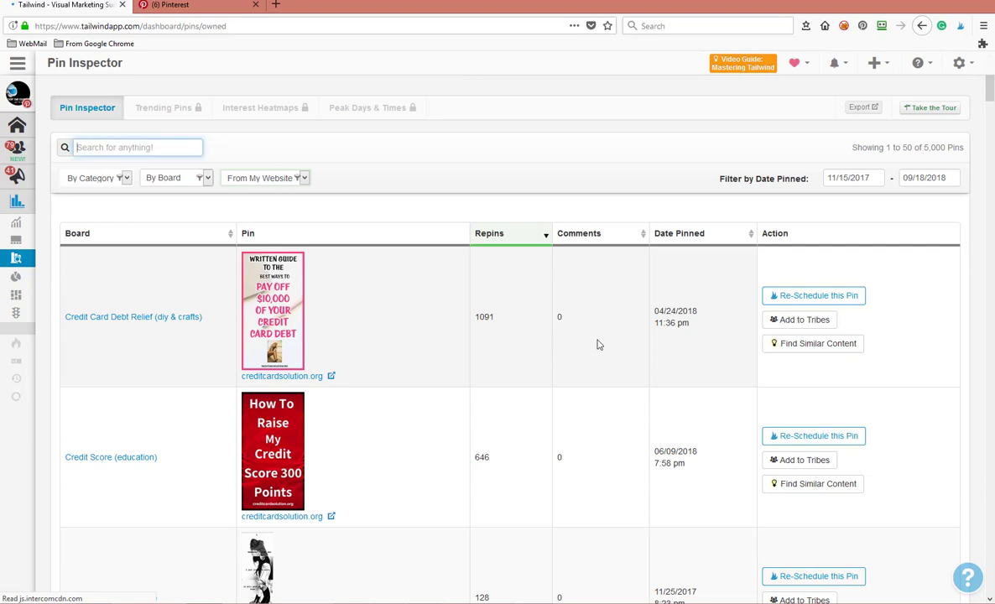
pyautogui.moveTo(285, 316)
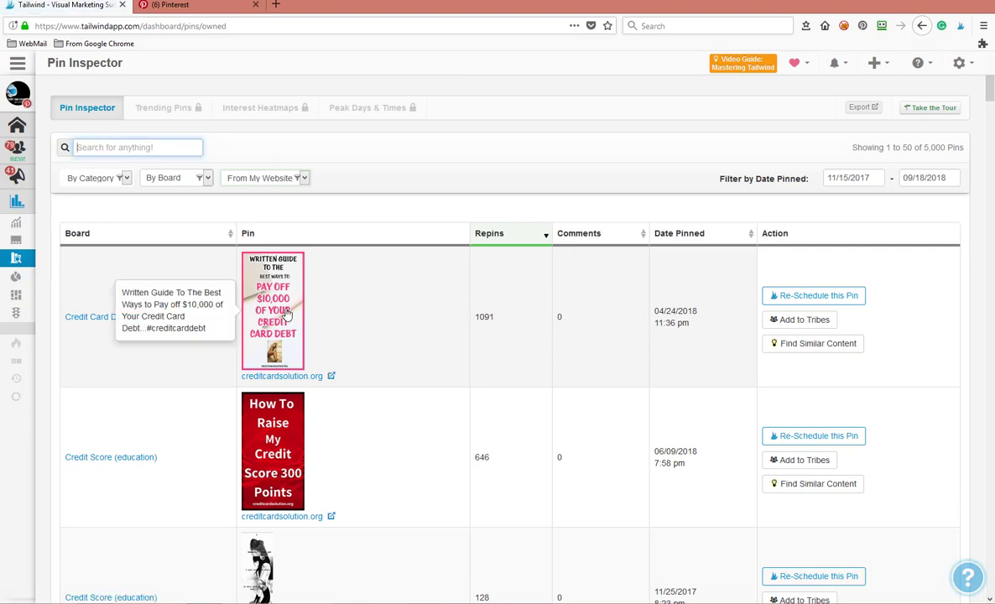
pyautogui.moveTo(552, 329)
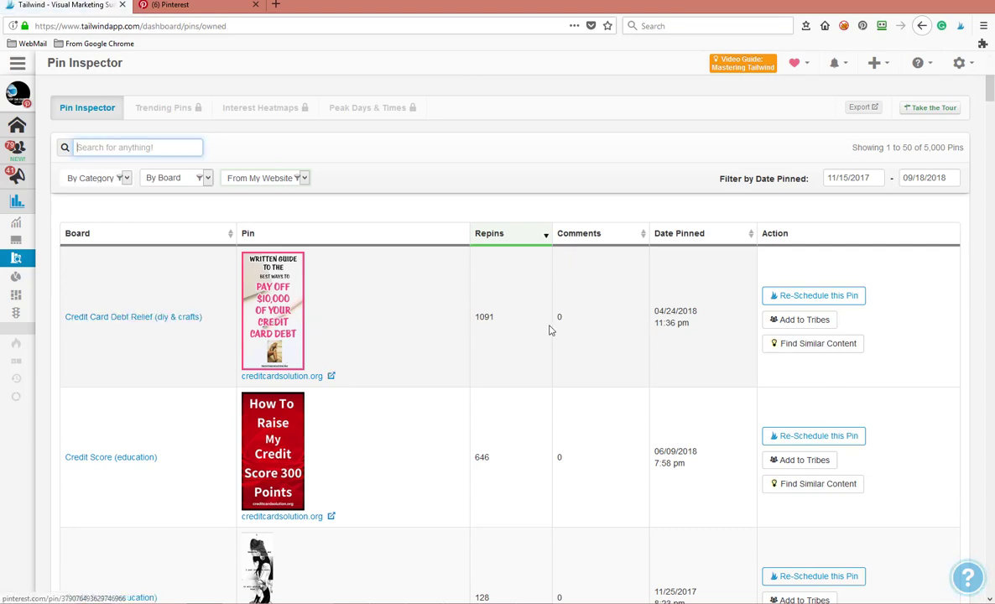
pyautogui.moveTo(517, 373)
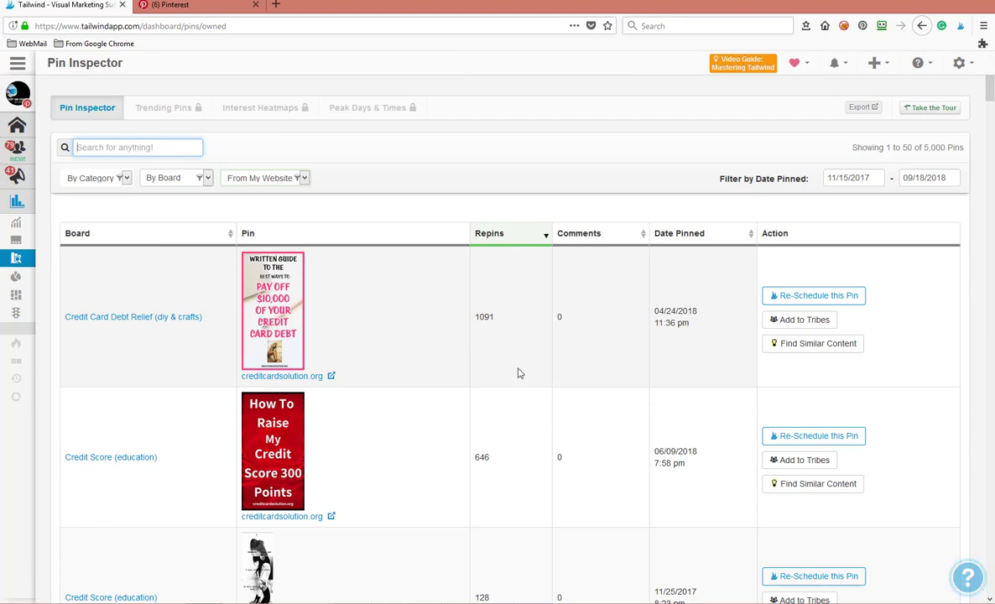
pyautogui.moveTo(466, 453)
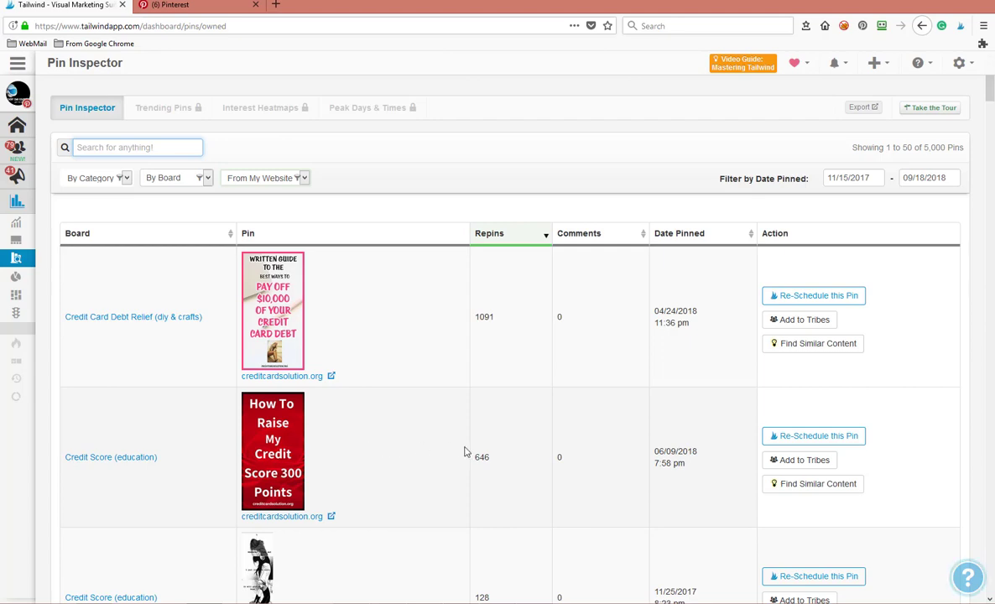
pyautogui.moveTo(526, 453)
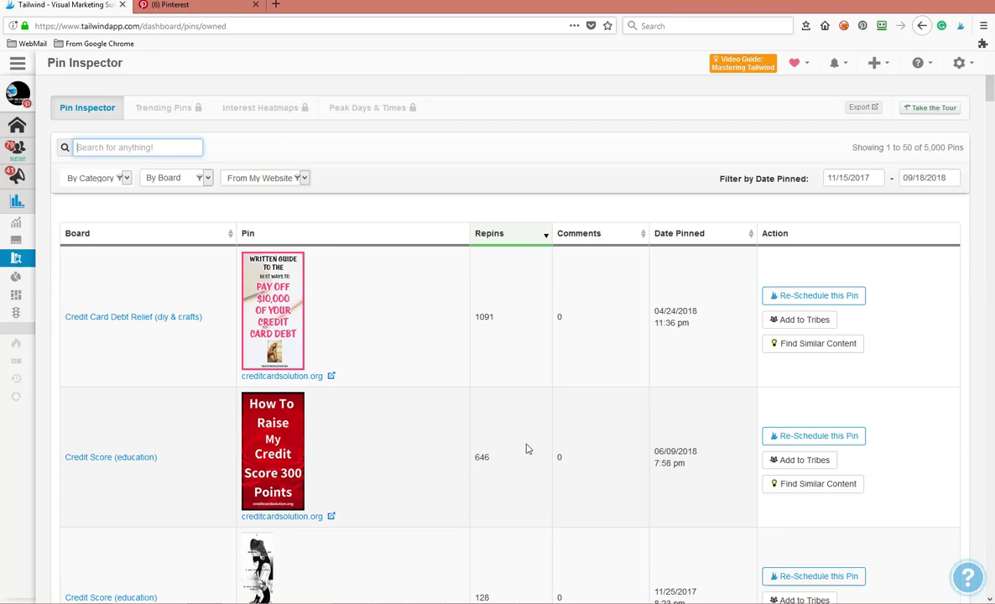
pyautogui.moveTo(500, 428)
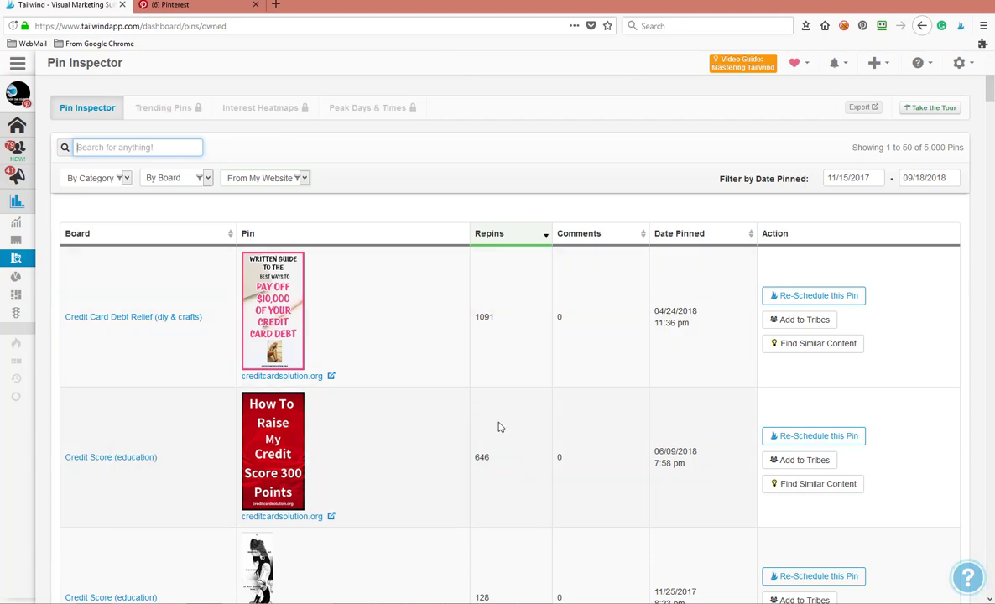
pyautogui.moveTo(534, 424)
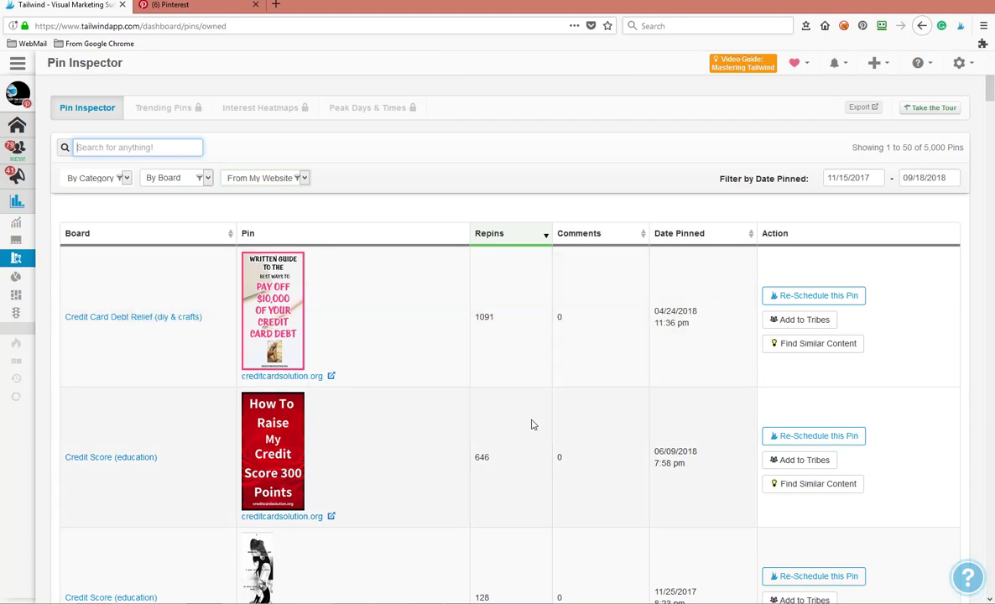
pyautogui.moveTo(552, 423)
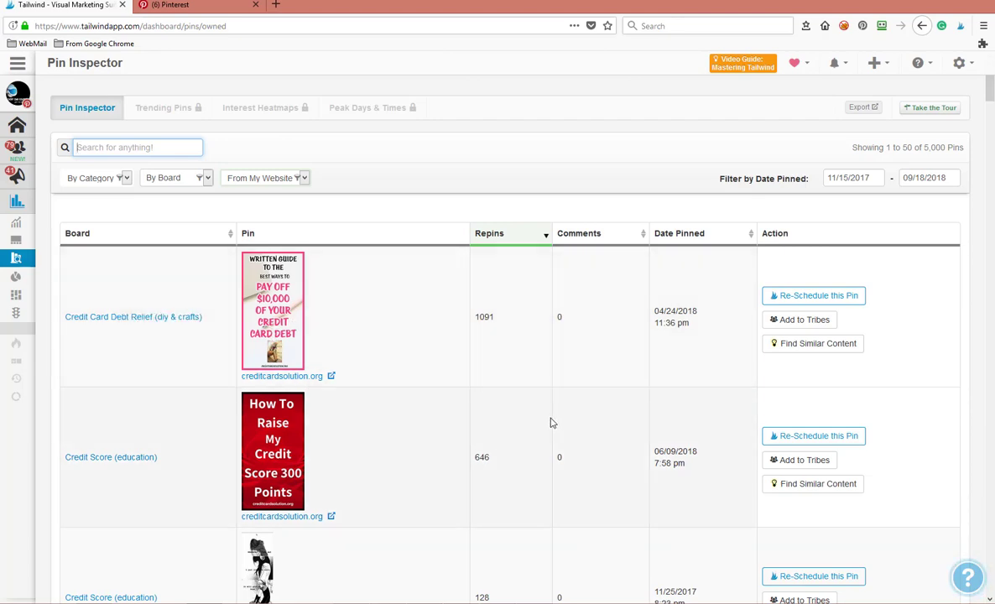
pyautogui.moveTo(352, 344)
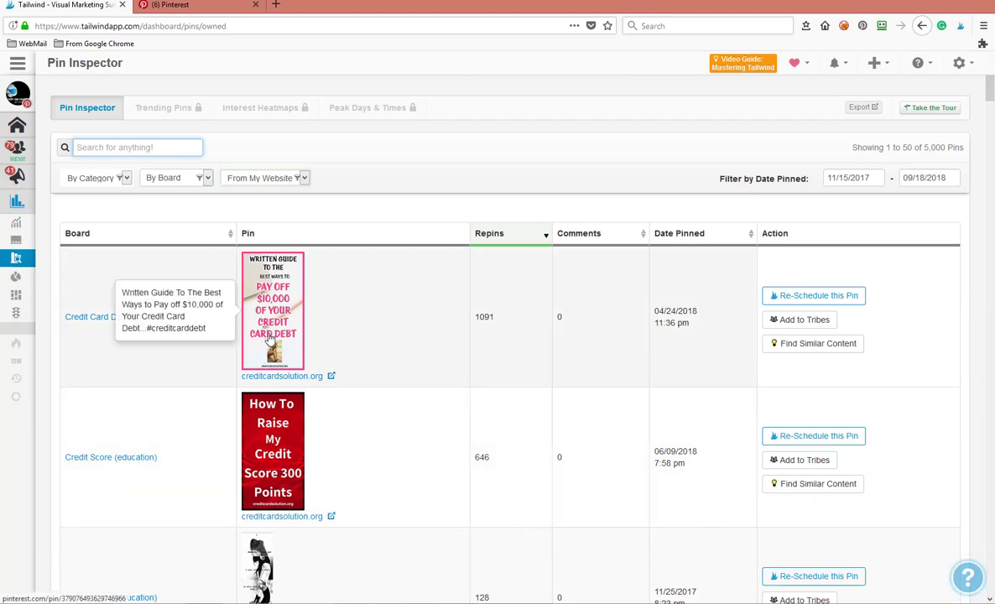
pyautogui.moveTo(188, 204)
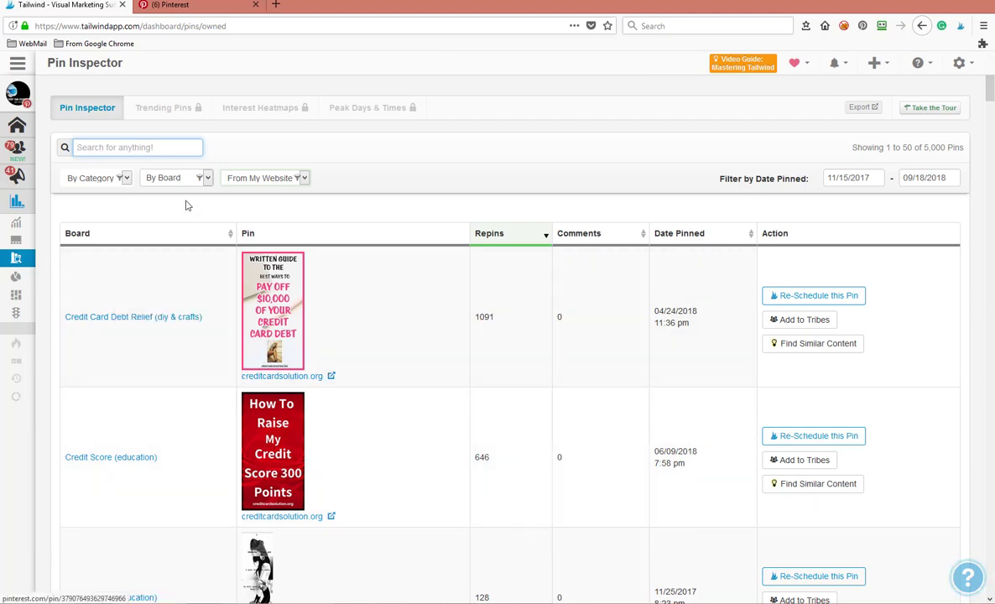
# Show Website Insights latest pins for creditcardsolution.org and browse through them.
pyautogui.click(18, 64)
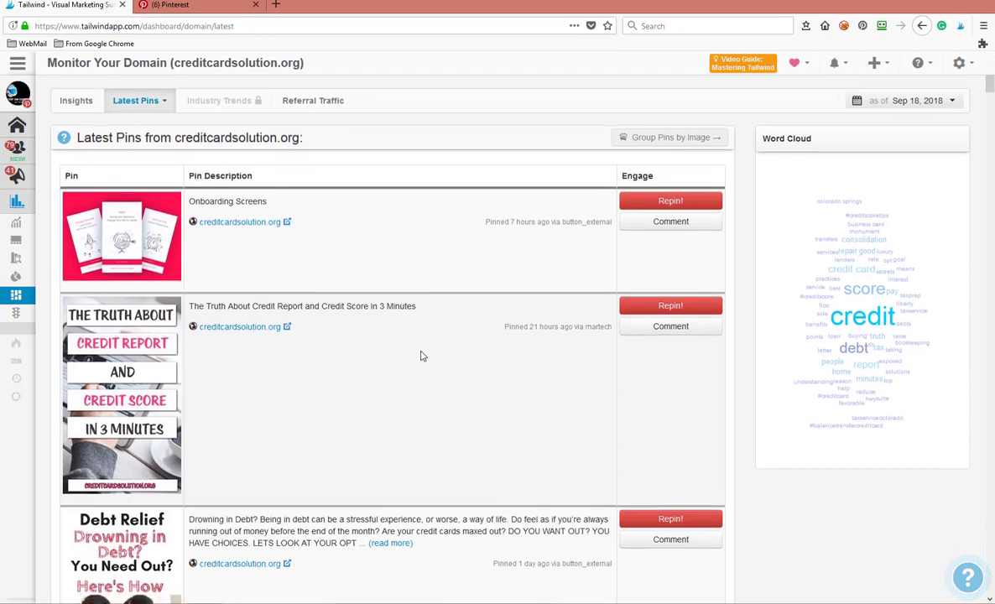
pyautogui.scroll(-3)
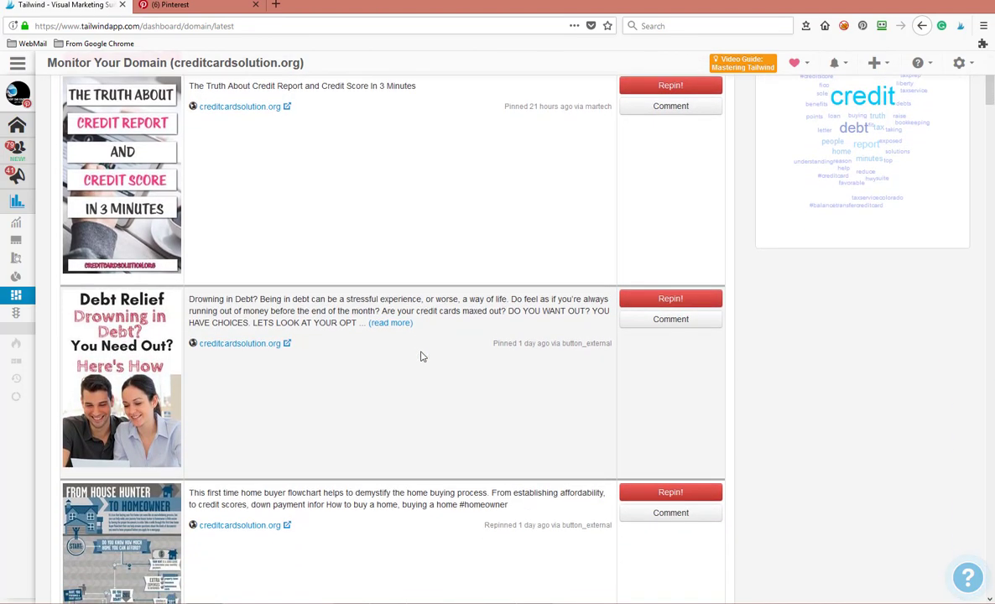
pyautogui.scroll(-3)
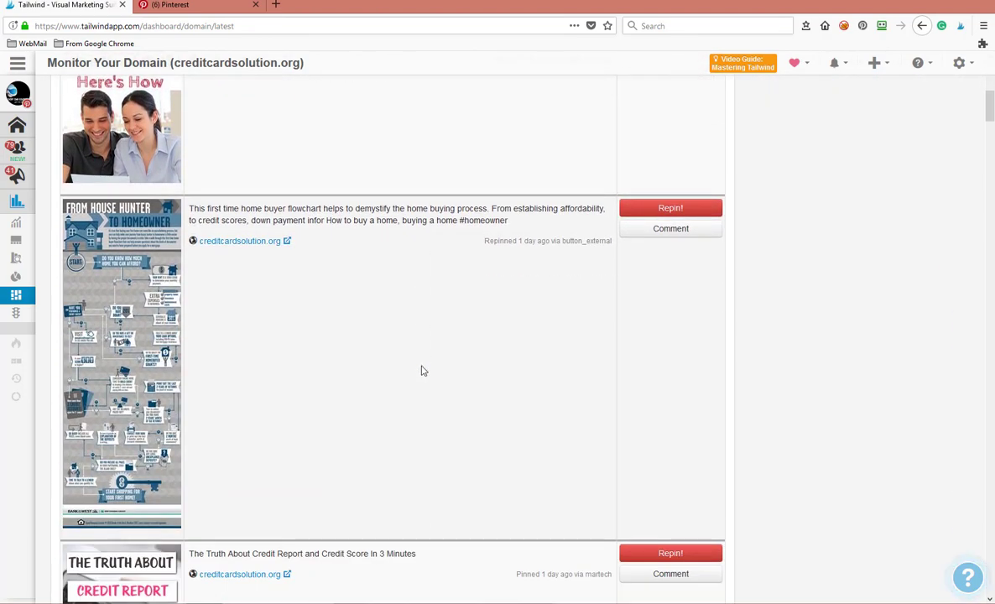
pyautogui.scroll(3)
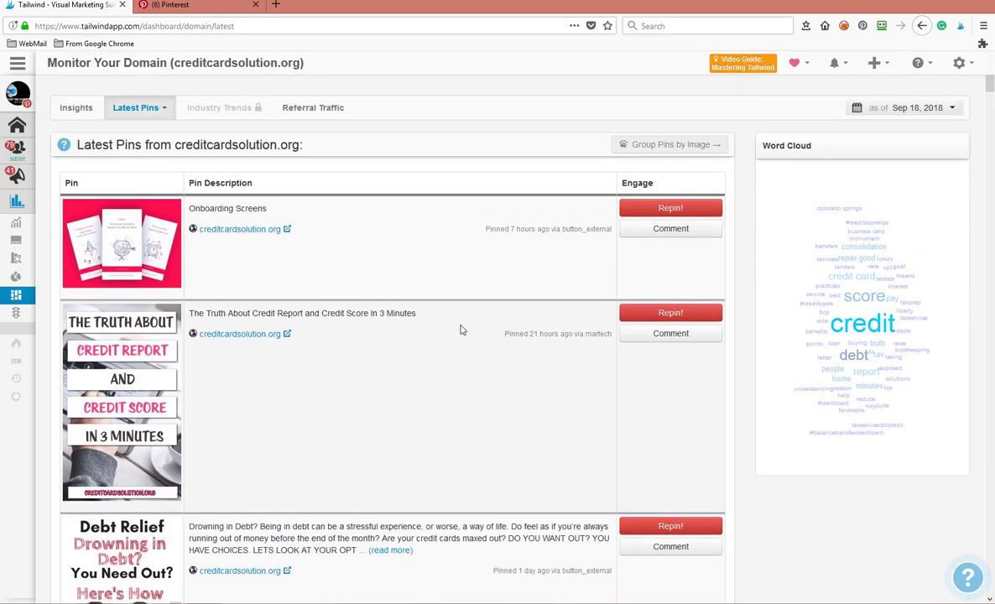